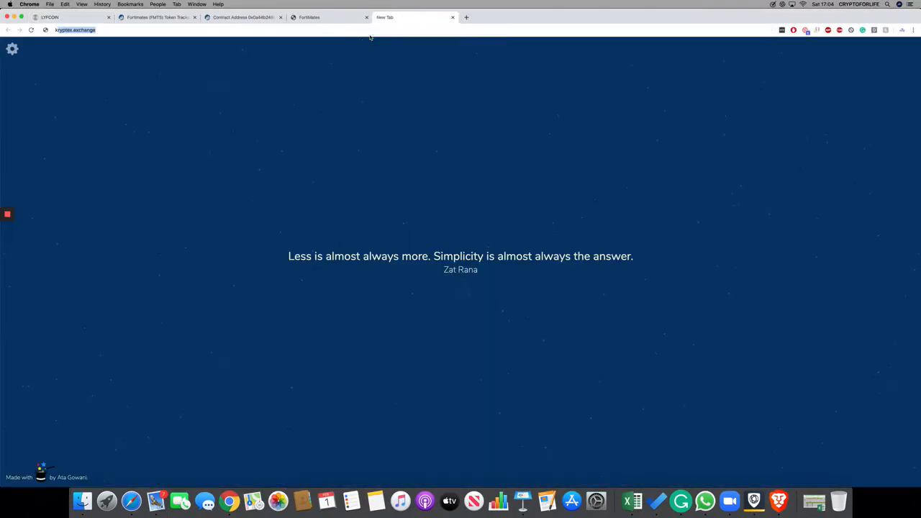
Scroll through the FortiMates whitepaper tab, then switch to the Etherscan staking contract page
left_click(324, 16)
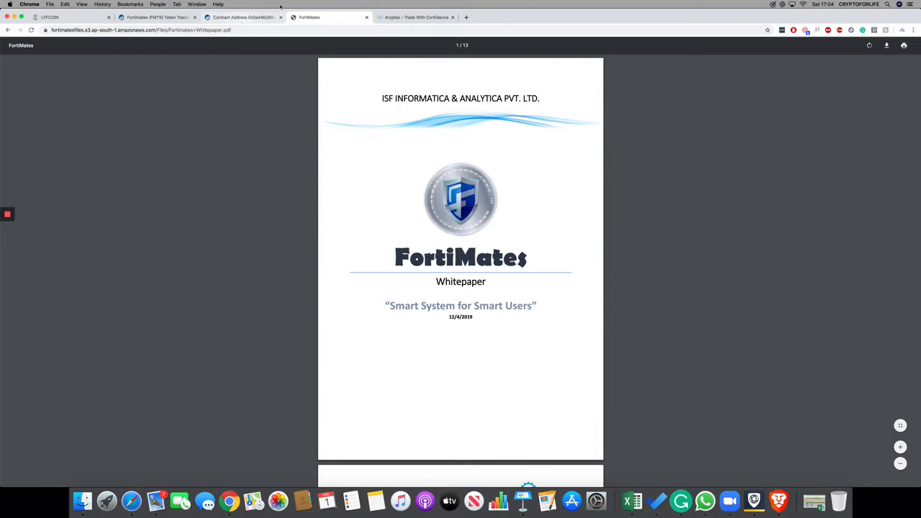
scroll("down", 3)
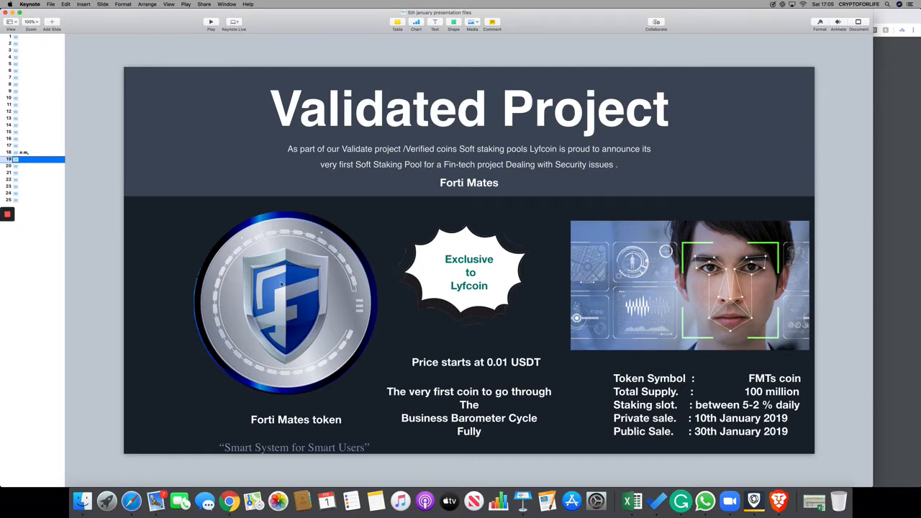
mouse_move(306, 4)
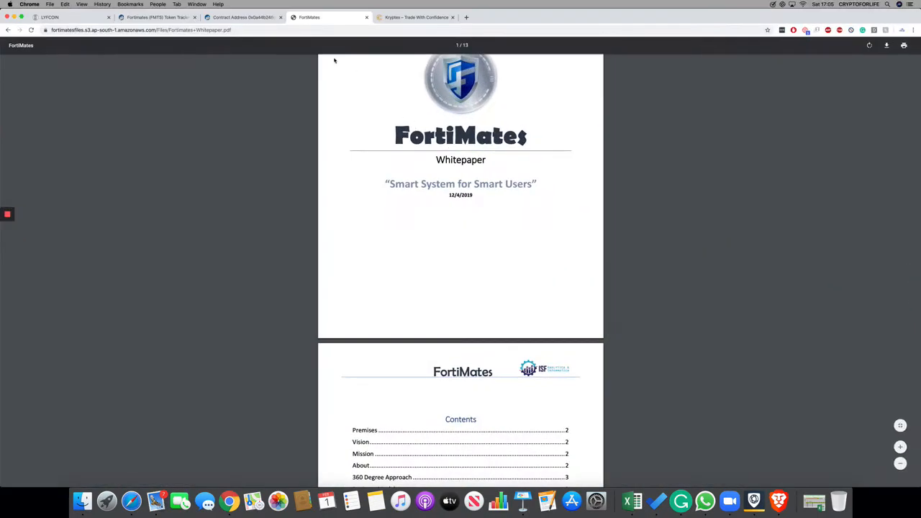
left_click(242, 17)
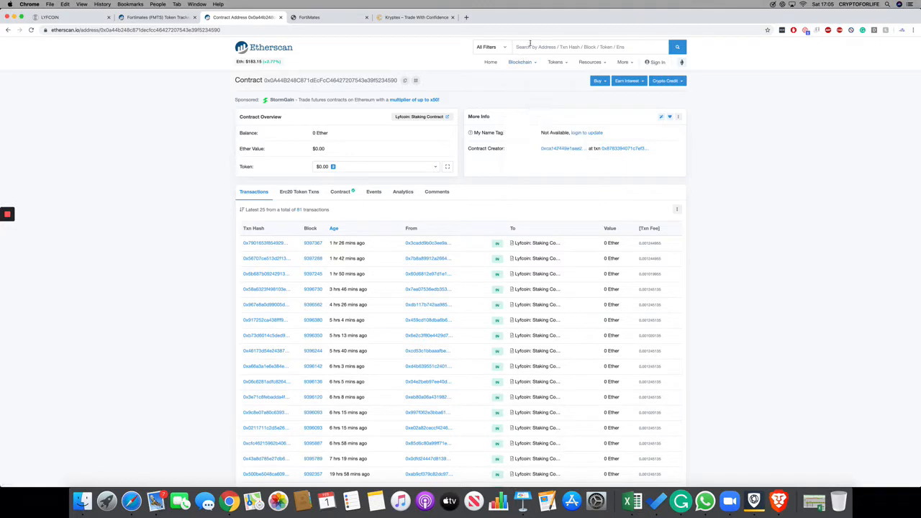
Search 'lyf', open the LYF Coin token page, and filter to the staking contract holder
type("lyf coin")
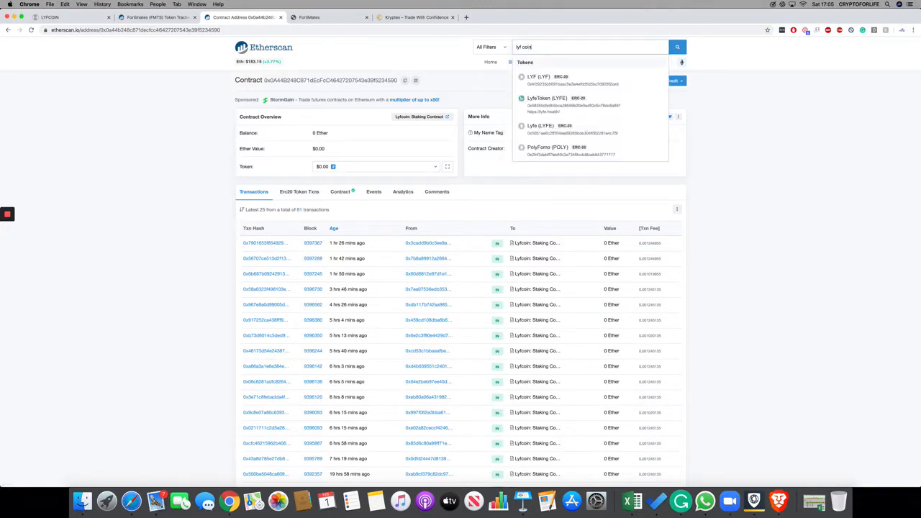
left_click(539, 79)
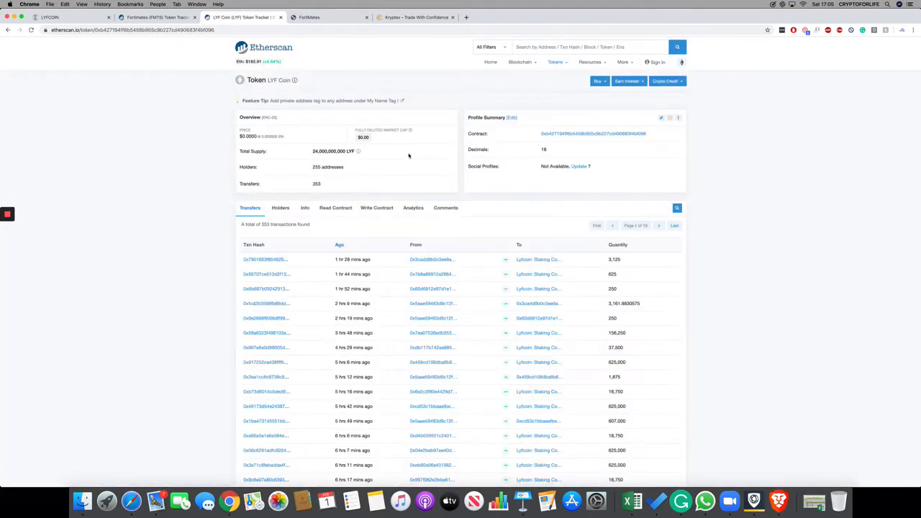
mouse_move(302, 181)
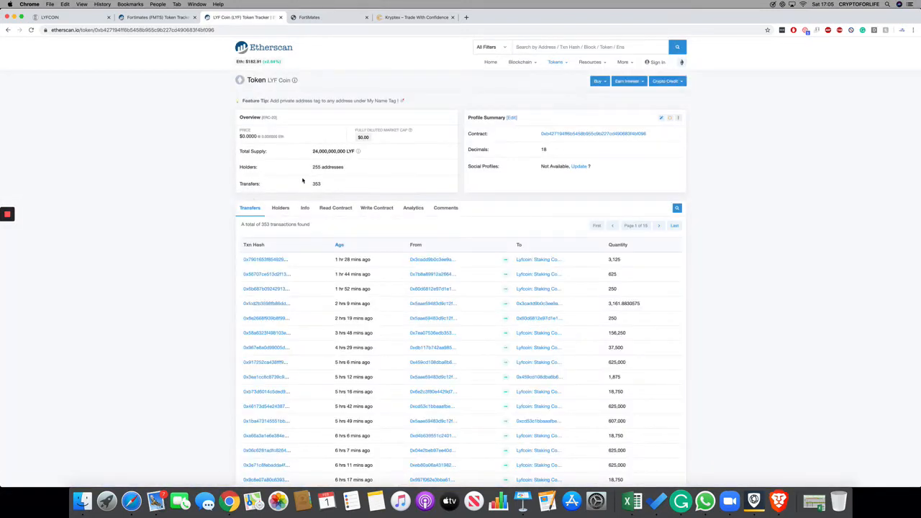
left_click(280, 208)
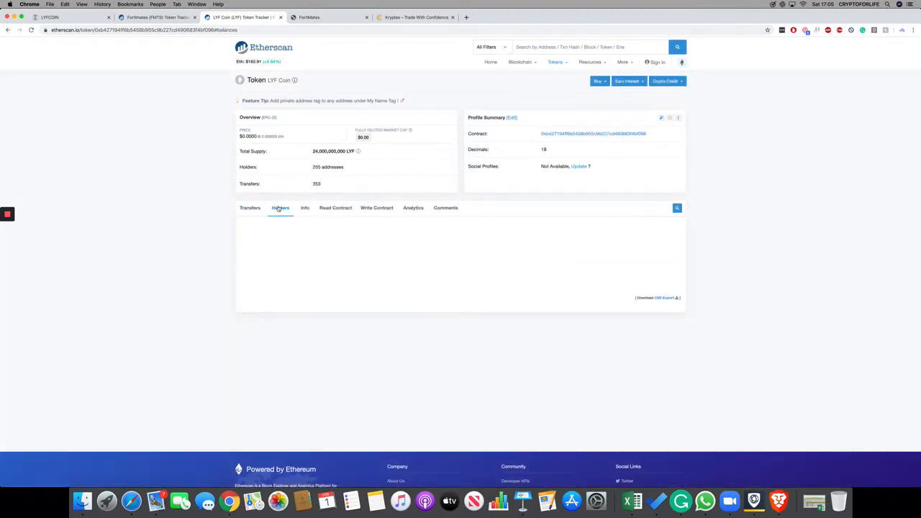
left_click(280, 208)
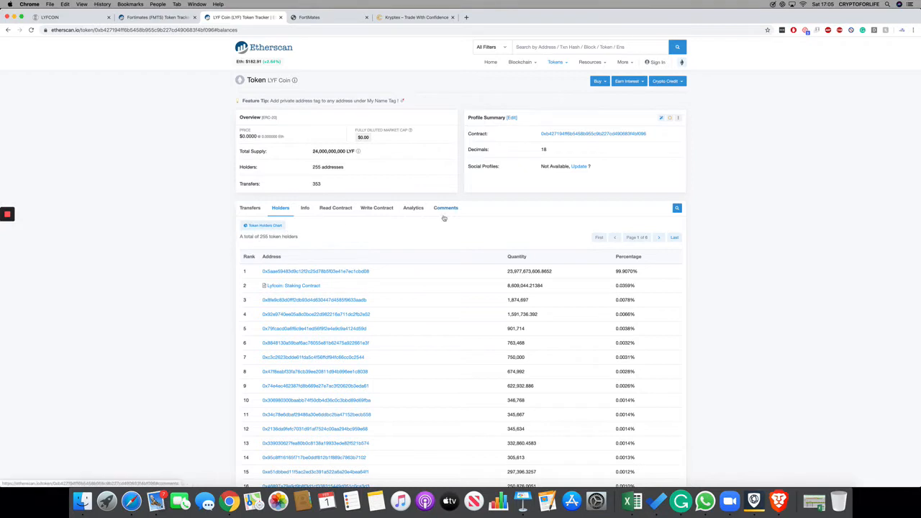
scroll("down", 3)
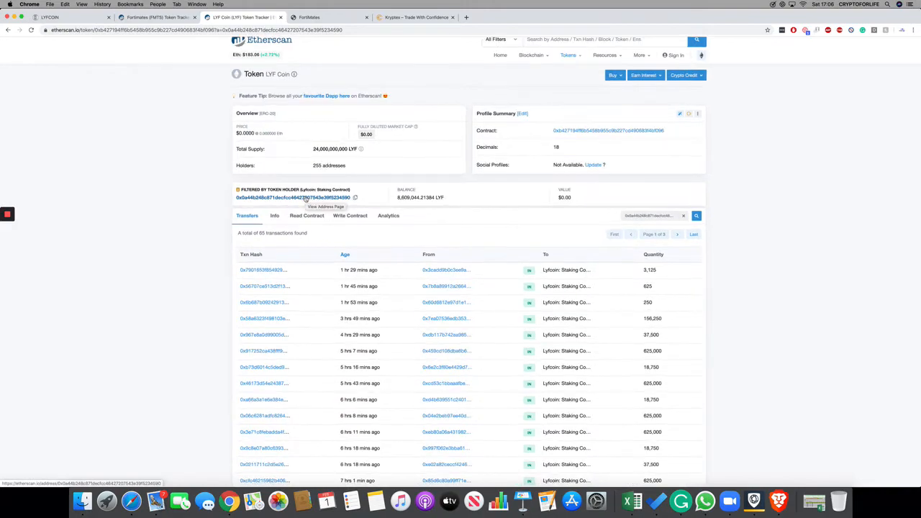
scroll("down", 3)
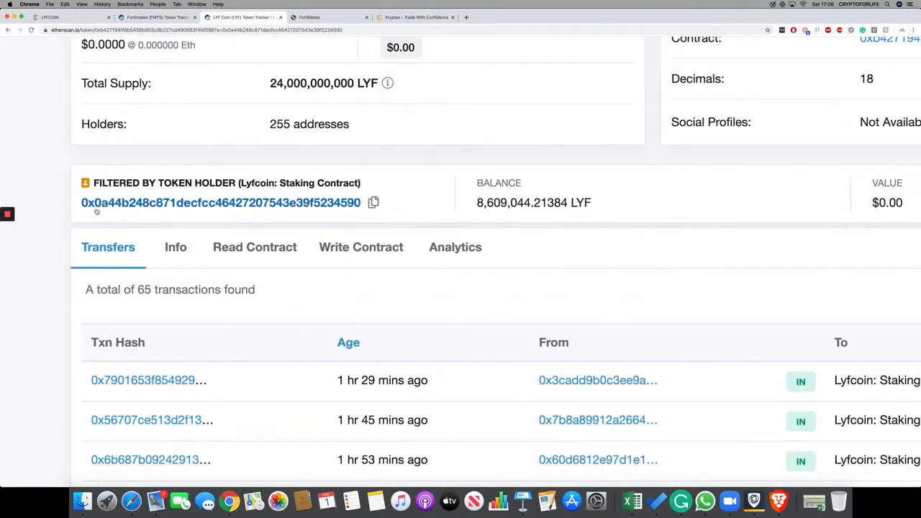
mouse_move(311, 208)
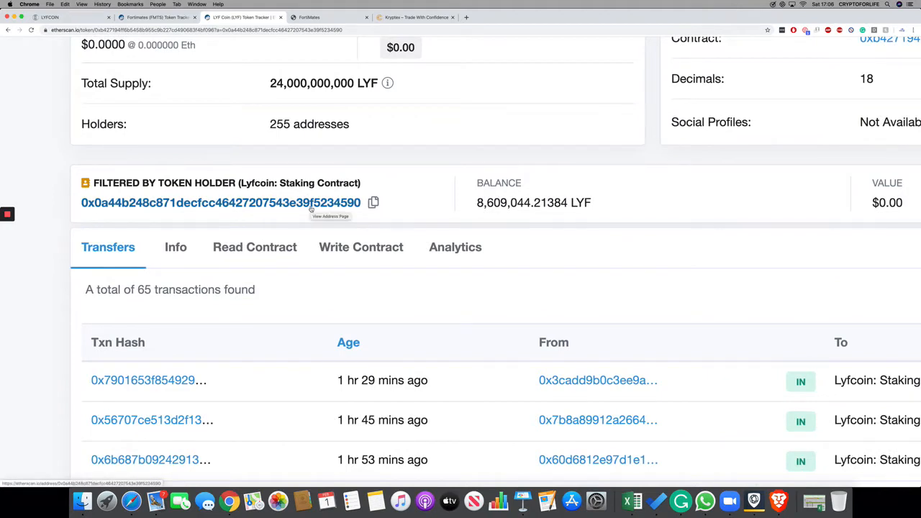
scroll("up", 3)
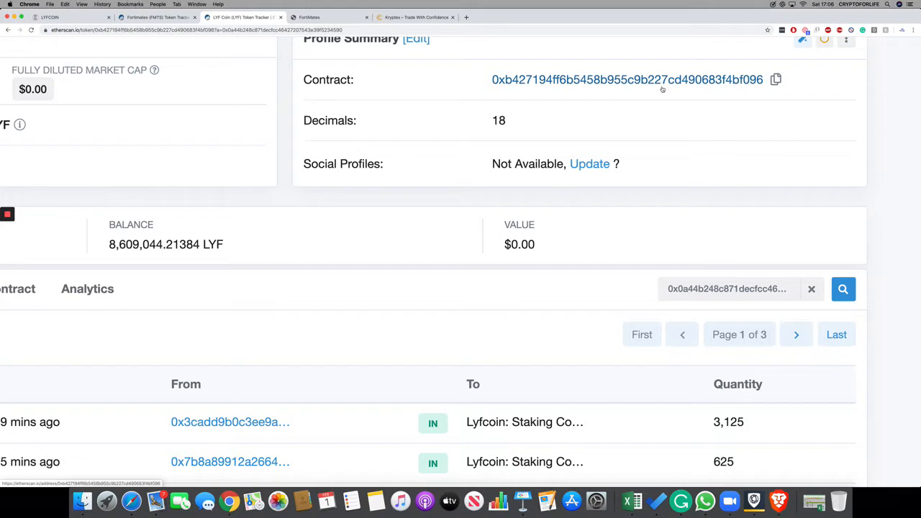
mouse_move(536, 176)
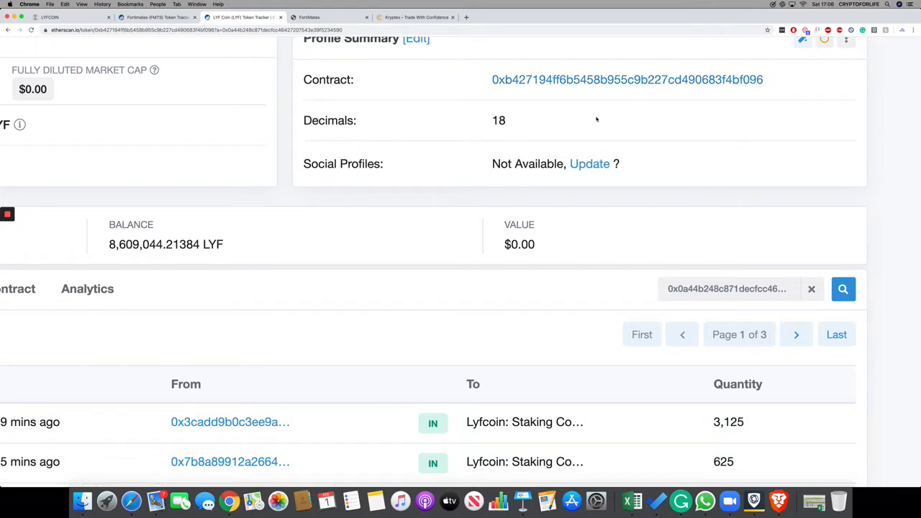
scroll("up", 3)
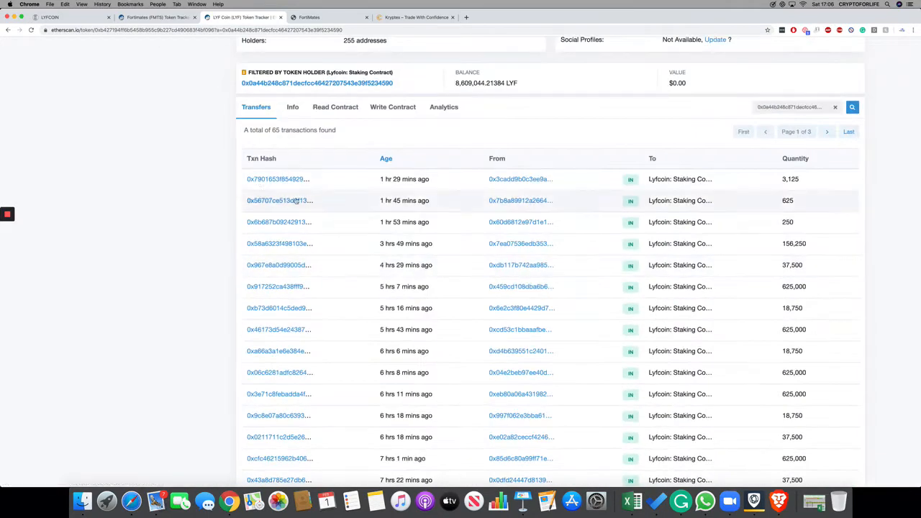
mouse_move(511, 179)
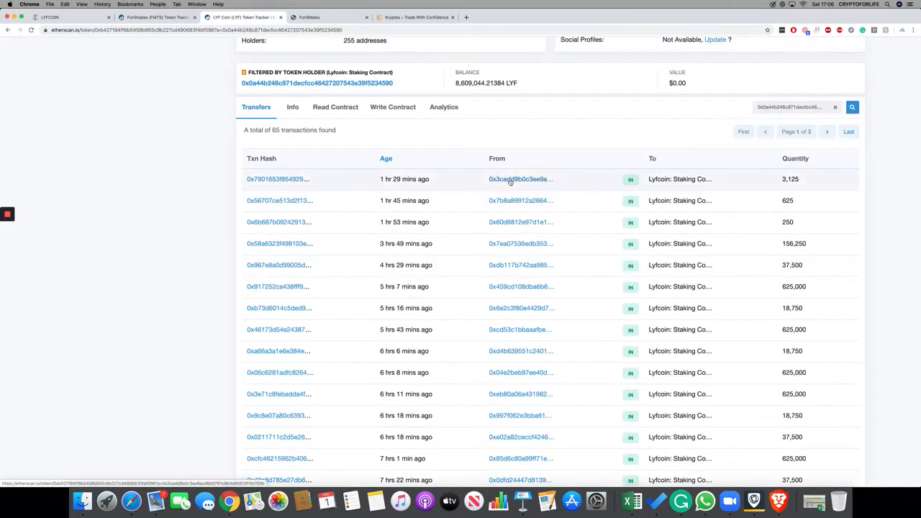
mouse_move(716, 180)
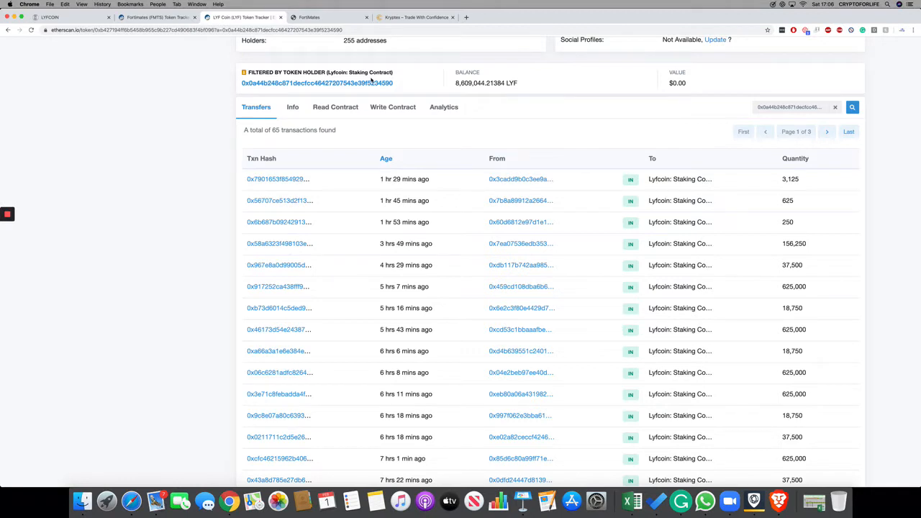
mouse_move(422, 79)
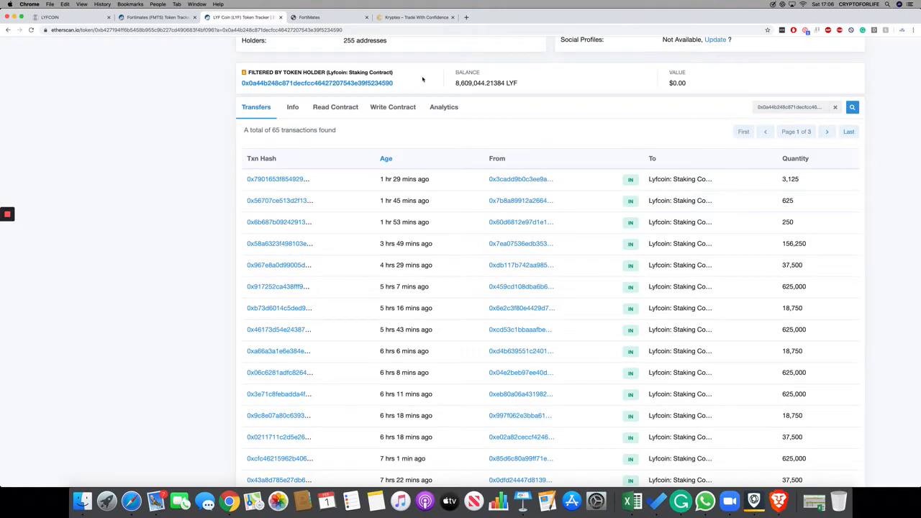
Open the staking contract's address page and review its 715,000 FMTS and LYF holdings
scroll("up", 3)
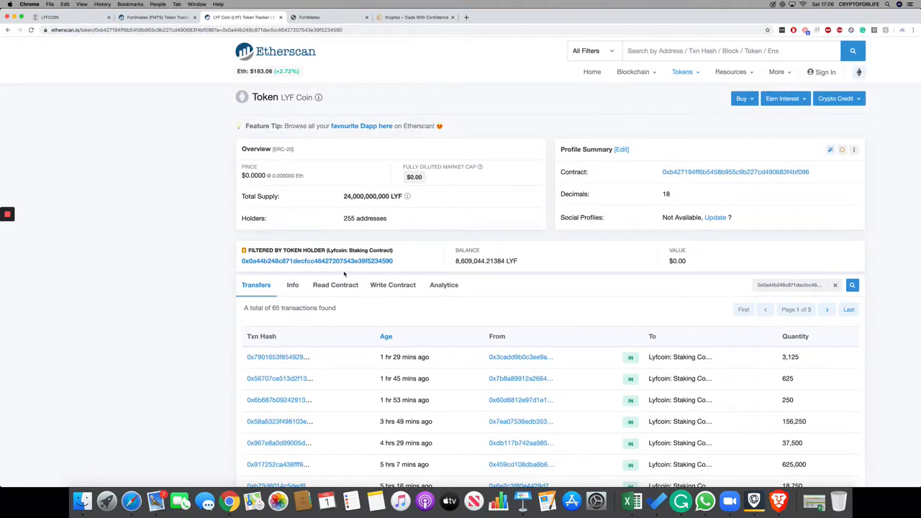
left_click(317, 260)
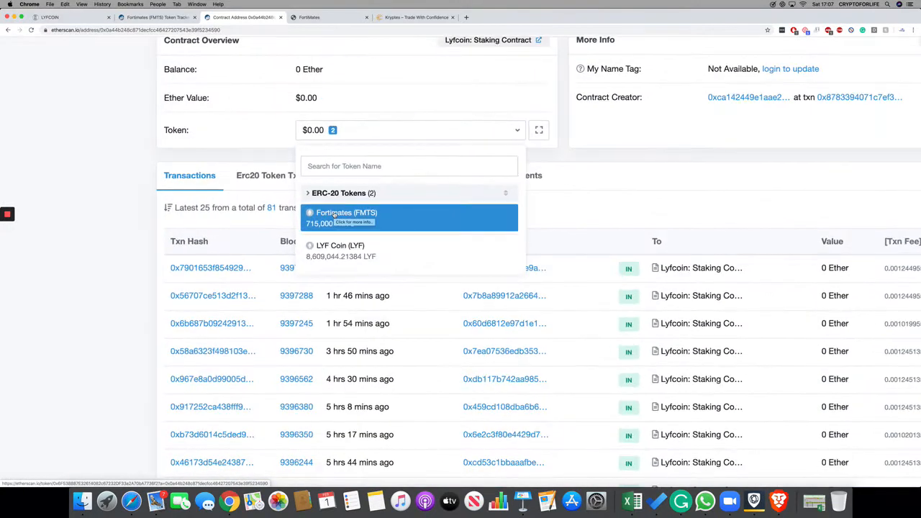
mouse_move(427, 214)
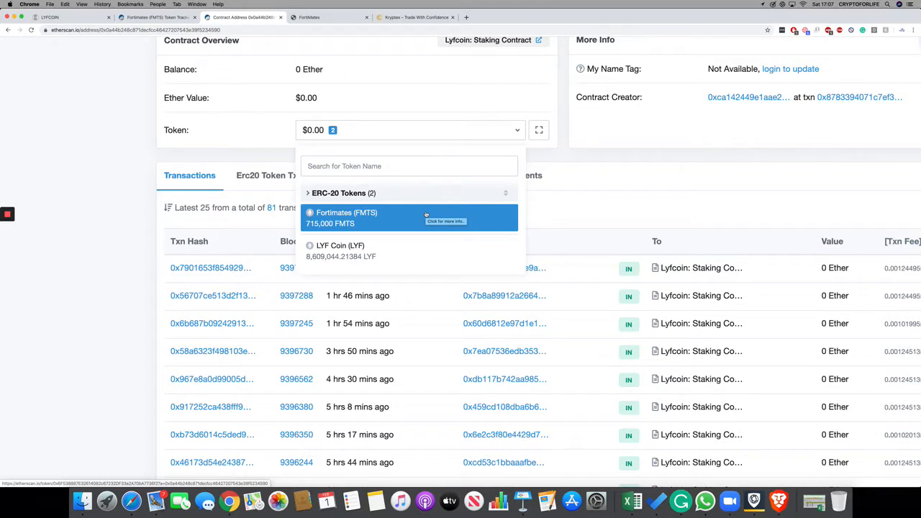
mouse_move(400, 230)
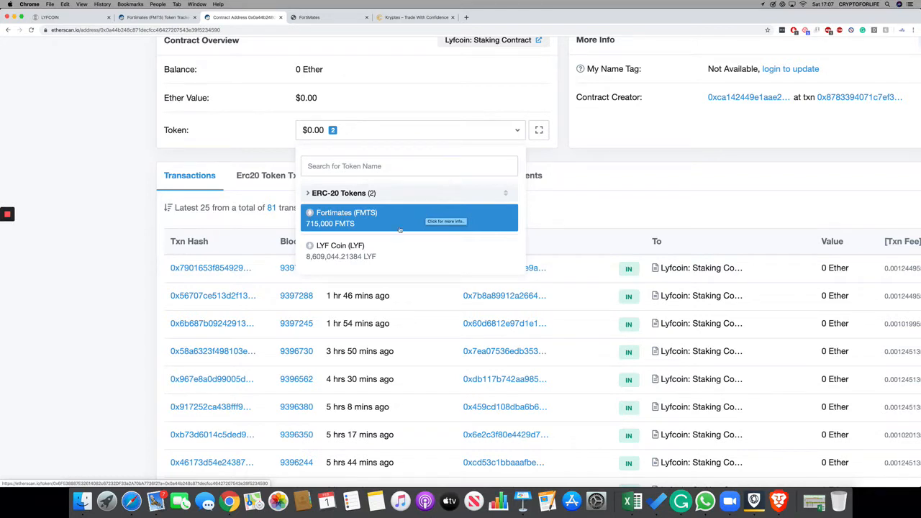
mouse_move(345, 291)
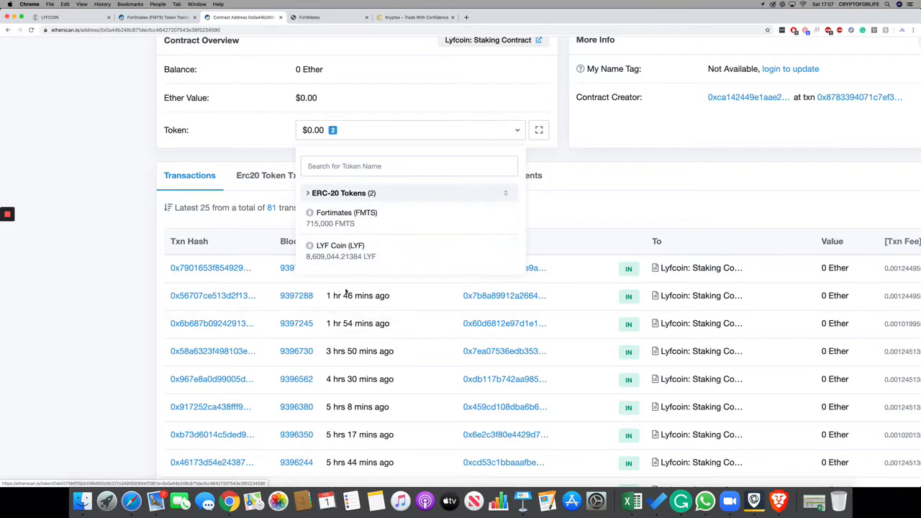
mouse_move(540, 218)
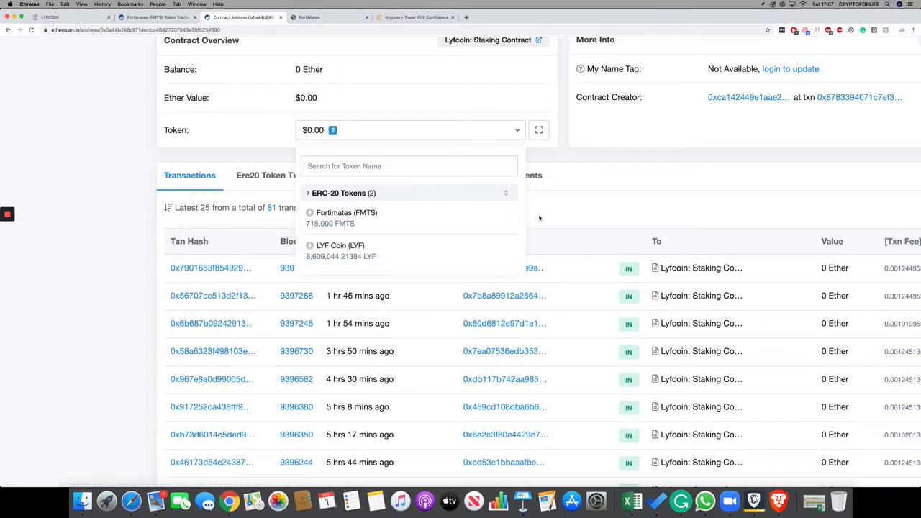
left_click(538, 218)
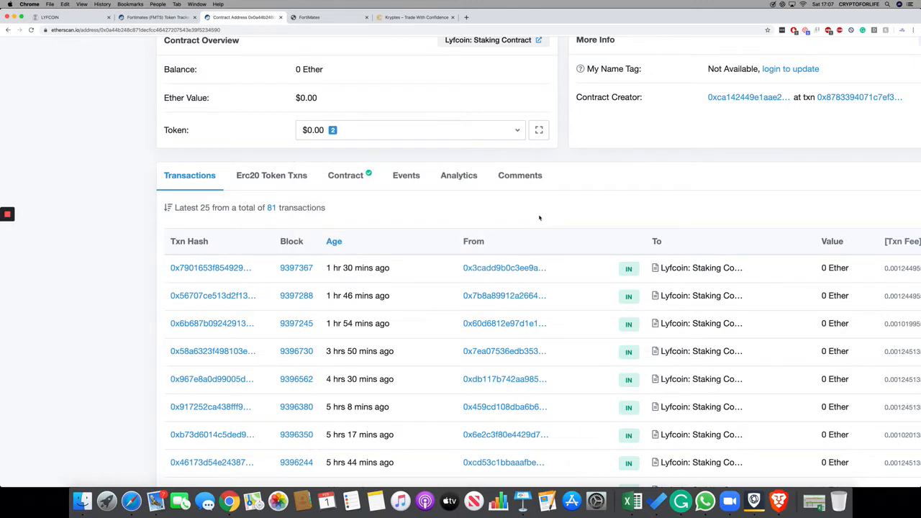
mouse_move(520, 209)
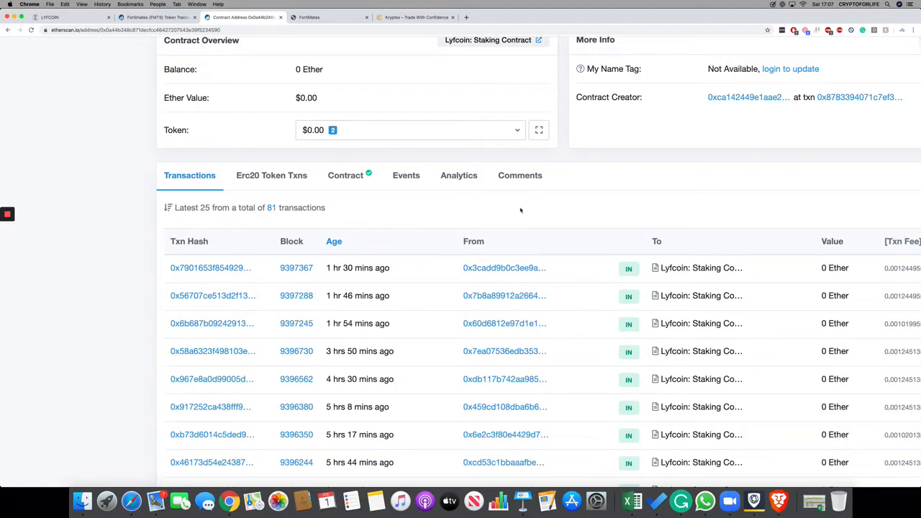
scroll("up", 3)
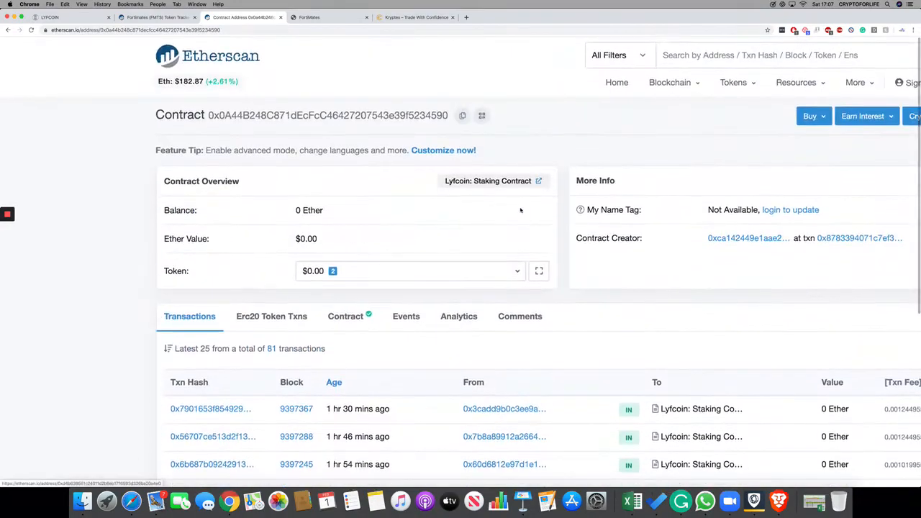
scroll("down", 3)
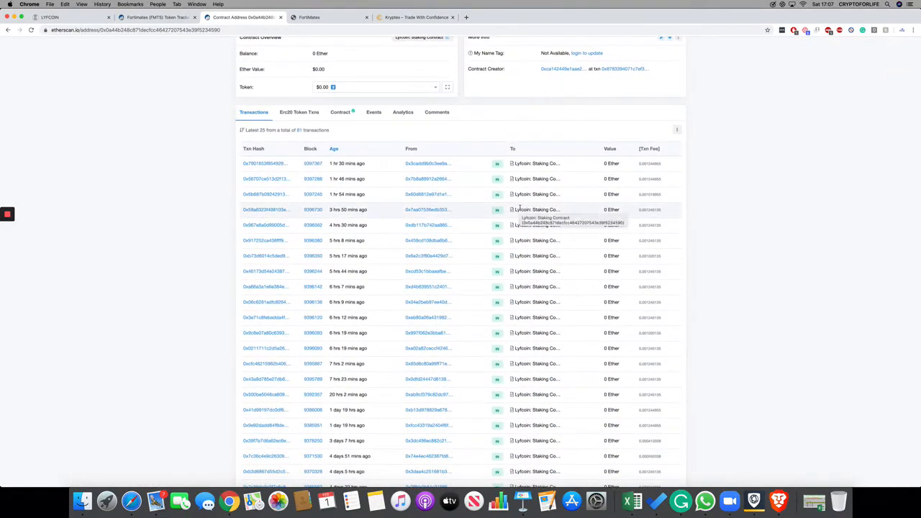
scroll("down", 3)
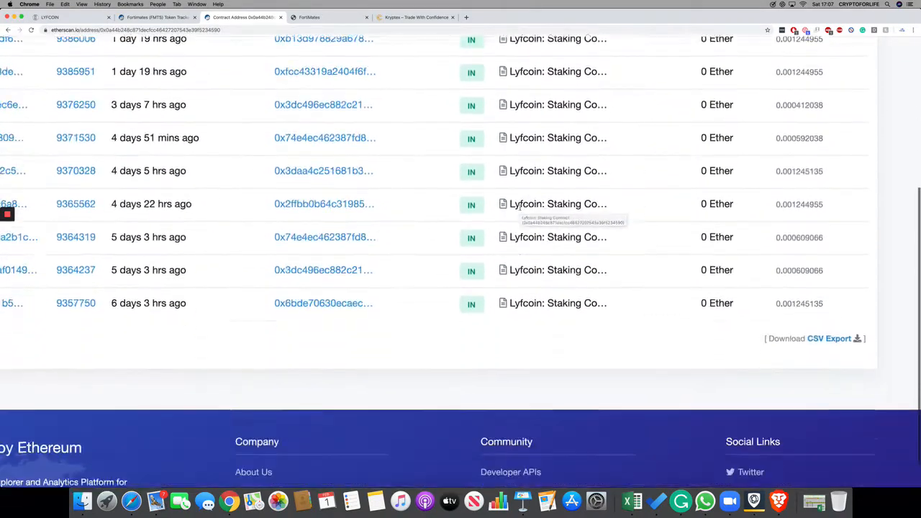
scroll("up", 3)
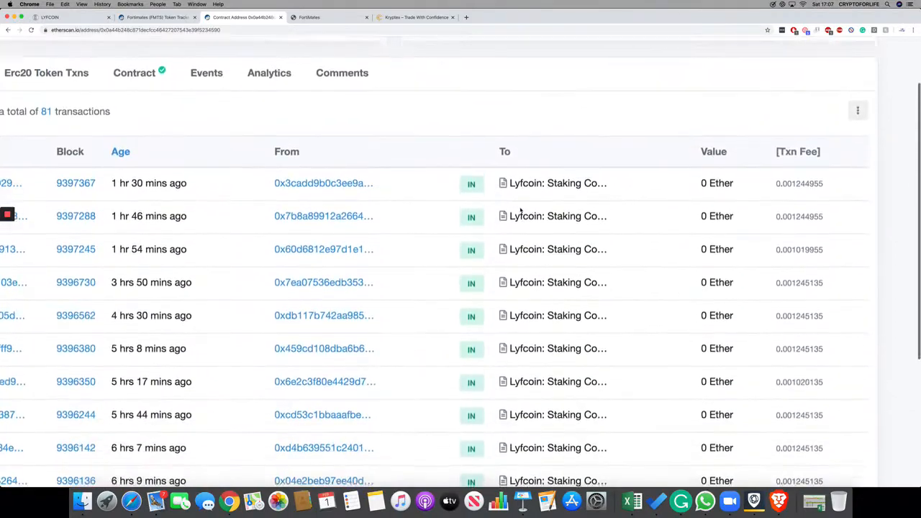
scroll("down", 3)
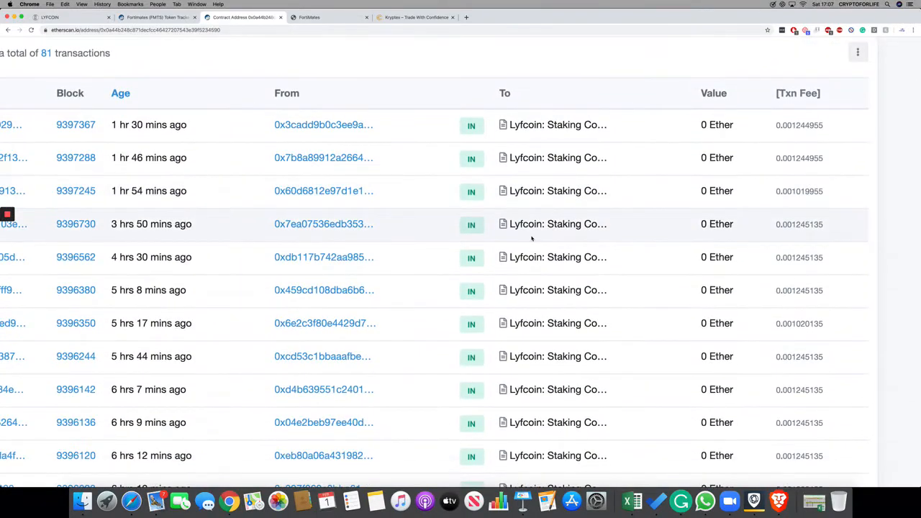
scroll("up", 3)
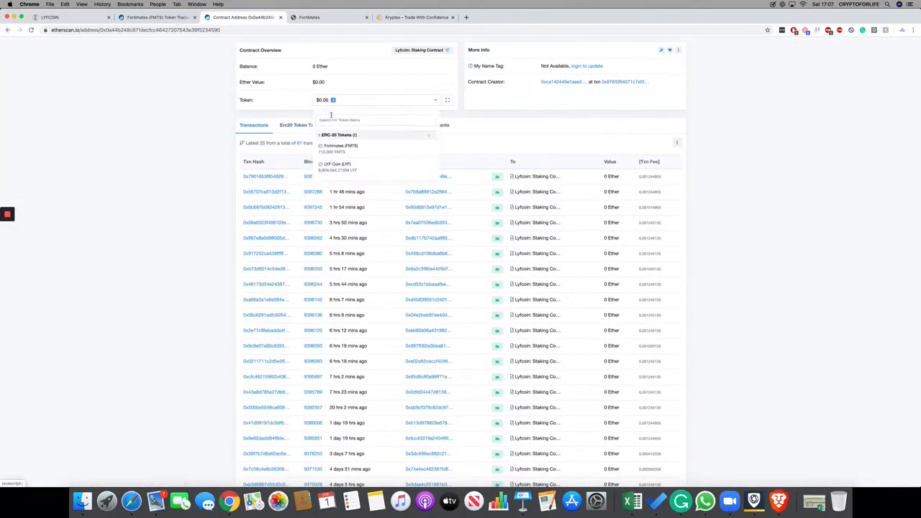
Open the contract's FortiMates token transfers, showing the 650,000 and 65,000 FMTS deposits
left_click(340, 146)
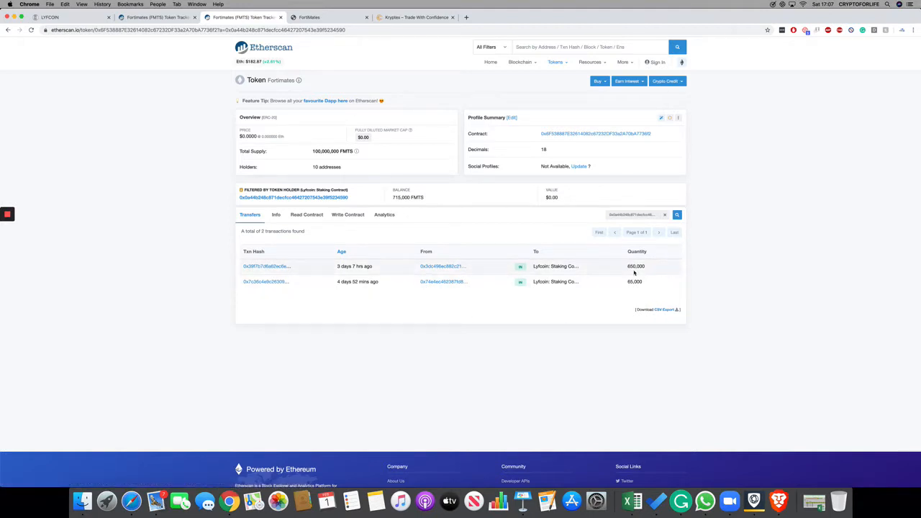
mouse_move(286, 286)
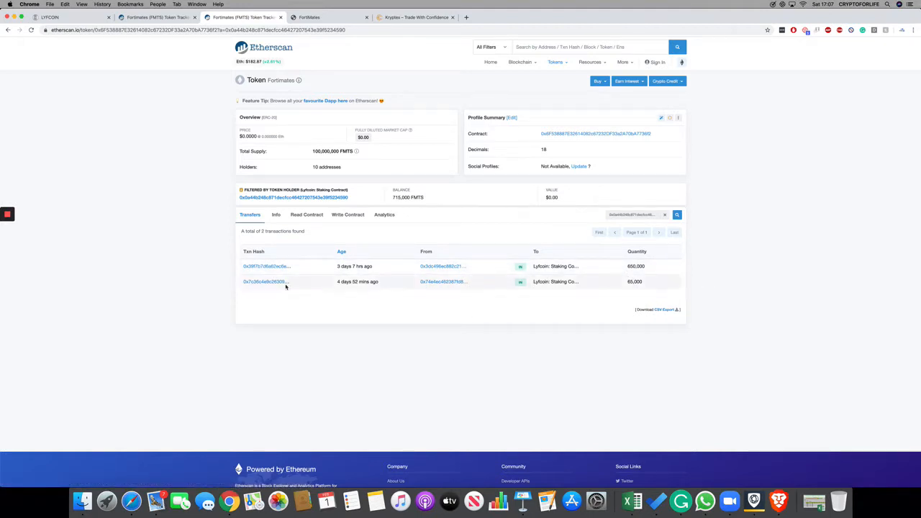
mouse_move(344, 310)
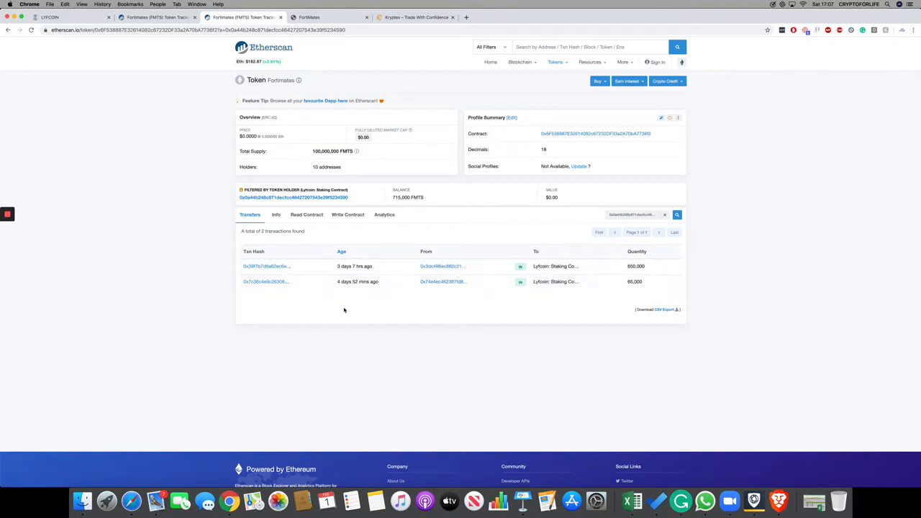
mouse_move(215, 91)
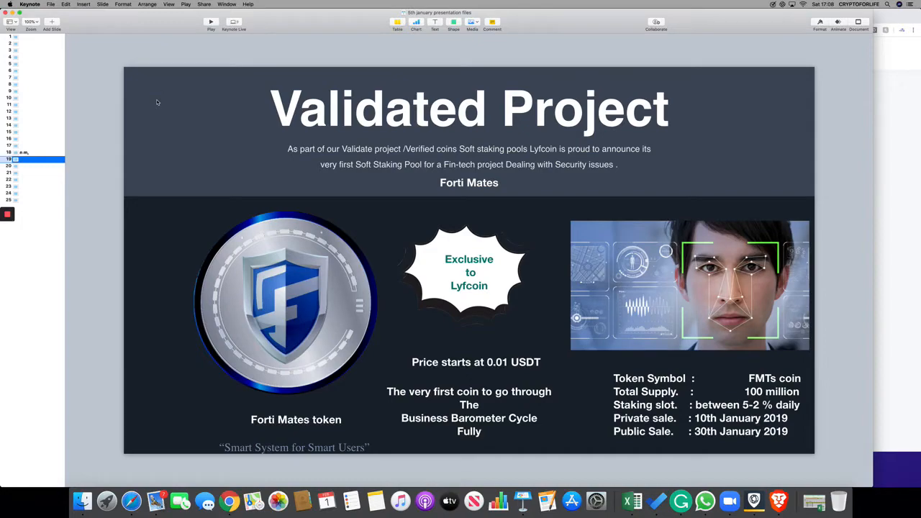
Switch to Keynote's slide 19 announcing the FortiMates soft staking pool exclusive to Lyfcoin
left_click(210, 21)
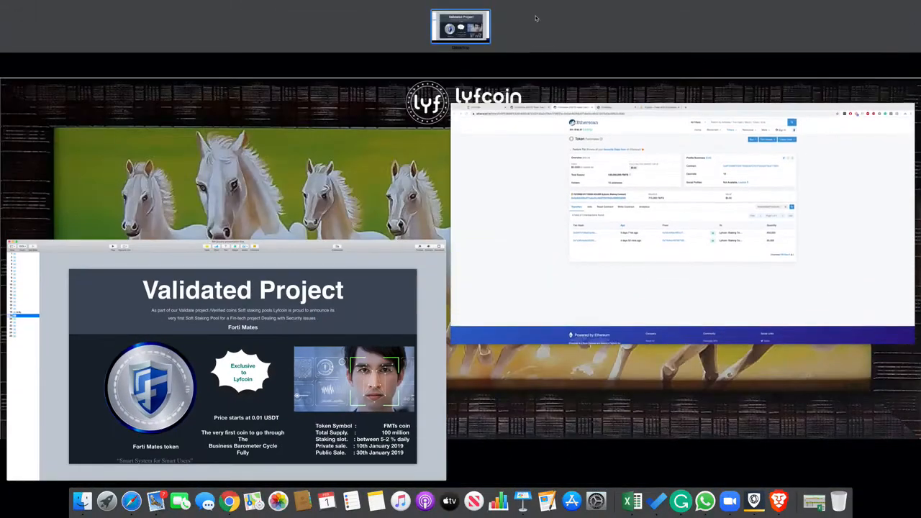
Scroll the whitepaper to Business Model and highlight Face and Document Verification
left_click(460, 27)
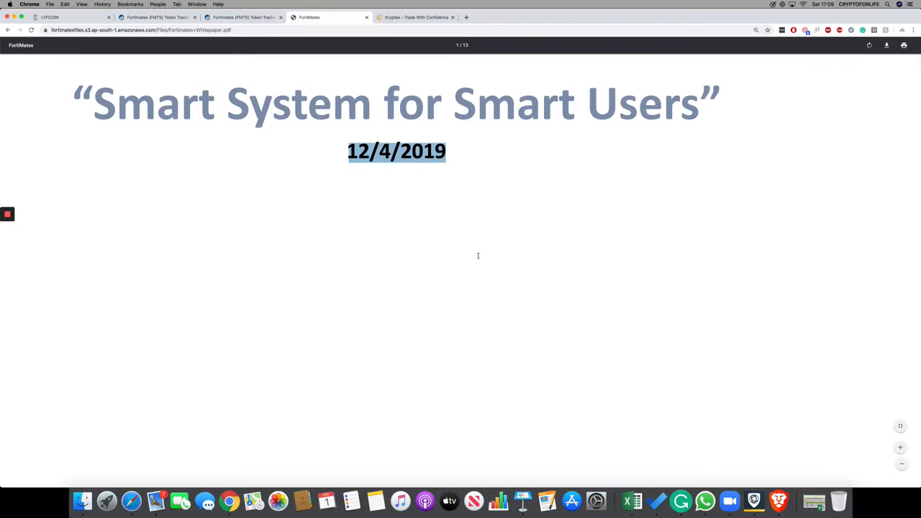
scroll("down", 3)
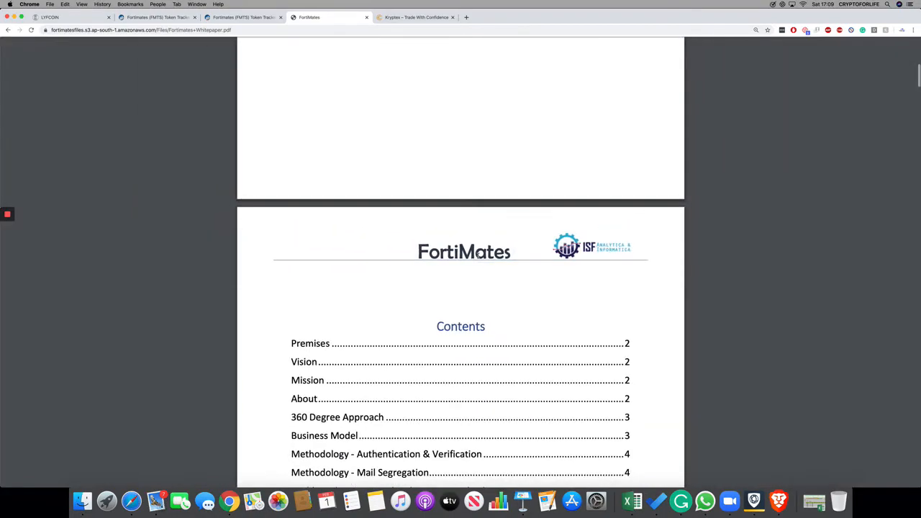
scroll("down", 3)
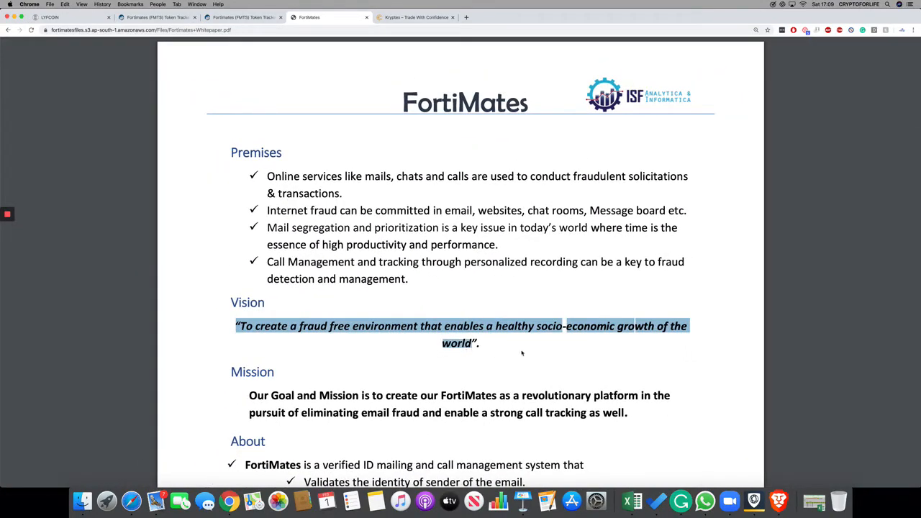
scroll("down", 3)
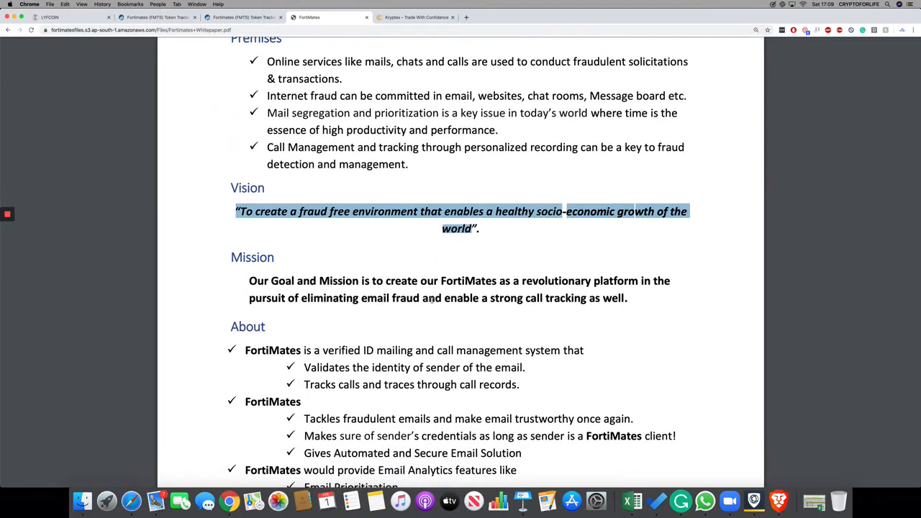
scroll("down", 3)
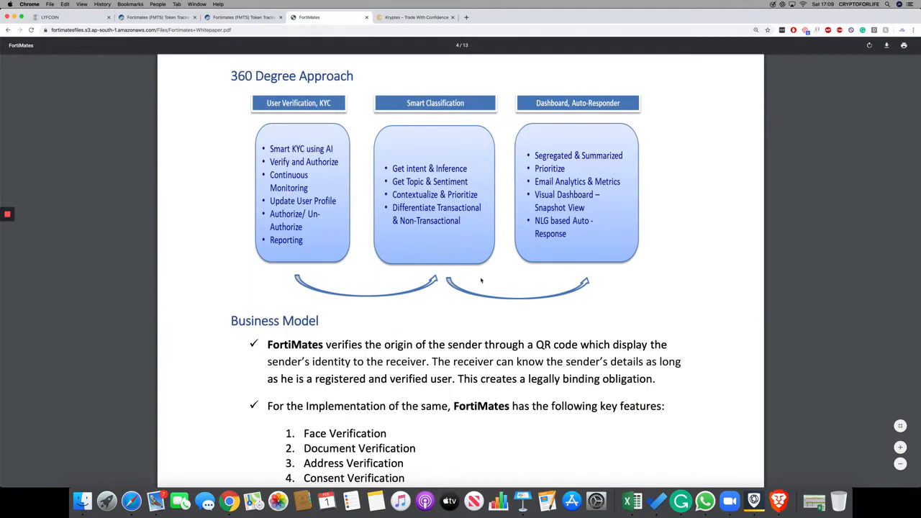
scroll("down", 3)
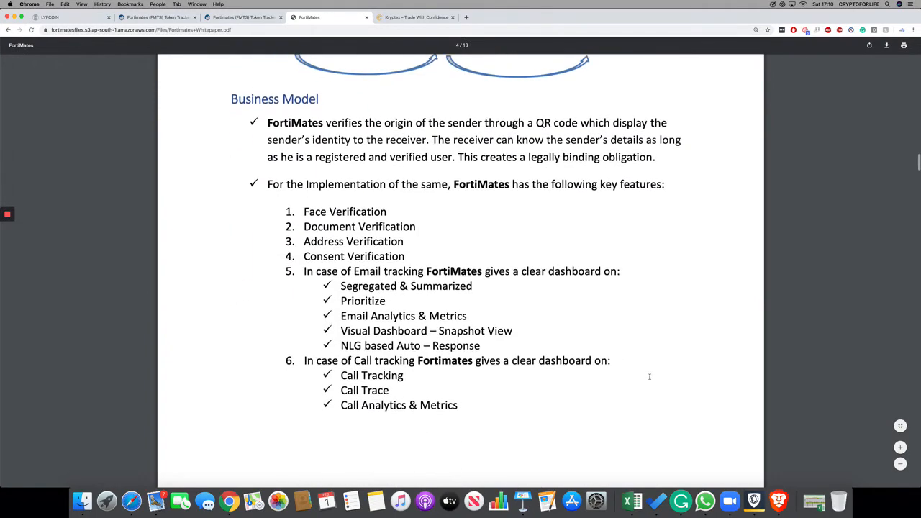
left_click_drag(303, 210, 415, 226)
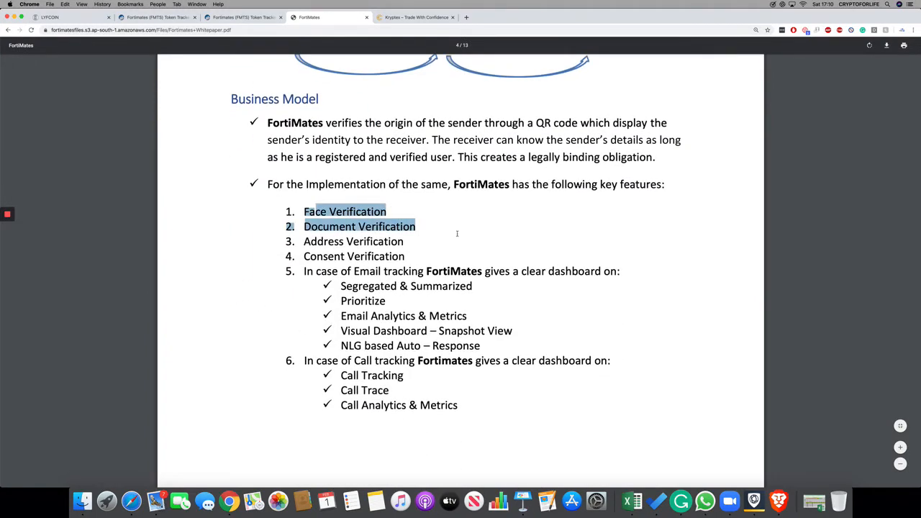
scroll("up", 3)
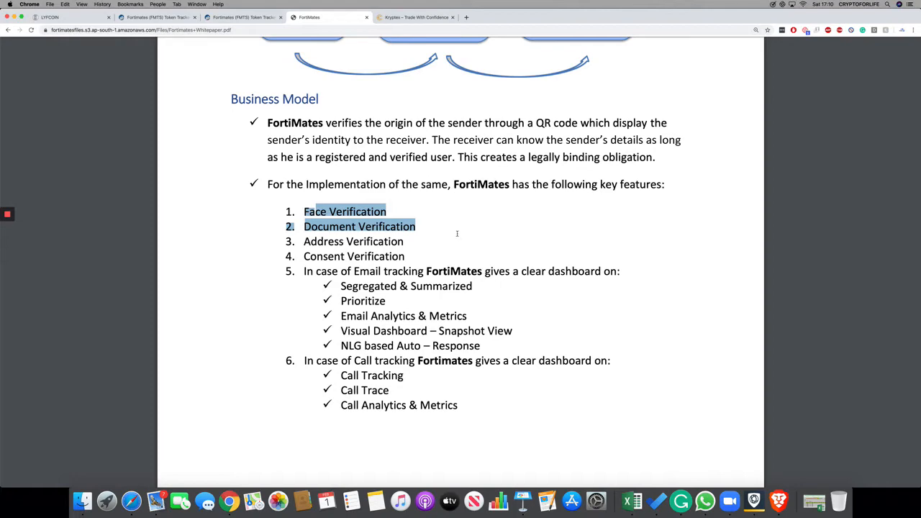
Scroll past Methodology, strategy and the 0.279 million USD funding to Partnership & Synergy
scroll("down", 3)
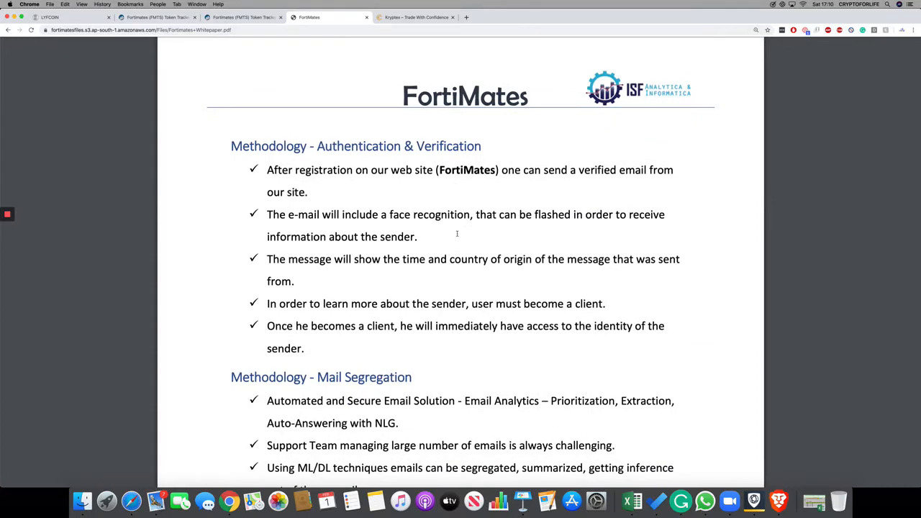
scroll("down", 3)
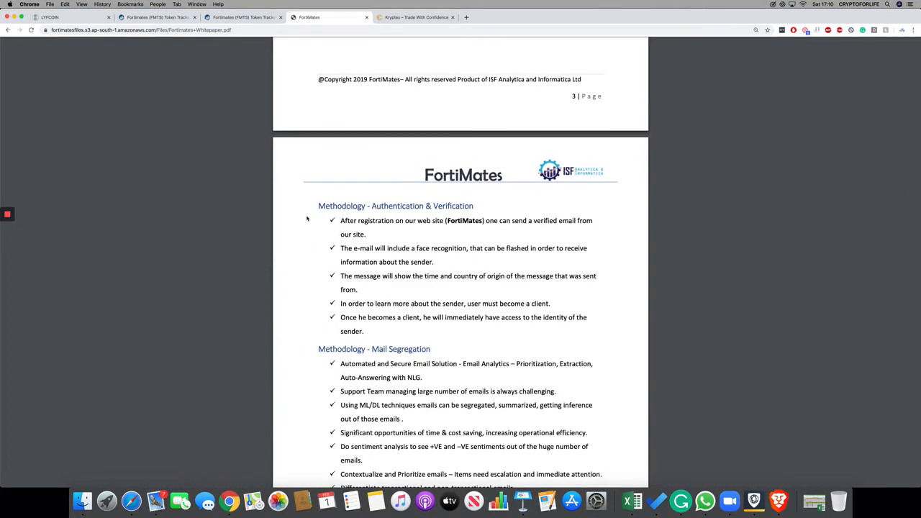
scroll("down", 3)
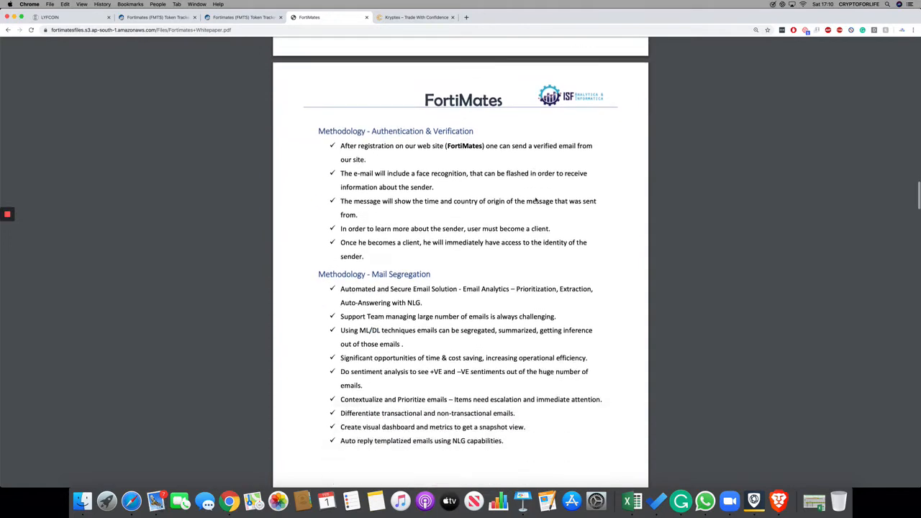
scroll("down", 3)
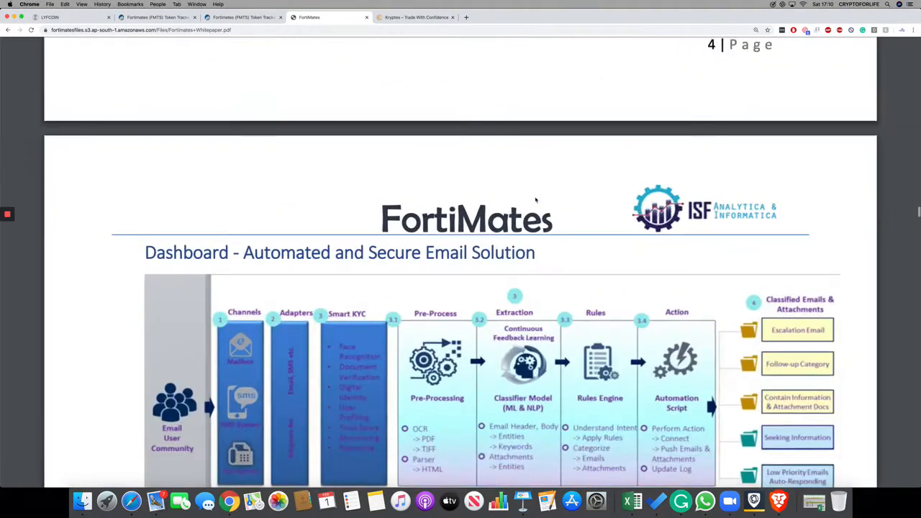
scroll("down", 3)
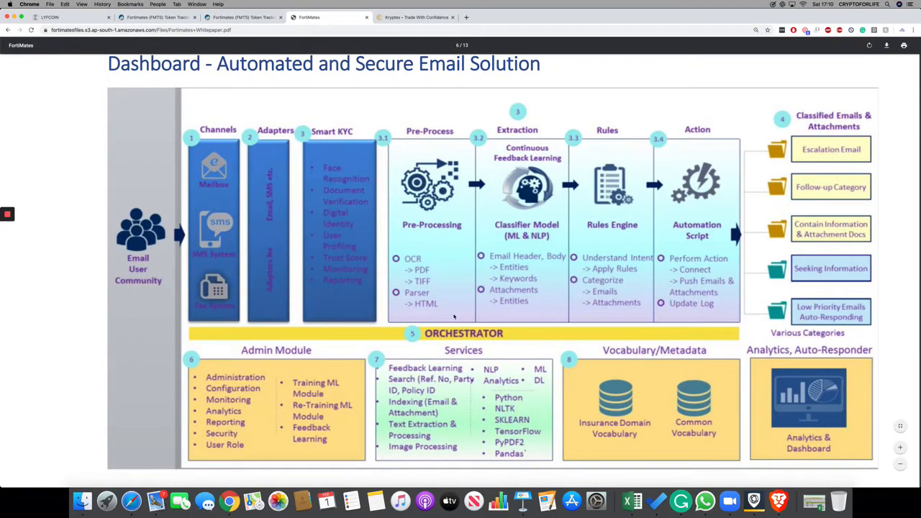
scroll("up", 3)
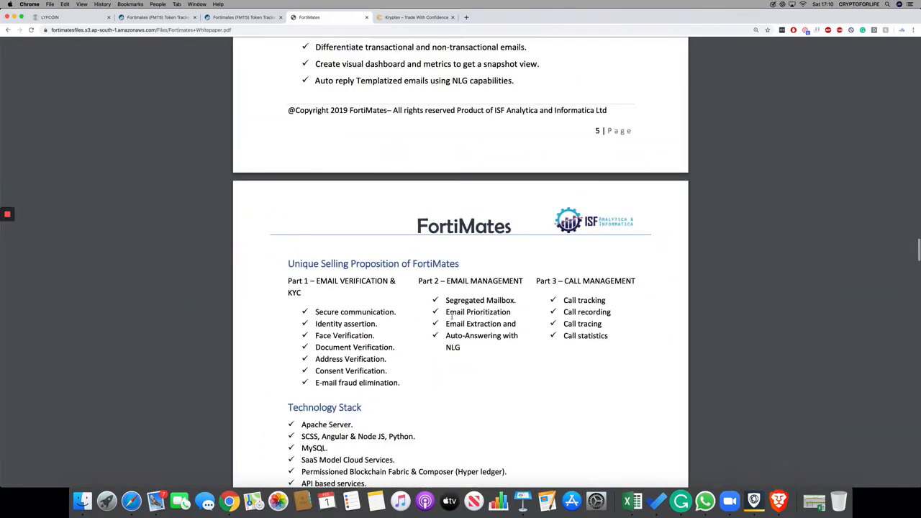
scroll("down", 3)
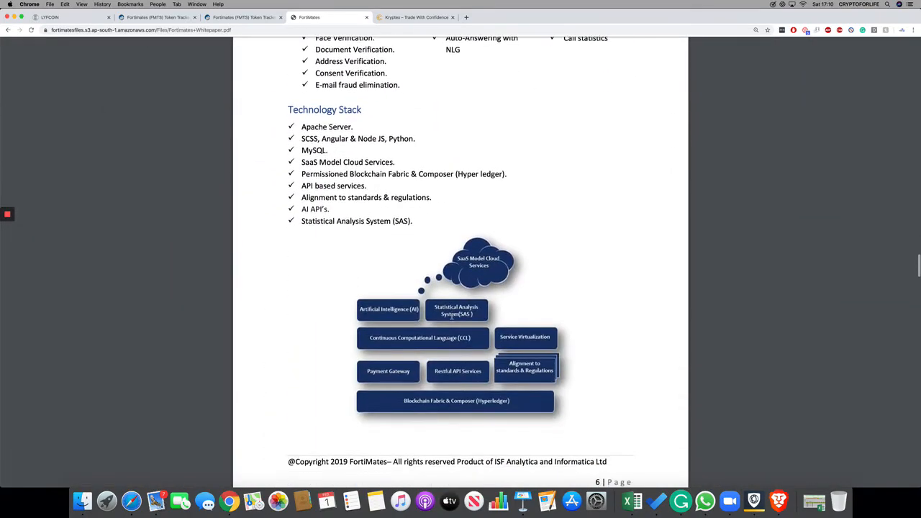
scroll("down", 3)
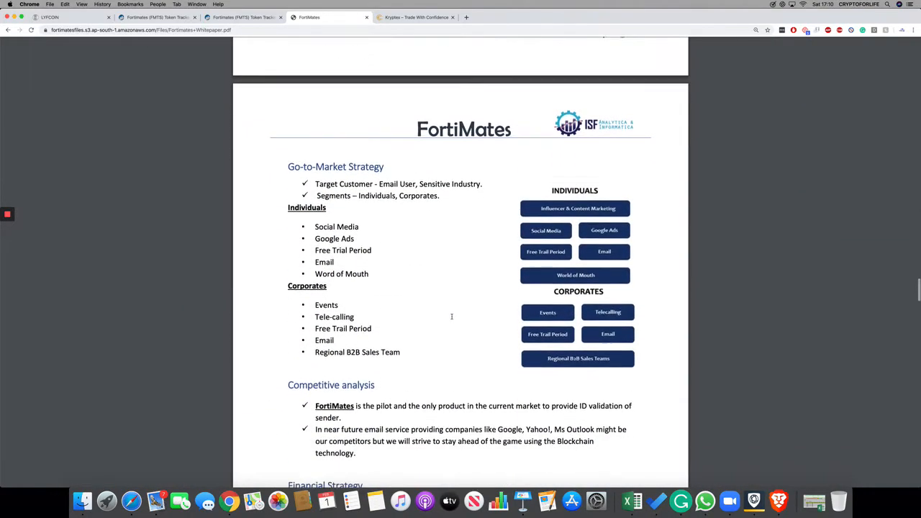
scroll("down", 3)
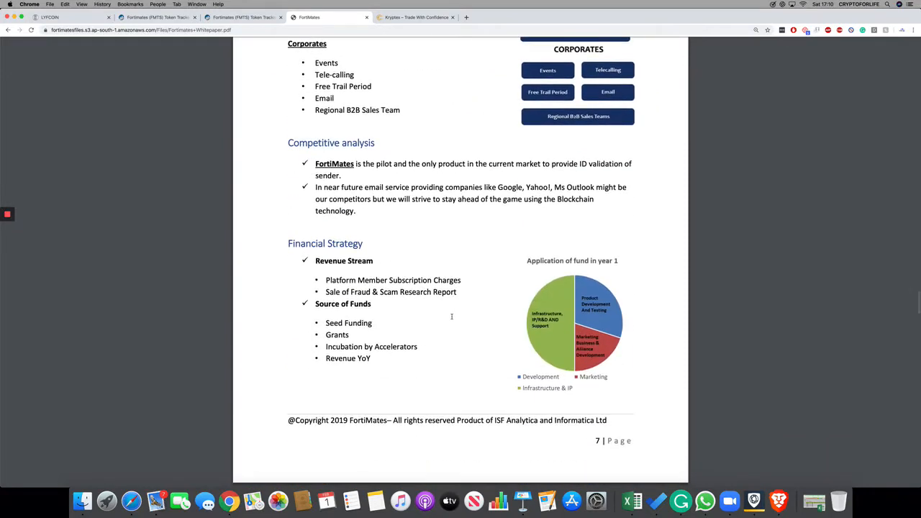
scroll("down", 3)
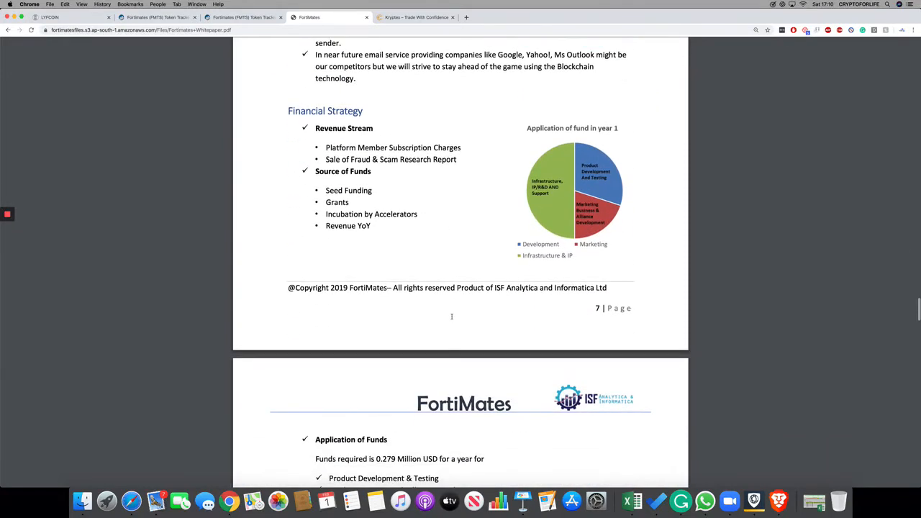
scroll("down", 3)
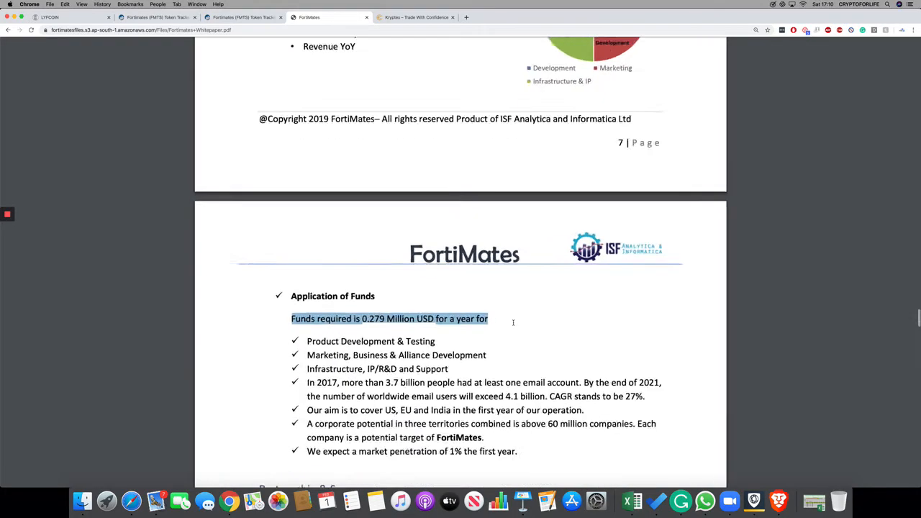
scroll("down", 3)
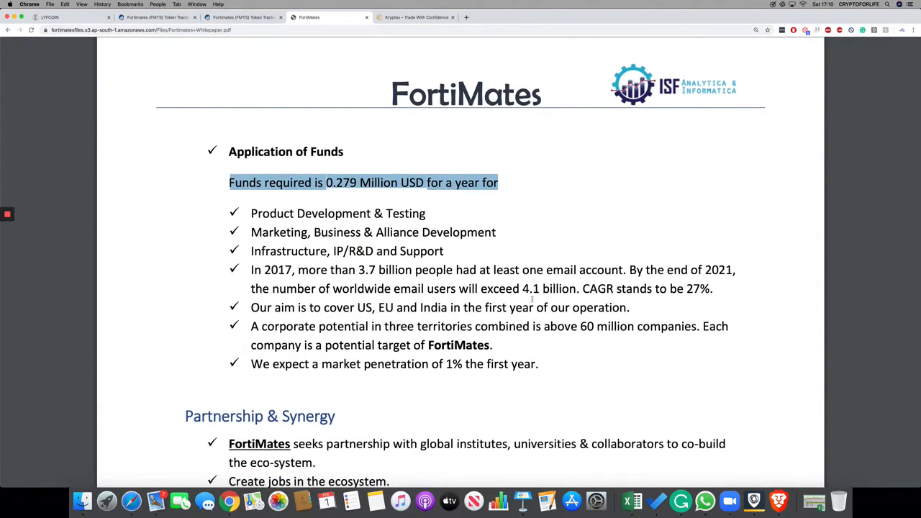
scroll("down", 3)
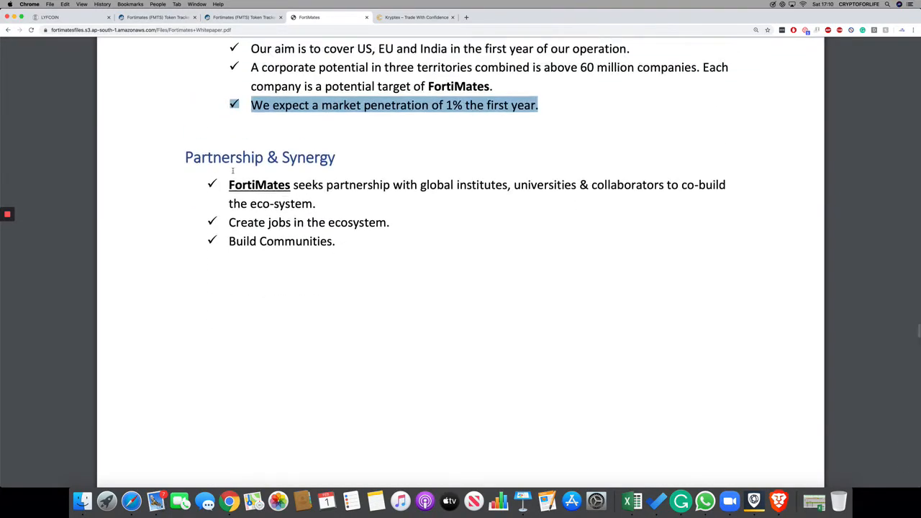
Scroll past the revenue tables to page 11's Tokenomics Chart of 100,000,000 tokens
scroll("down", 3)
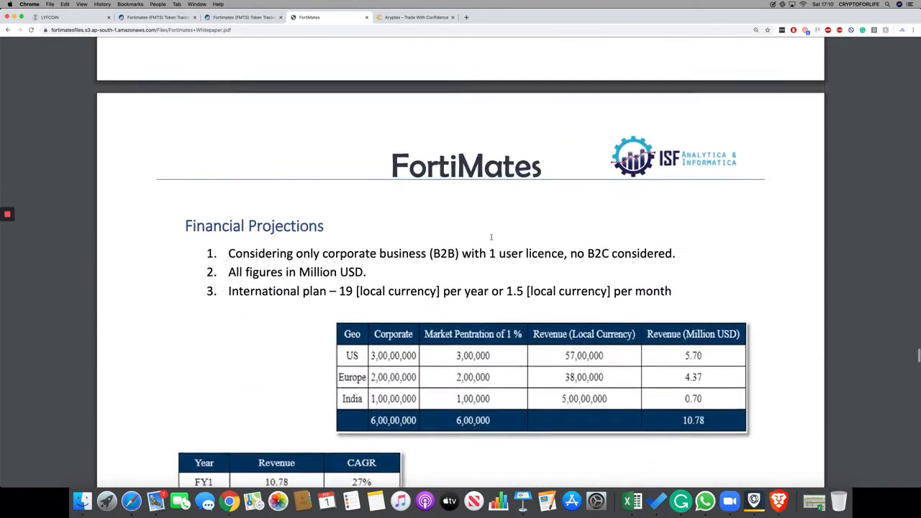
scroll("down", 3)
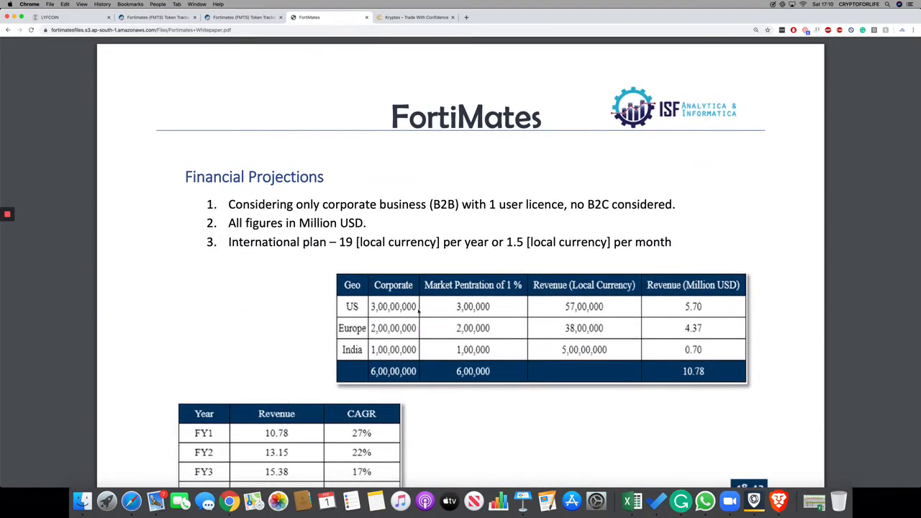
mouse_move(530, 293)
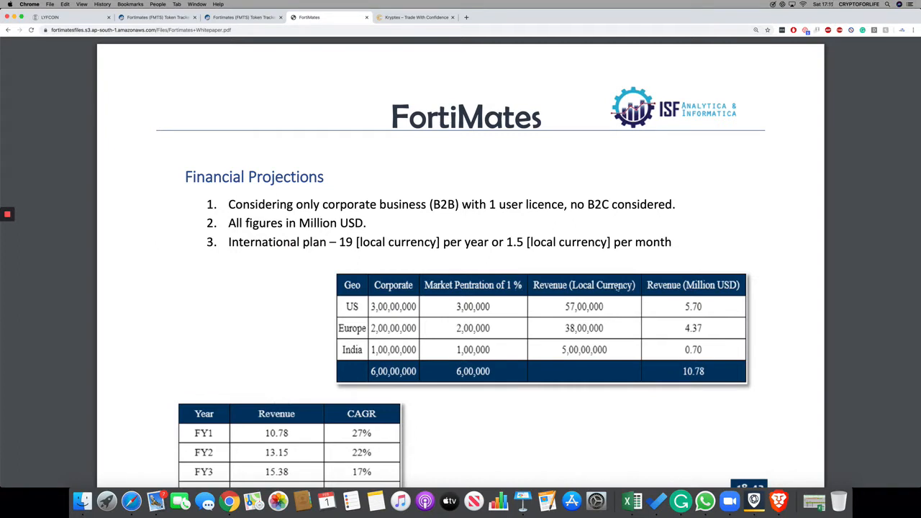
scroll("down", 3)
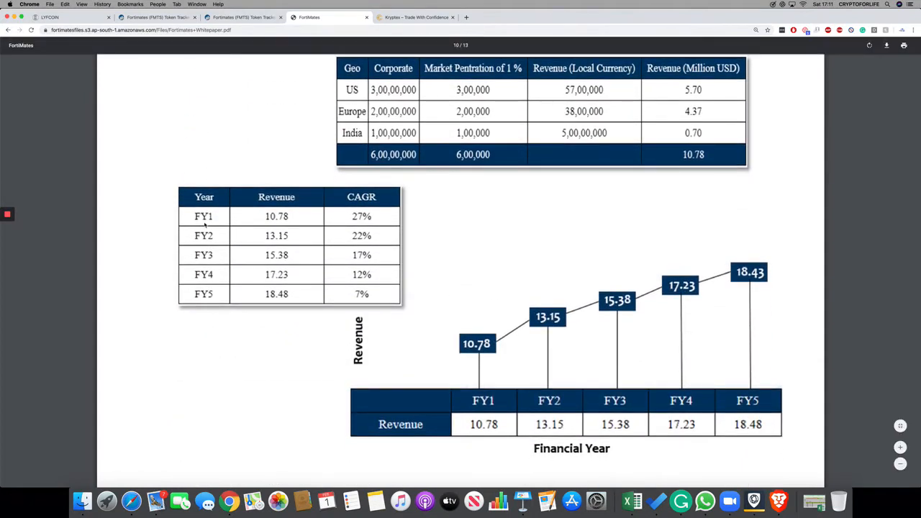
mouse_move(203, 255)
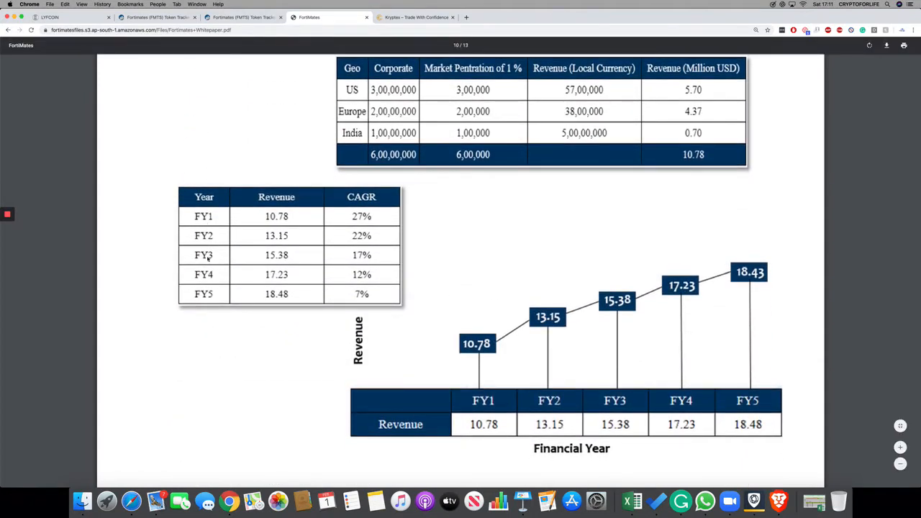
scroll("down", 3)
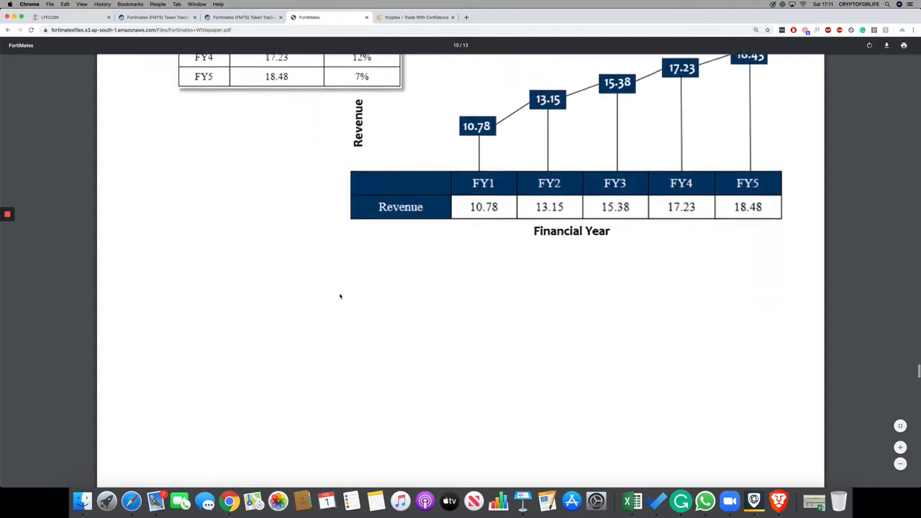
scroll("down", 3)
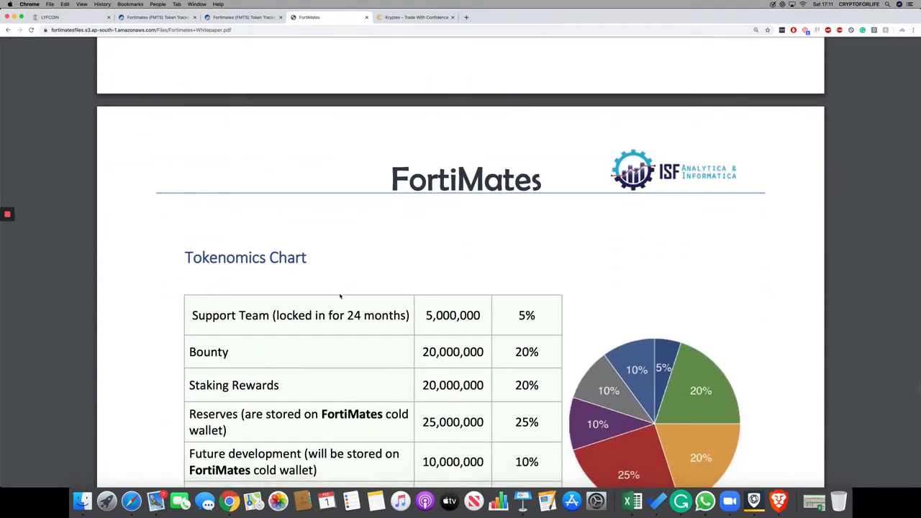
scroll("down", 3)
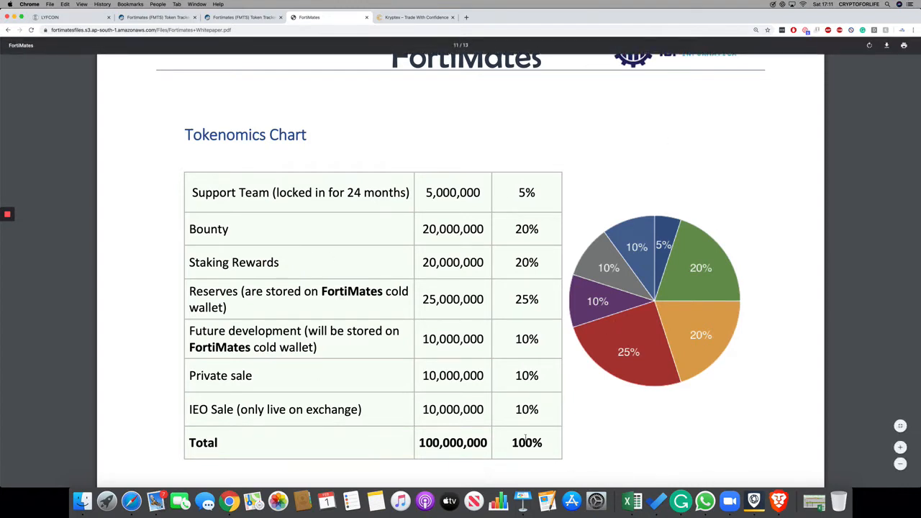
mouse_move(272, 355)
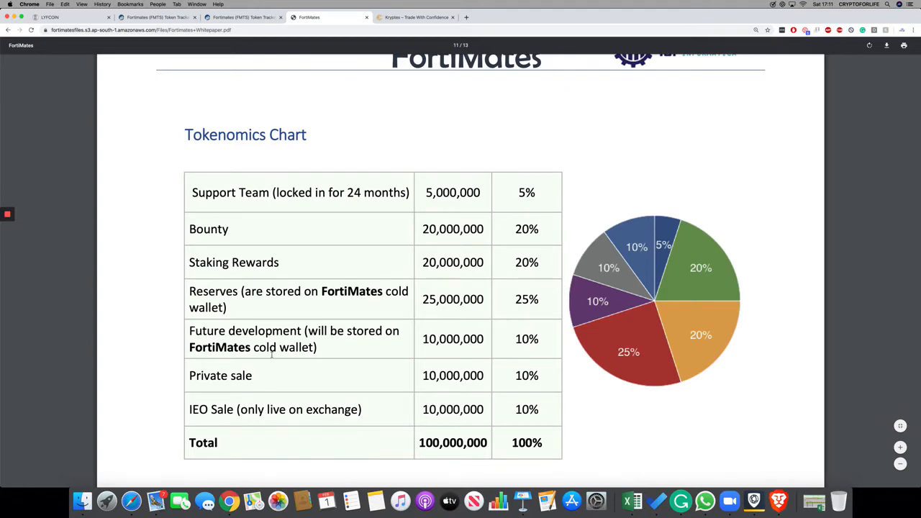
Scroll past the Roadmap, glance at Etherscan, and reach the Types of Online Frauds table
scroll("down", 3)
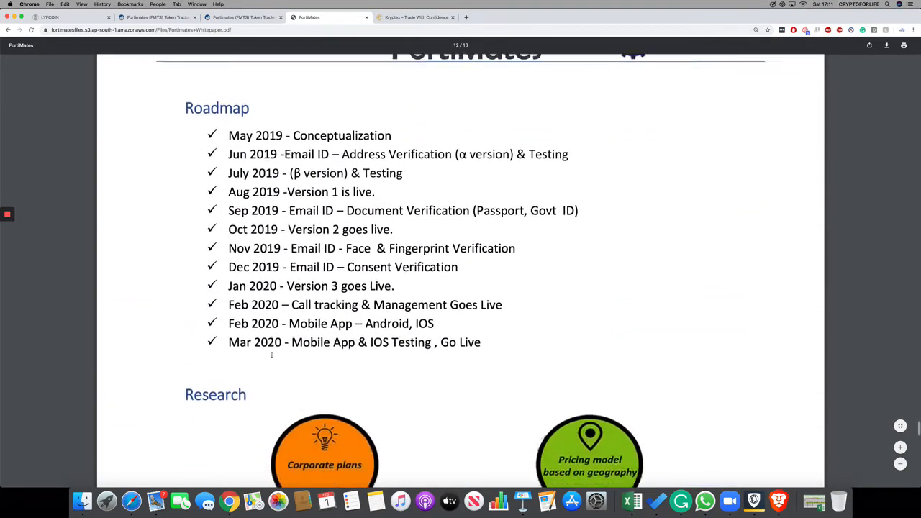
scroll("down", 3)
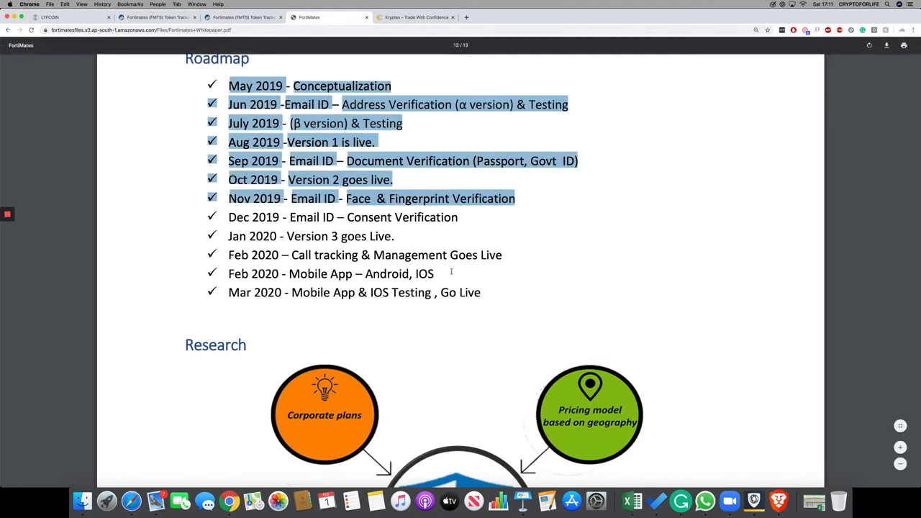
left_click(570, 283)
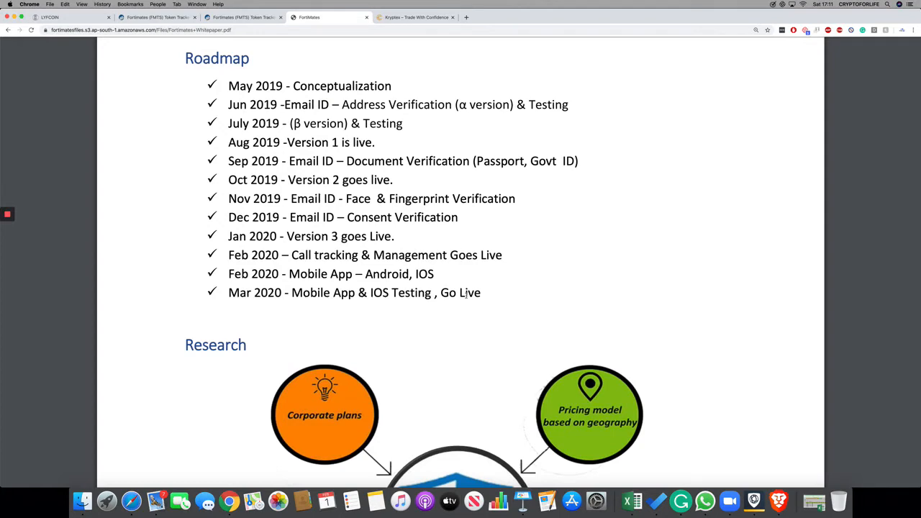
scroll("down", 3)
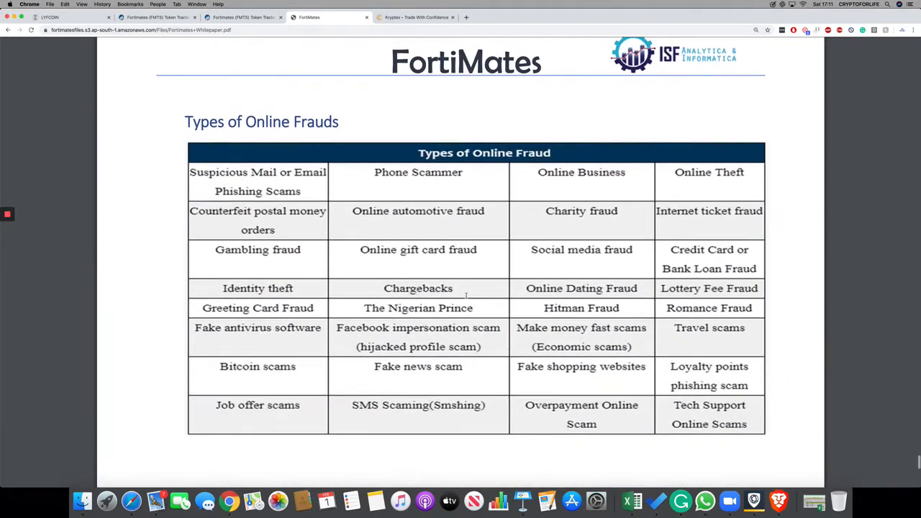
left_click(241, 17)
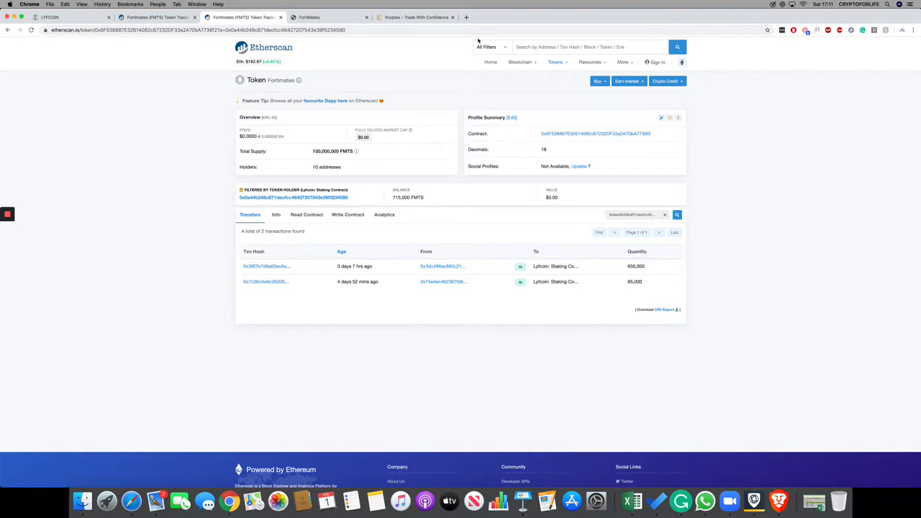
left_click(329, 16)
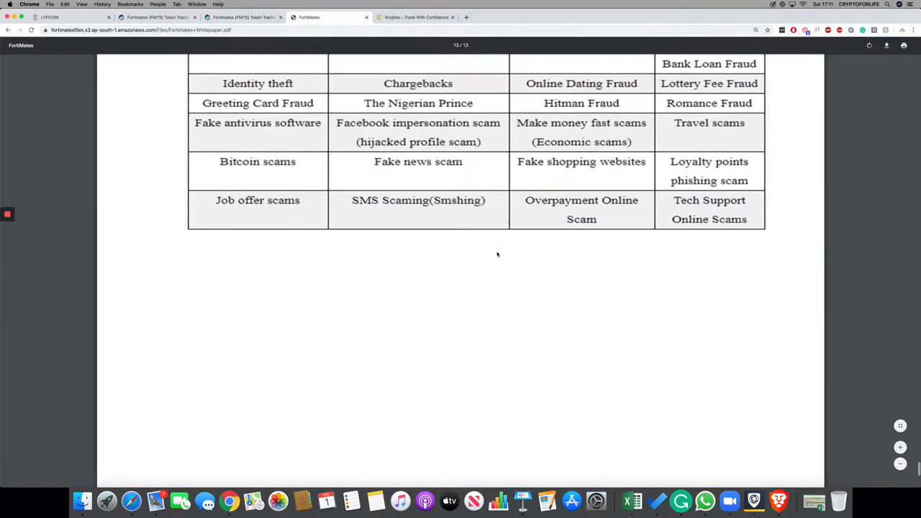
scroll("up", 3)
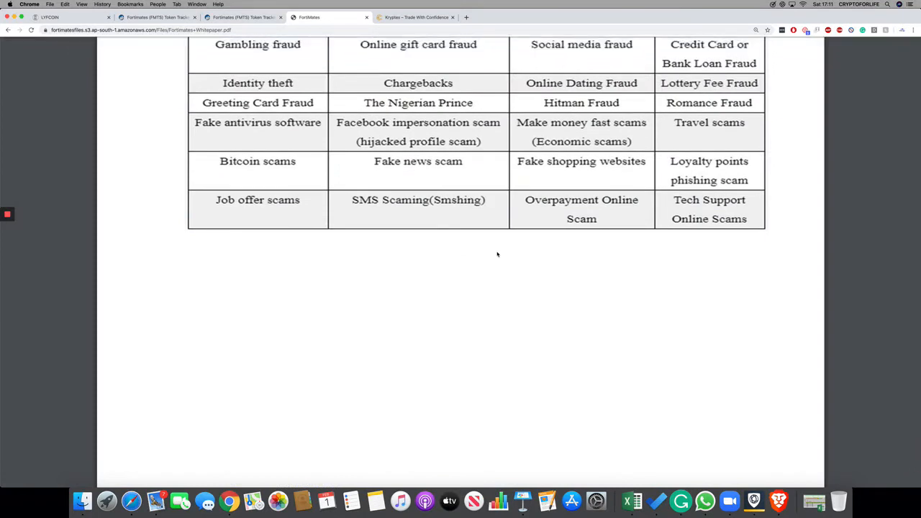
Open Lyfcoin's Coin Staking > Staking page with the 4%, 3% and 2% daily FMTS pools
left_click(72, 17)
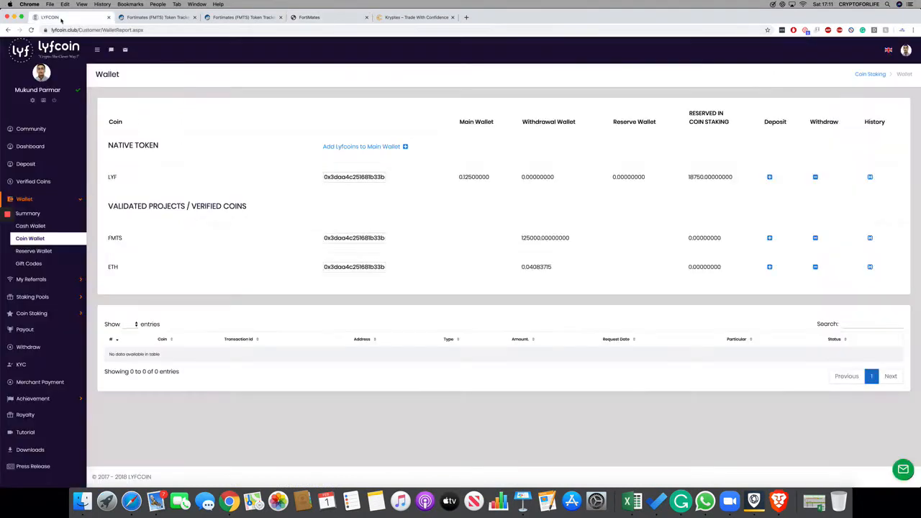
left_click(32, 233)
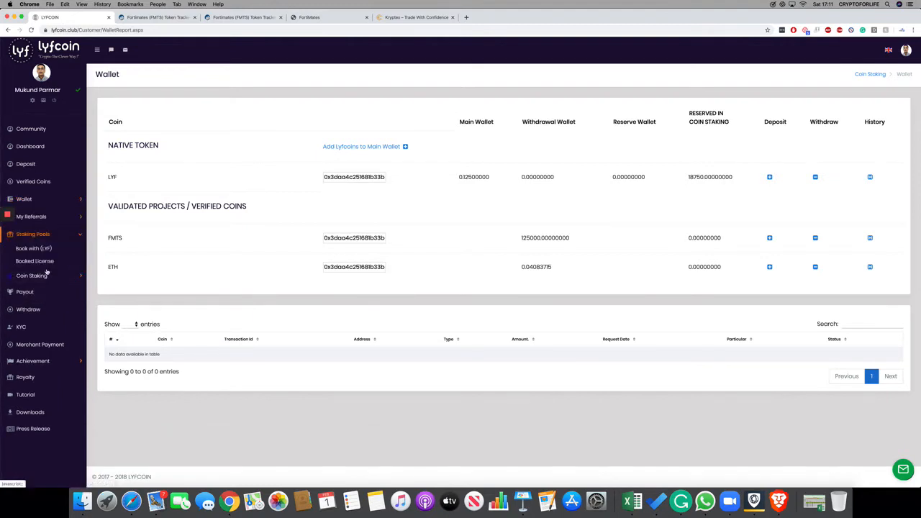
left_click(25, 263)
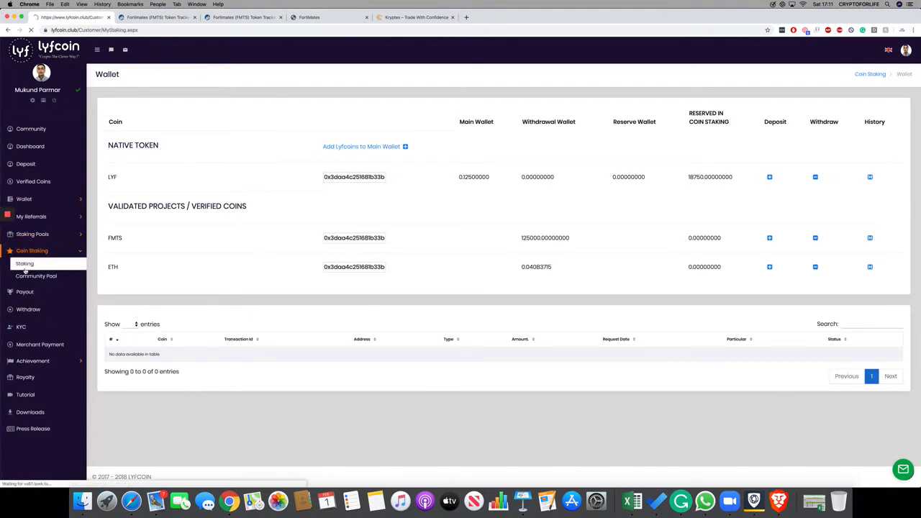
left_click(24, 263)
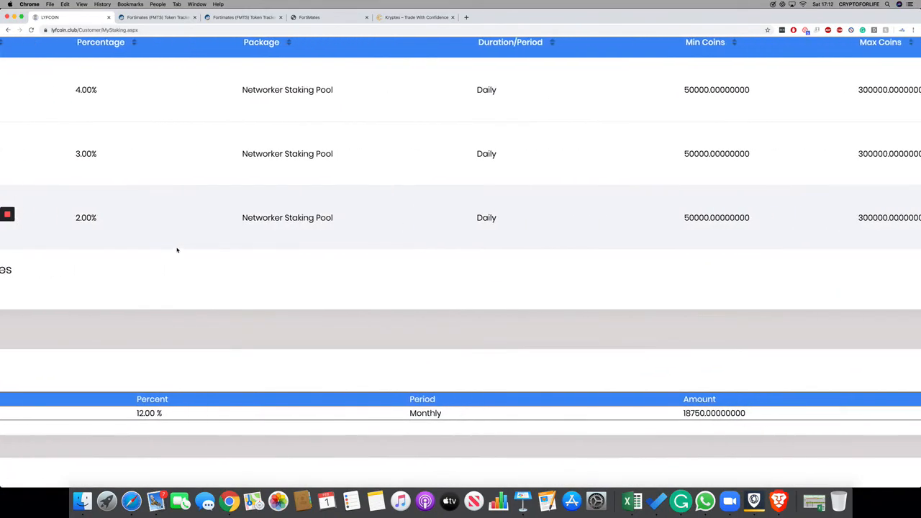
scroll("up", 3)
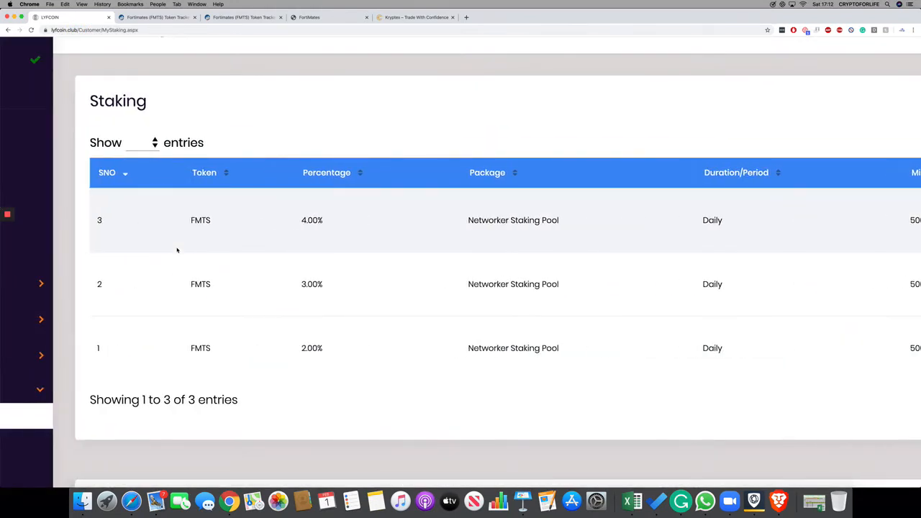
mouse_move(351, 219)
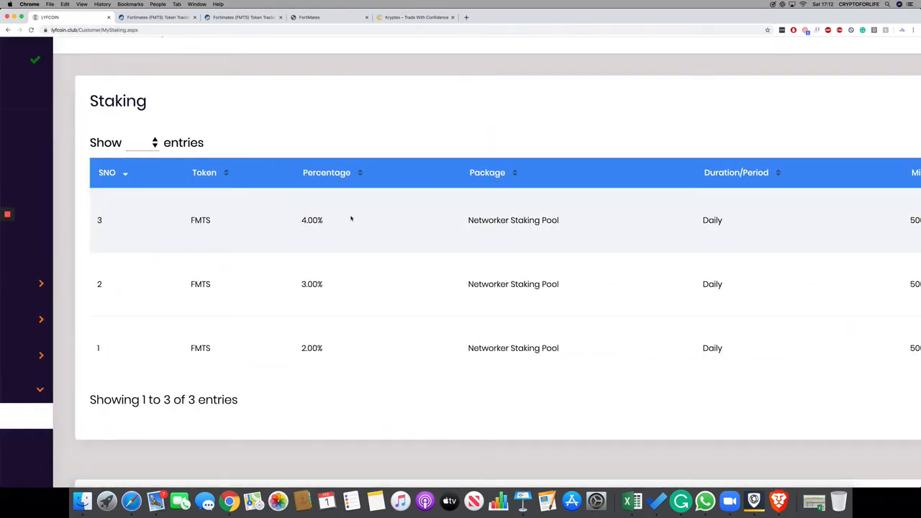
mouse_move(415, 219)
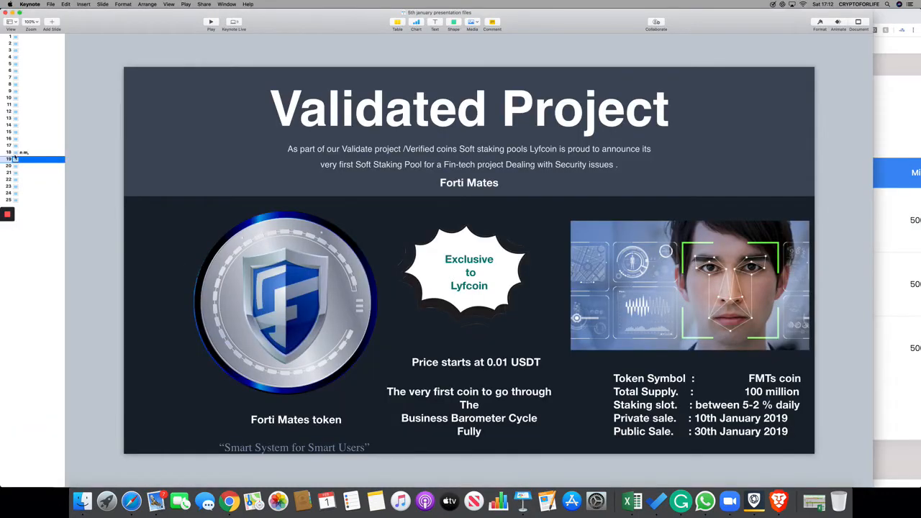
Show Keynote slide 18, Bounty program and Staking Rewards, with its staking pool tiers table
left_click(24, 152)
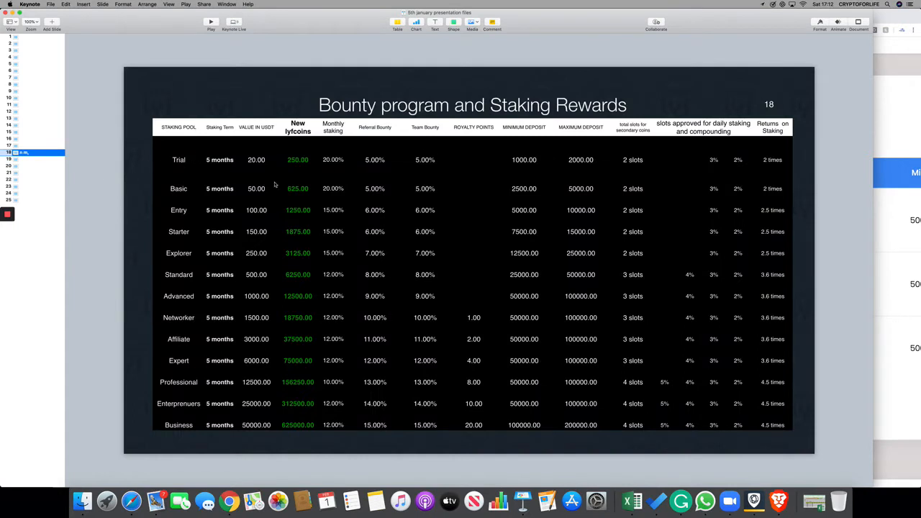
mouse_move(674, 247)
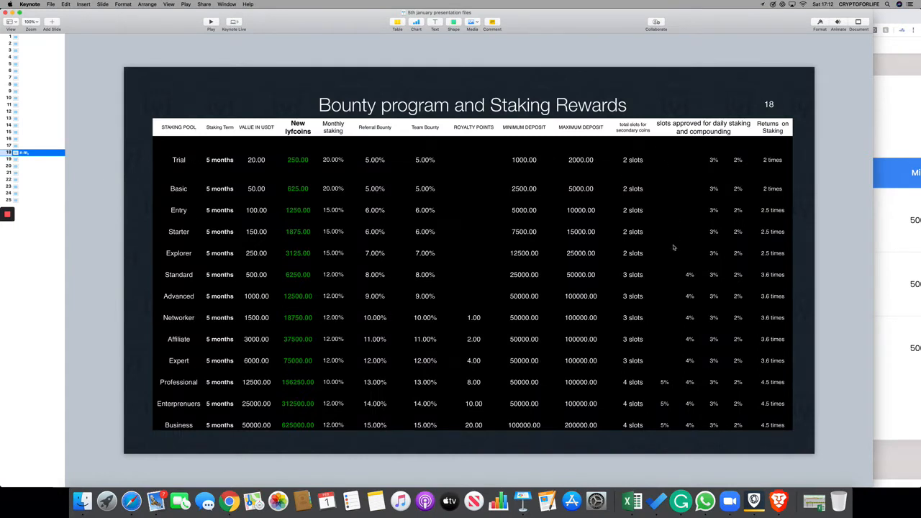
mouse_move(746, 249)
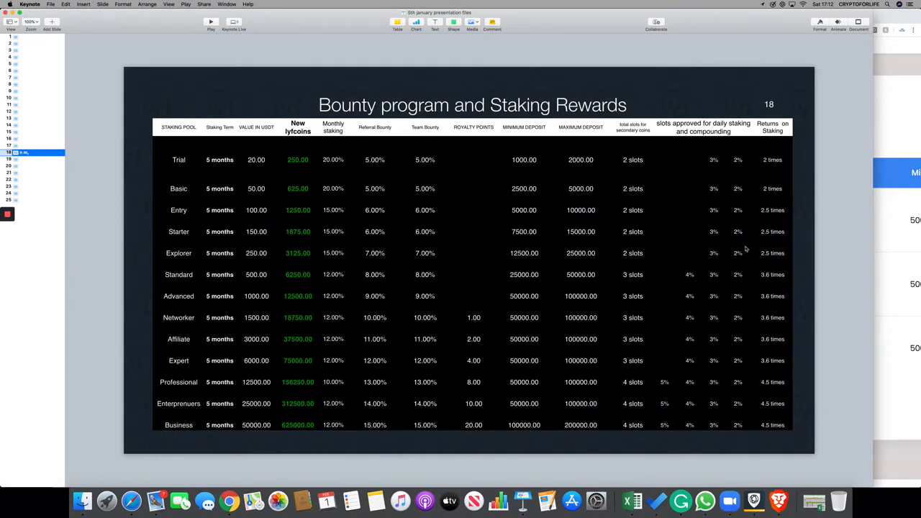
mouse_move(706, 378)
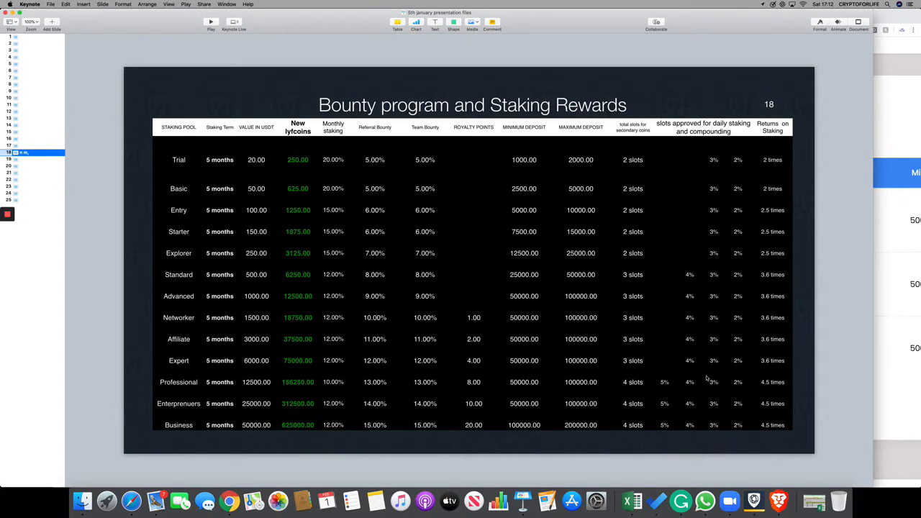
mouse_move(648, 466)
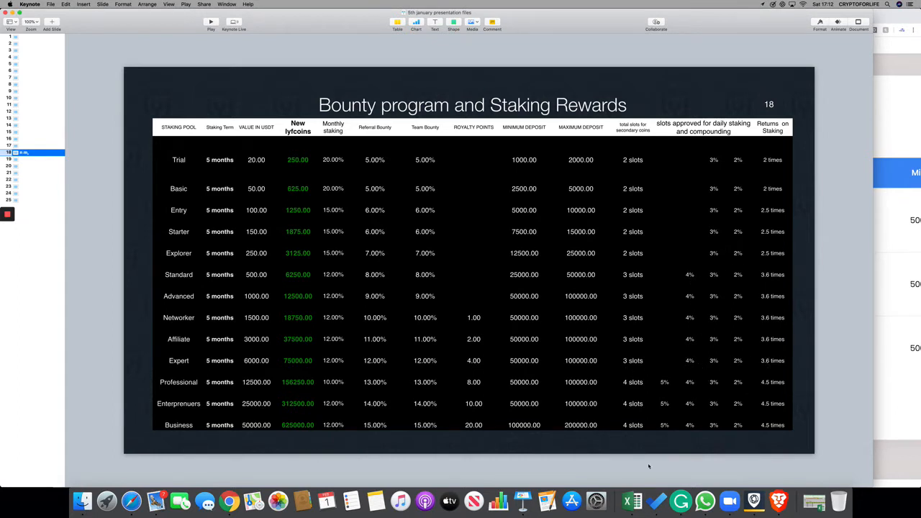
mouse_move(703, 367)
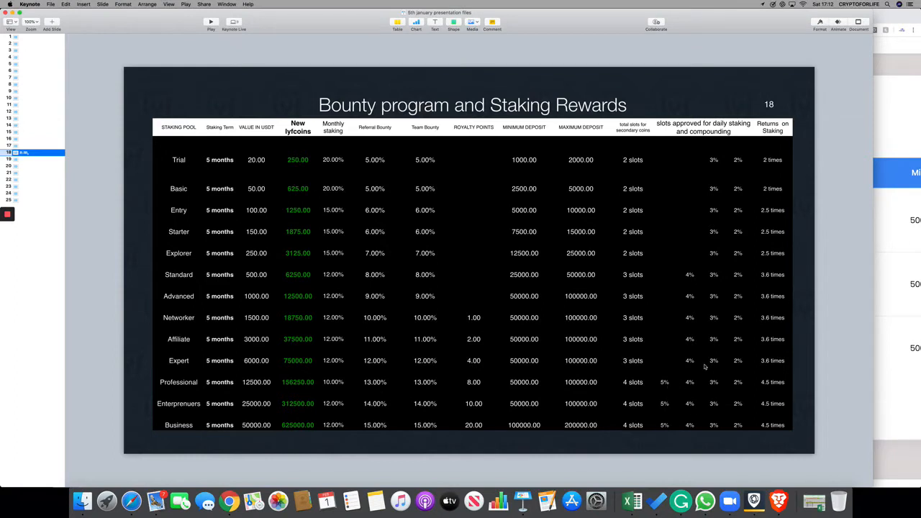
mouse_move(619, 349)
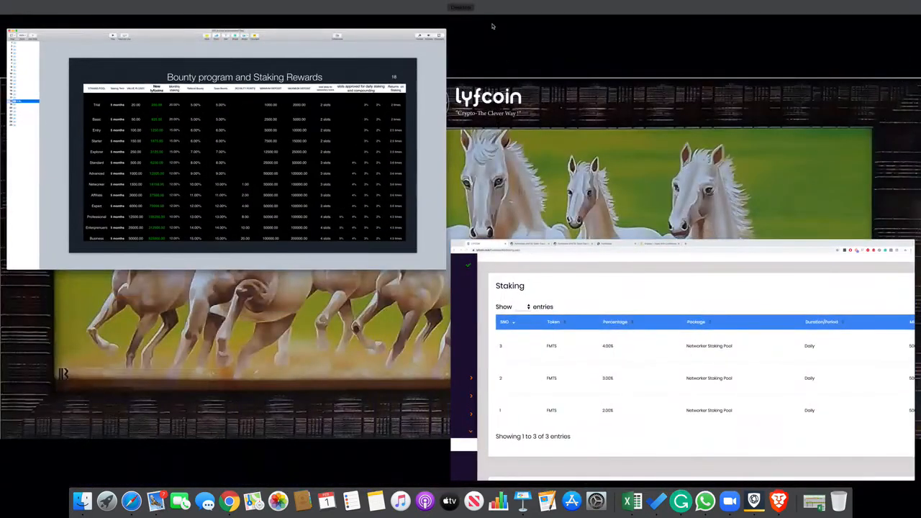
mouse_move(630, 500)
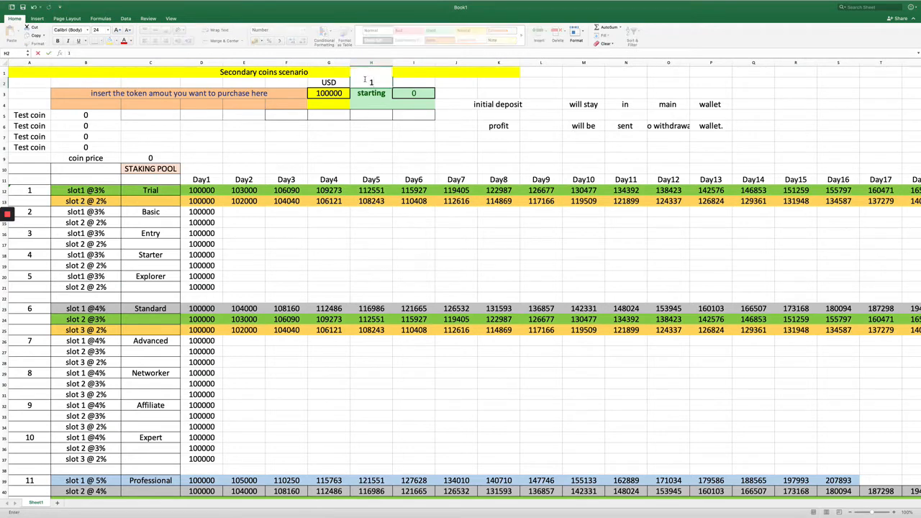
Enter 1000 as the starting token value in cell H2 of the Secondary coins scenario sheet
type("1000")
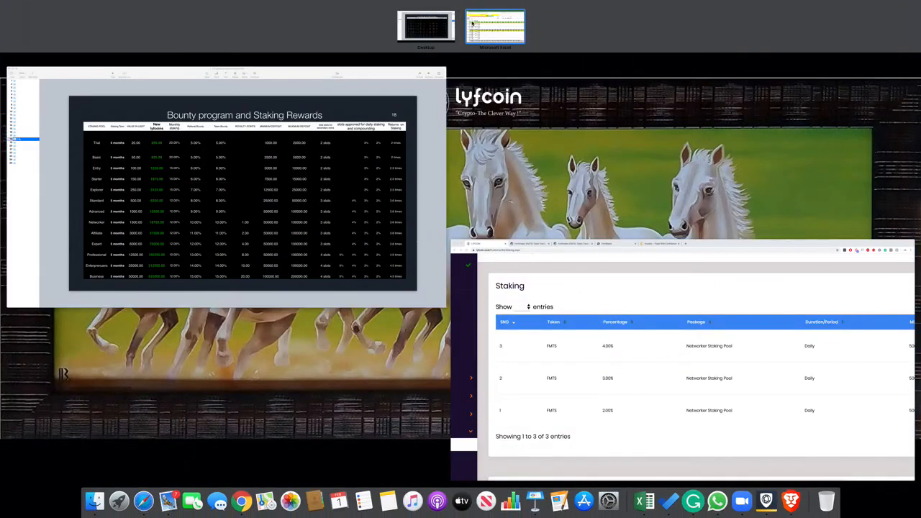
left_click(495, 26)
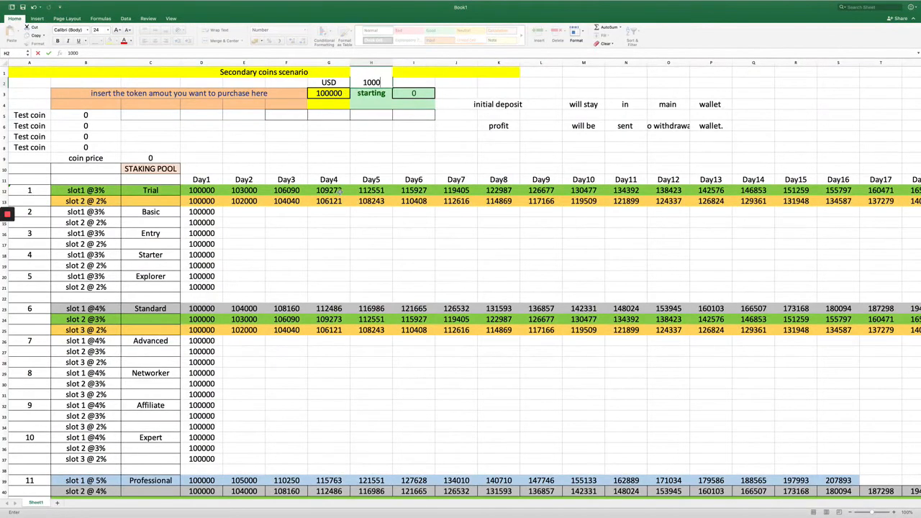
scroll("right", 3)
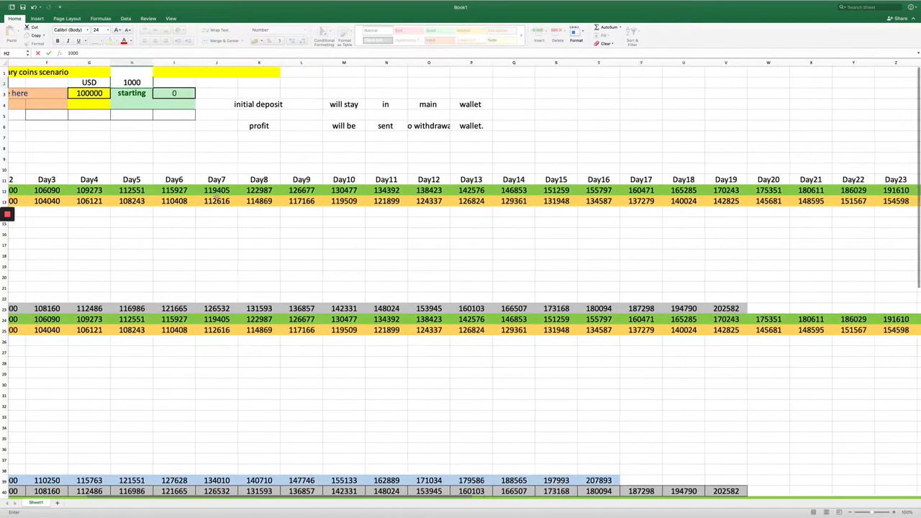
scroll("right", 3)
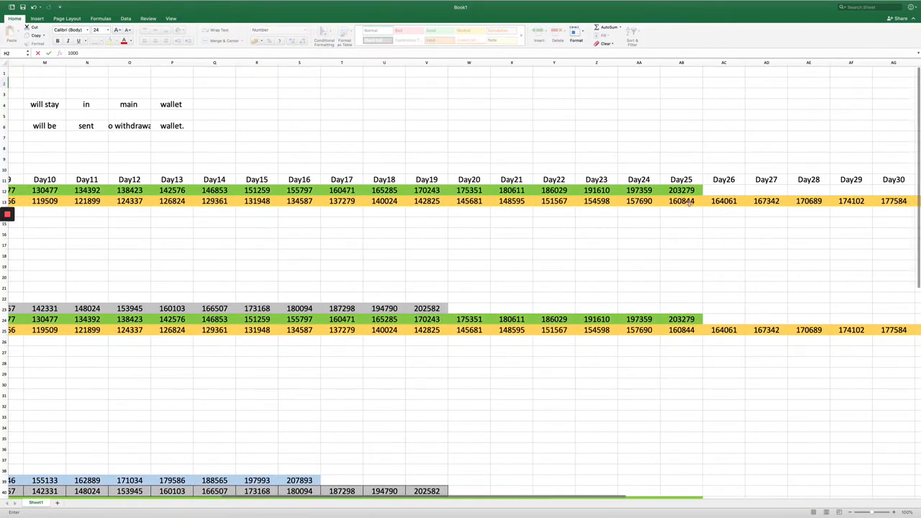
mouse_move(210, 265)
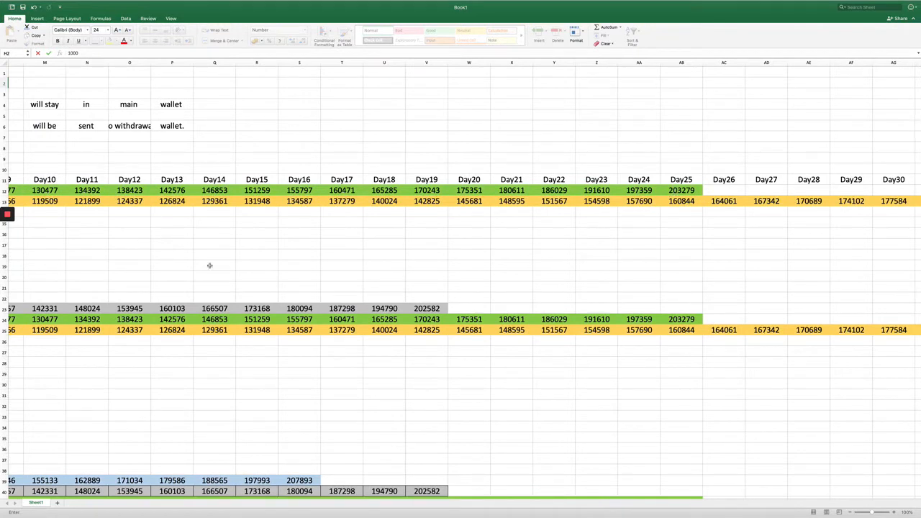
mouse_move(693, 162)
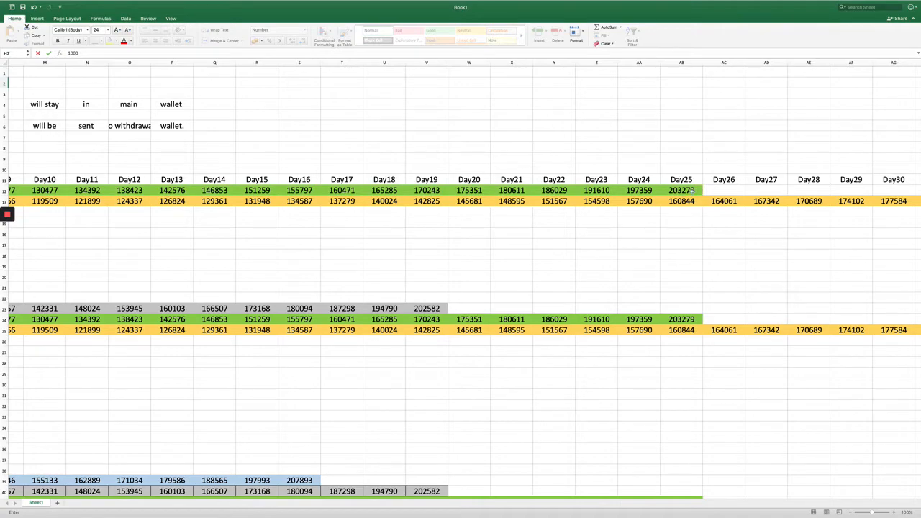
mouse_move(680, 242)
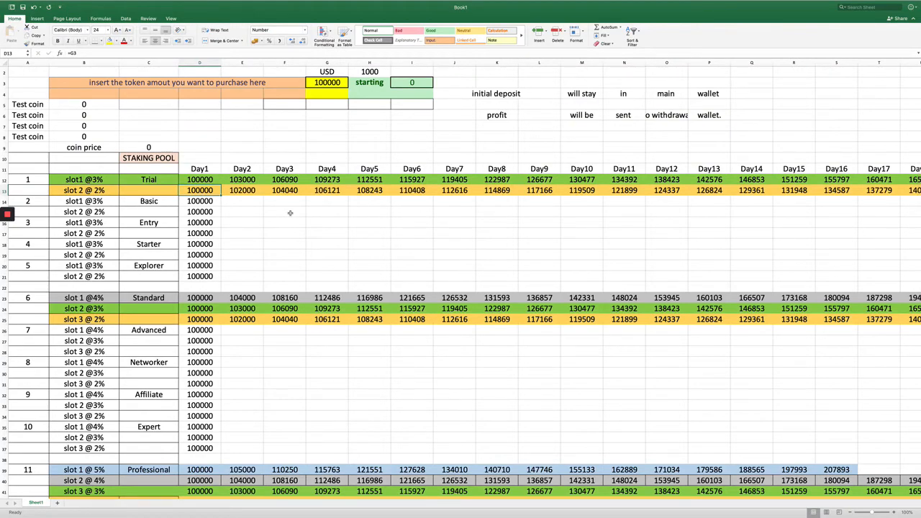
scroll("right", 3)
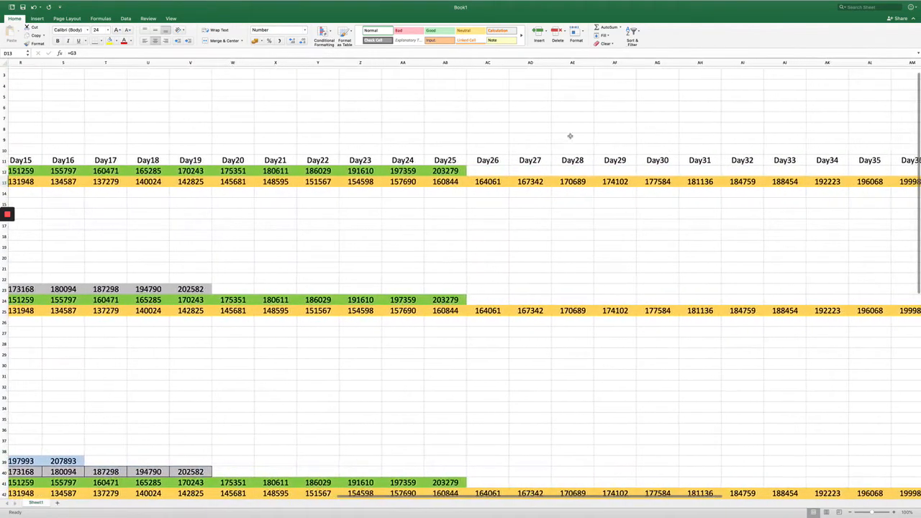
scroll("right", 3)
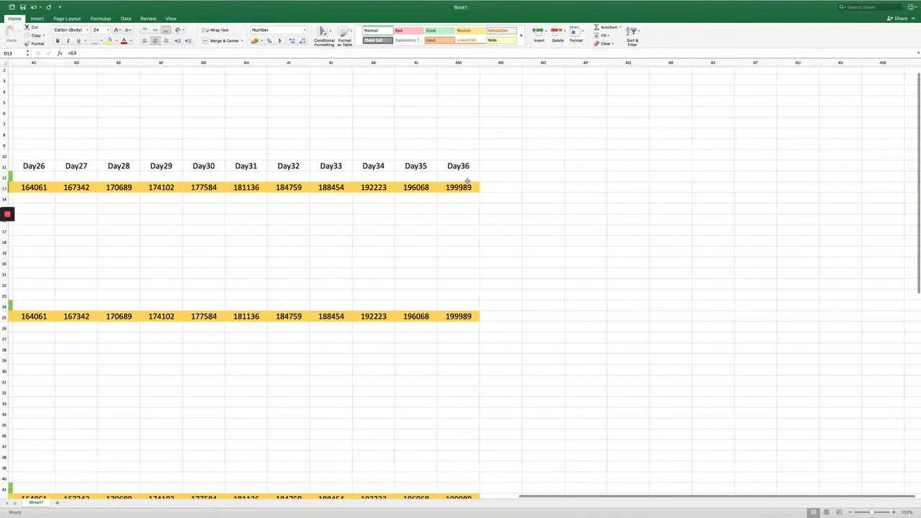
scroll("left", 3)
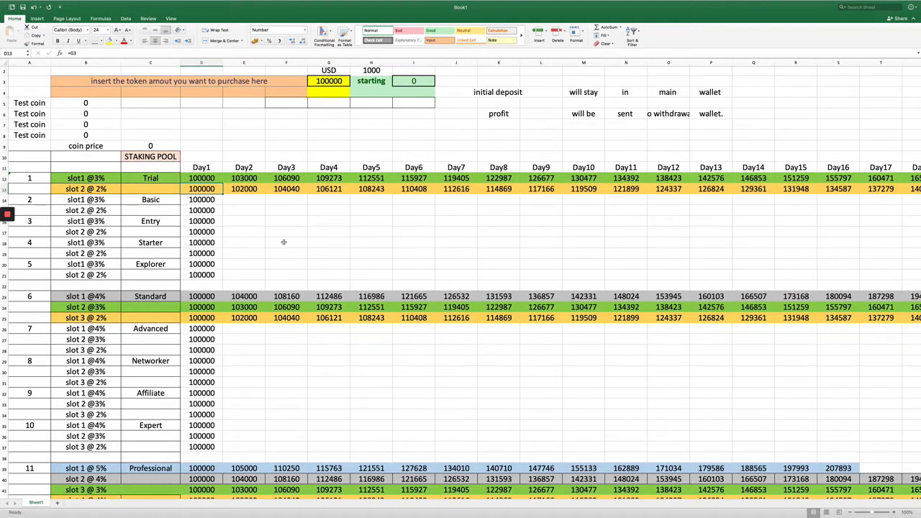
left_click(85, 296)
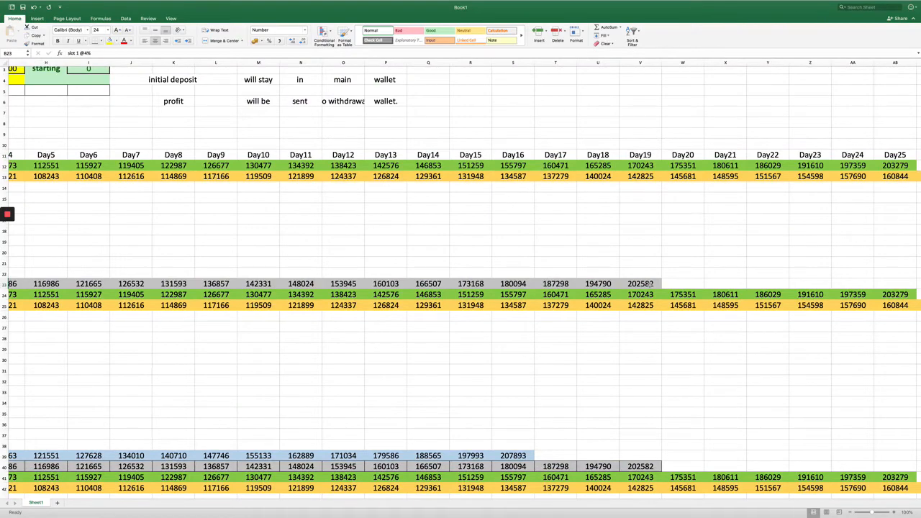
scroll("right", 3)
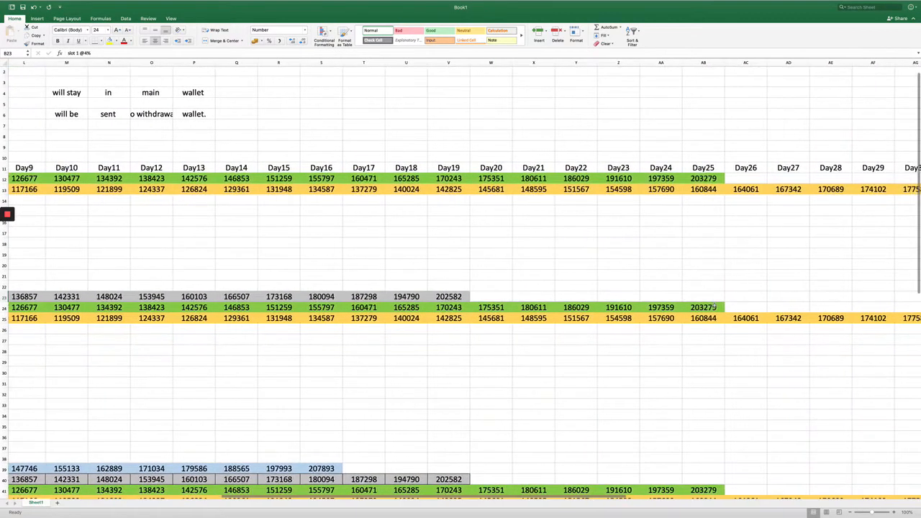
scroll("right", 3)
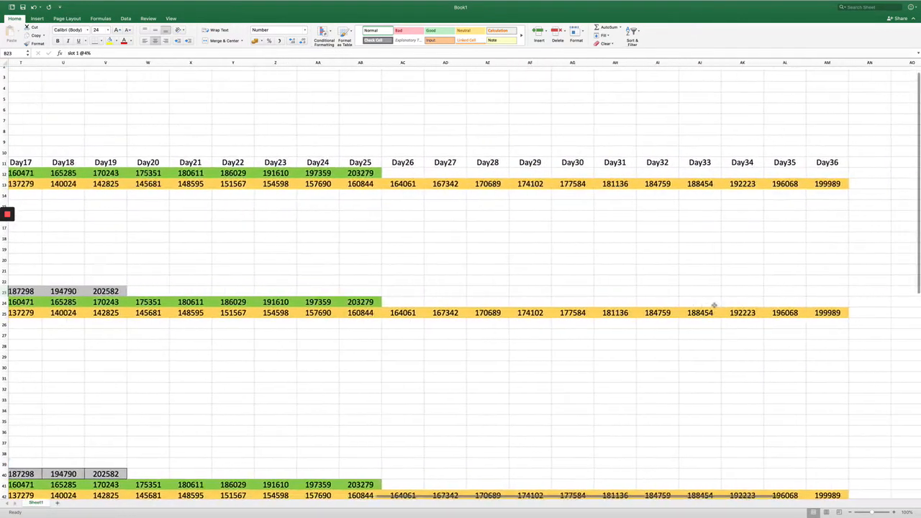
scroll("down", 3)
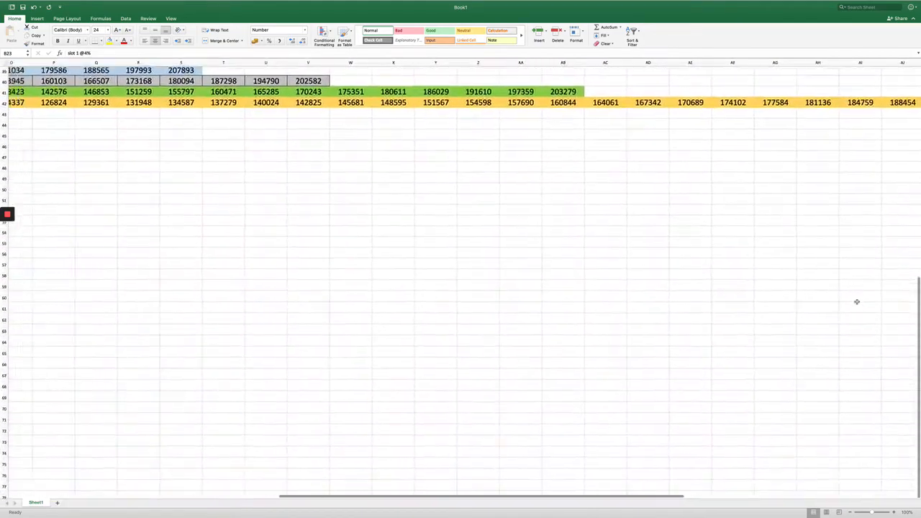
scroll("up", 3)
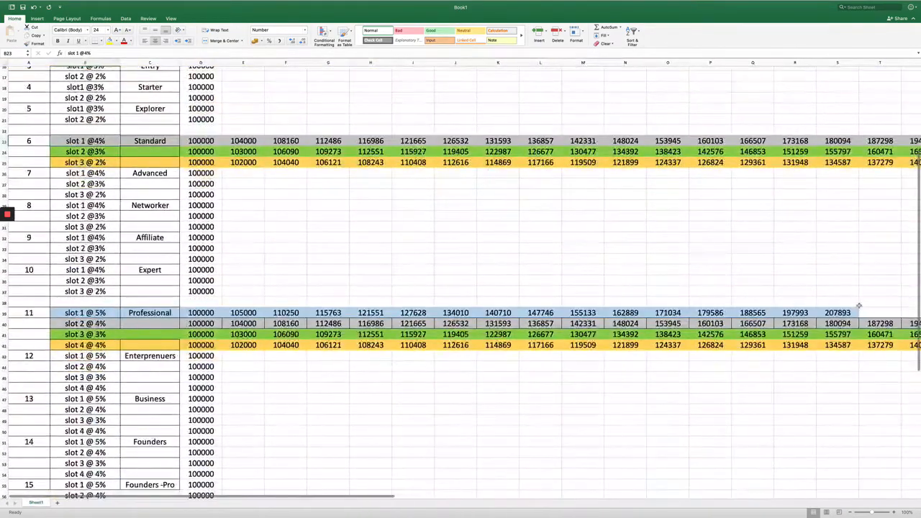
scroll("up", 3)
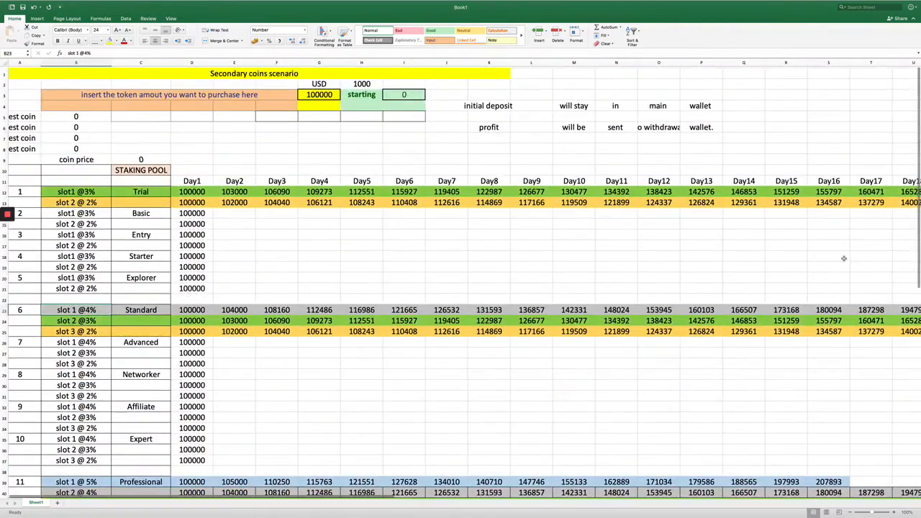
scroll("right", 3)
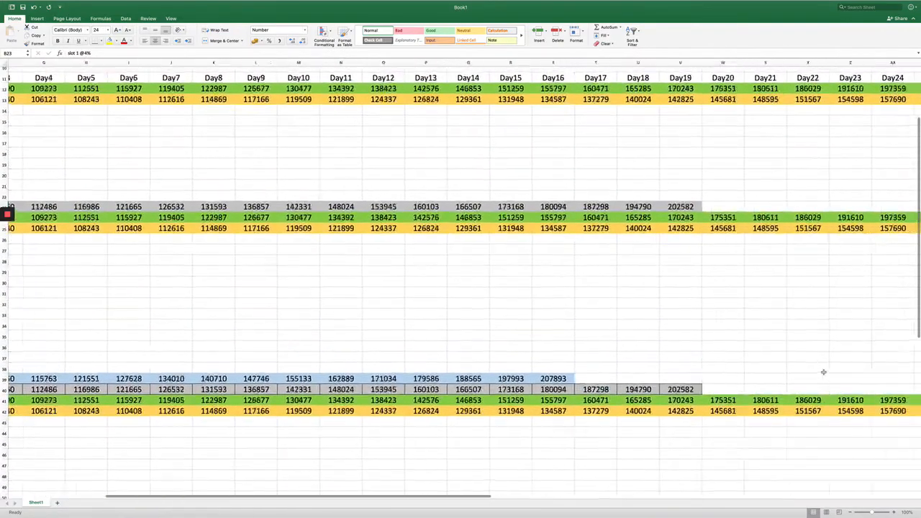
scroll("right", 3)
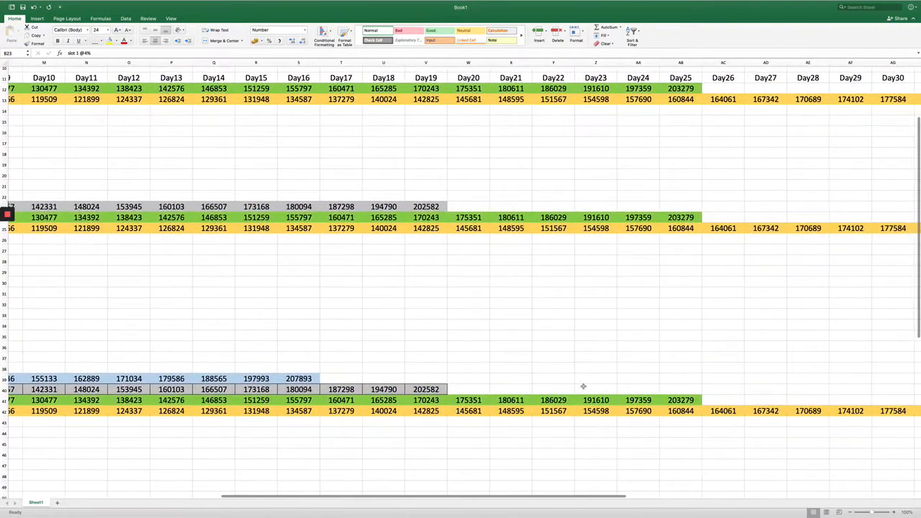
scroll("right", 3)
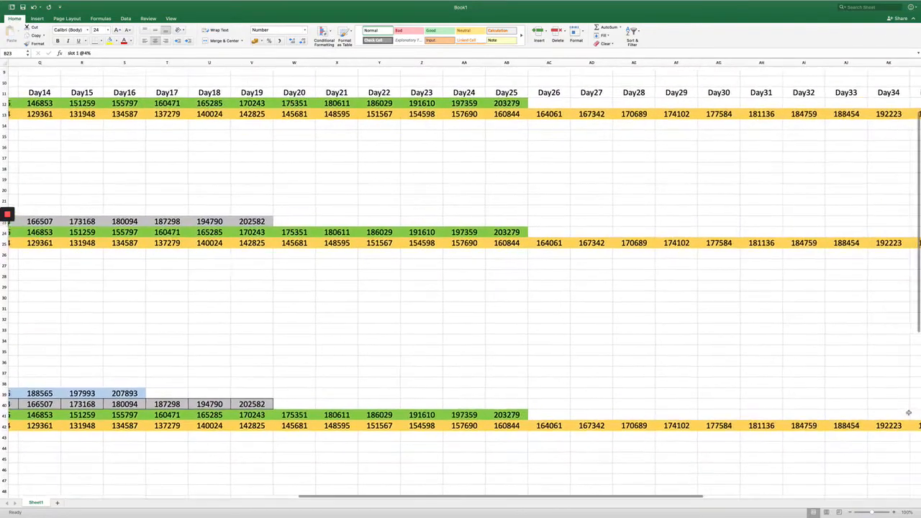
scroll("right", 3)
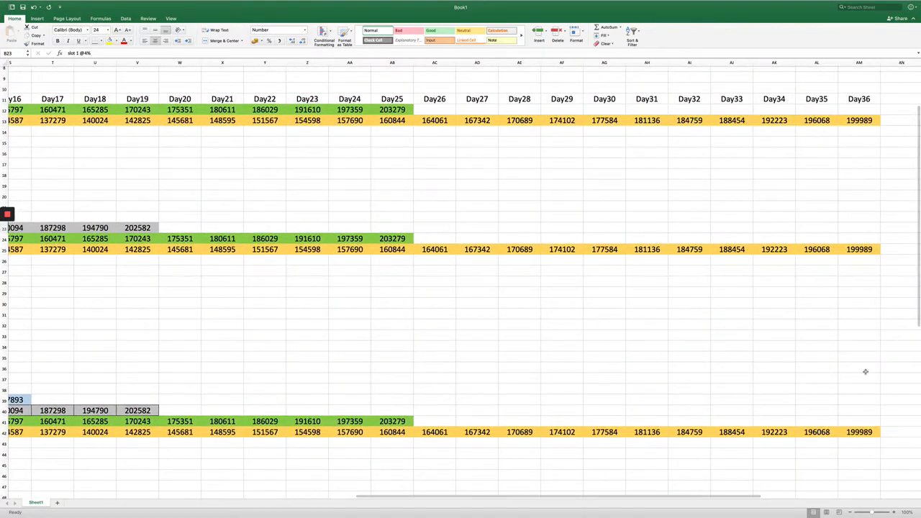
scroll("left", 3)
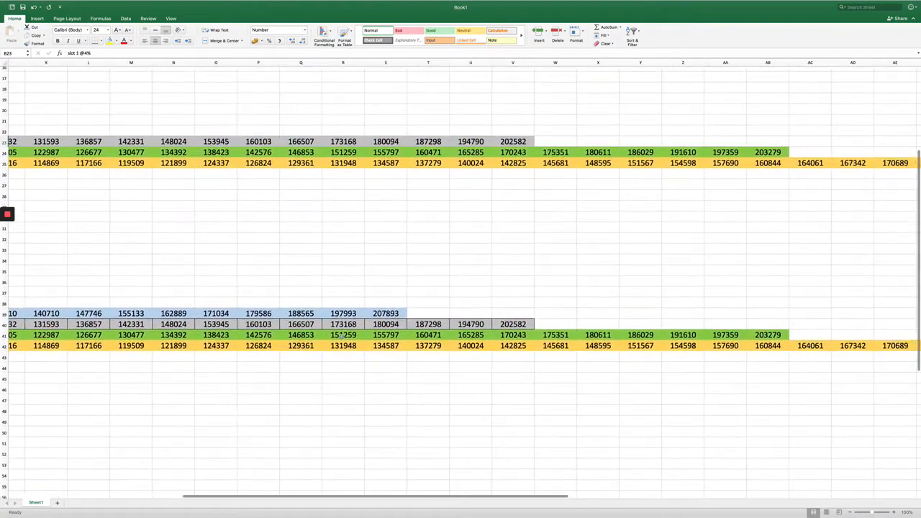
scroll("right", 3)
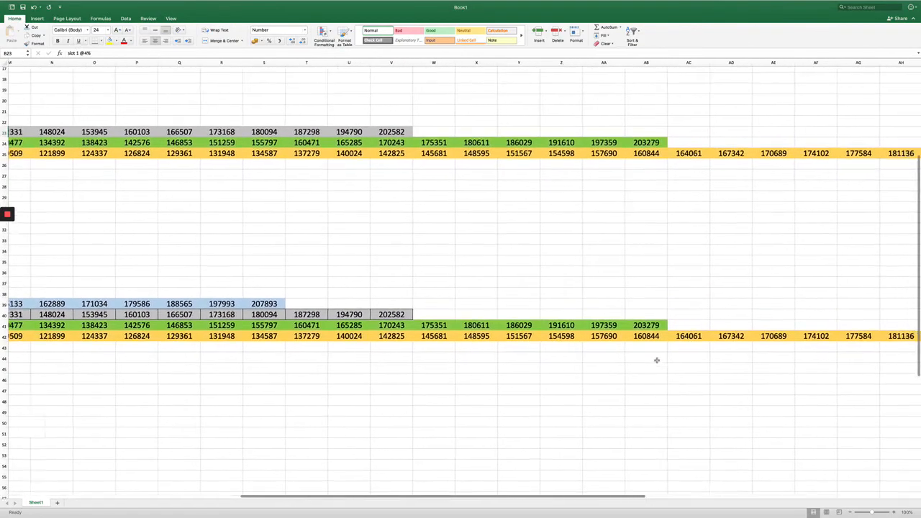
scroll("right", 3)
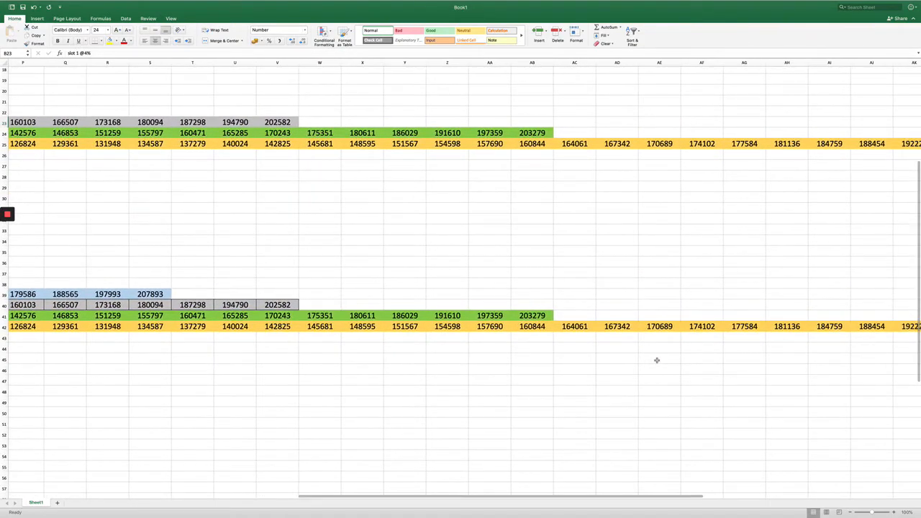
scroll("left", 3)
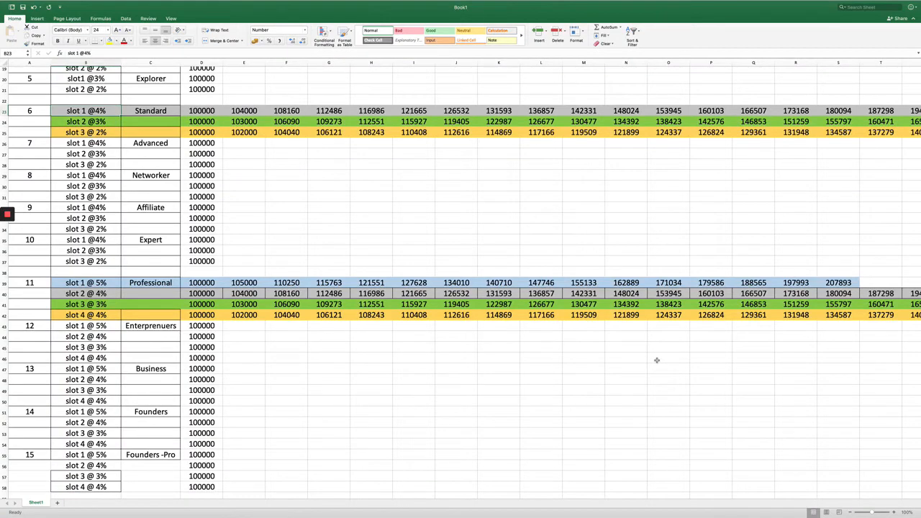
scroll("up", 3)
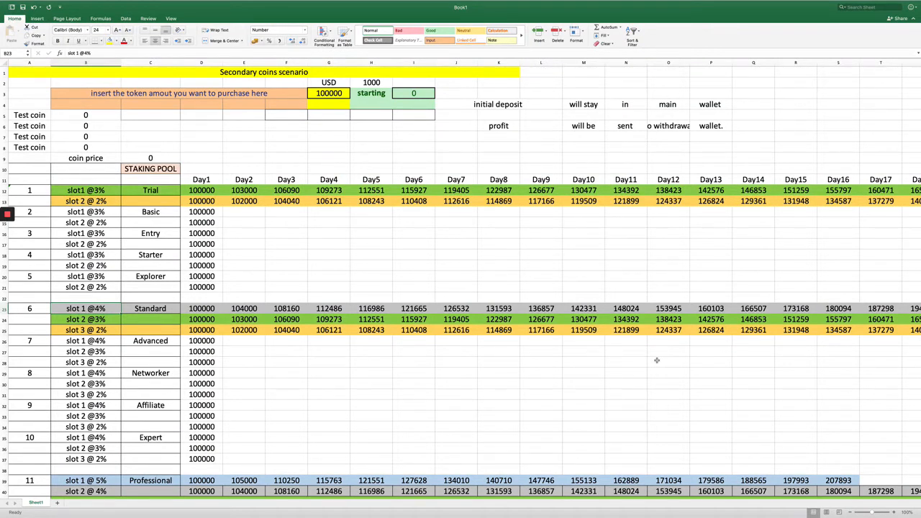
mouse_move(614, 299)
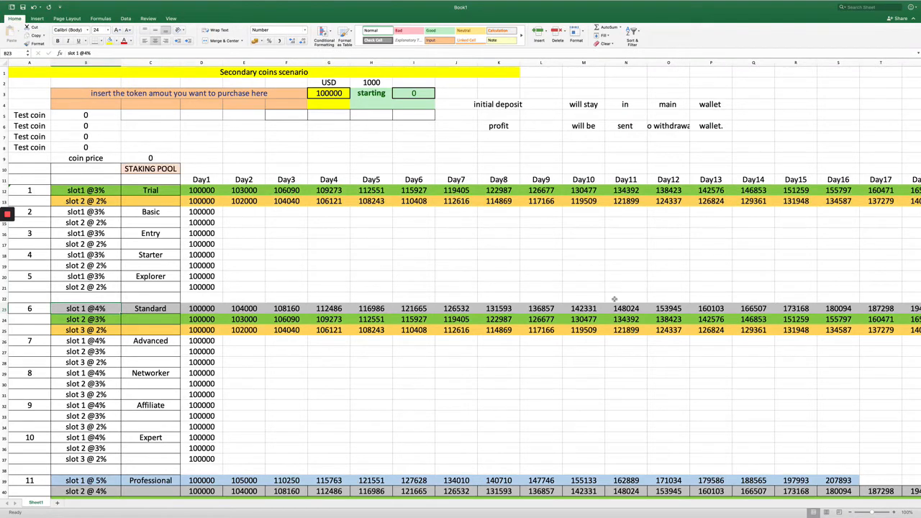
mouse_move(491, 167)
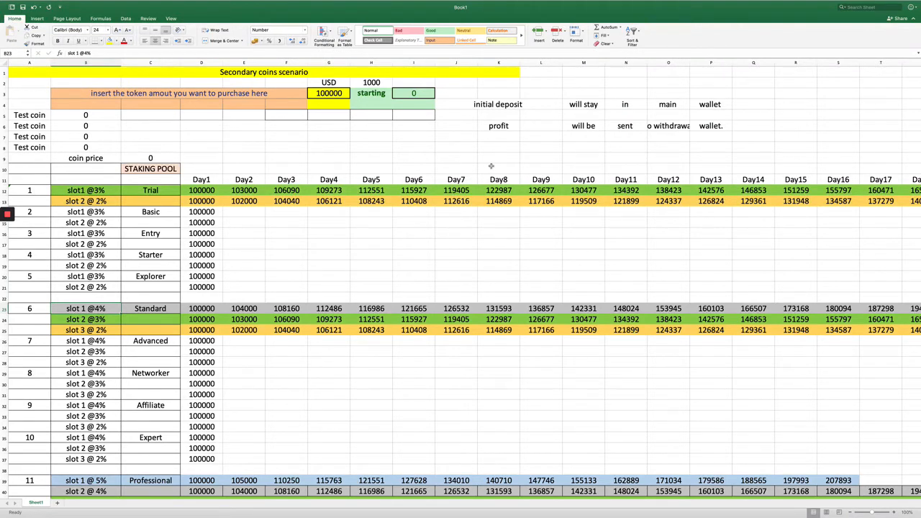
mouse_move(886, 132)
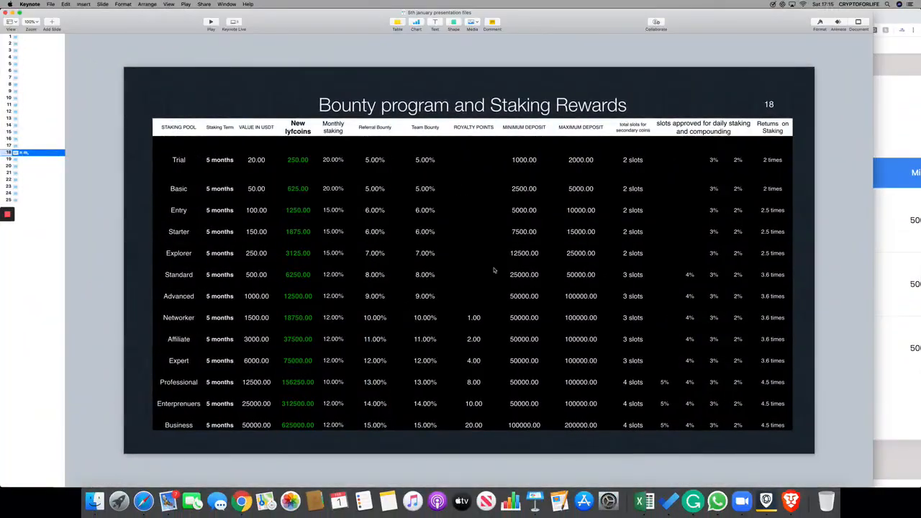
mouse_move(615, 192)
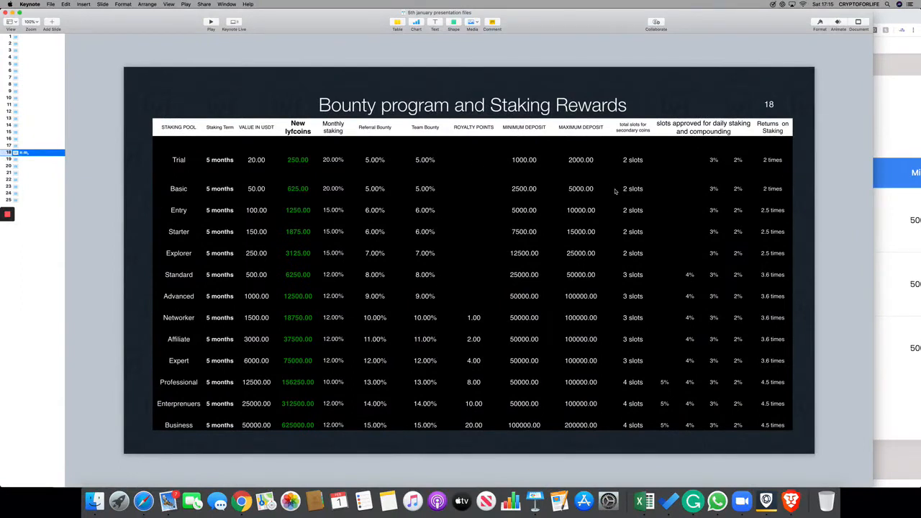
Return to Keynote slide 18 listing each staking pool's terms and returns
left_click(472, 296)
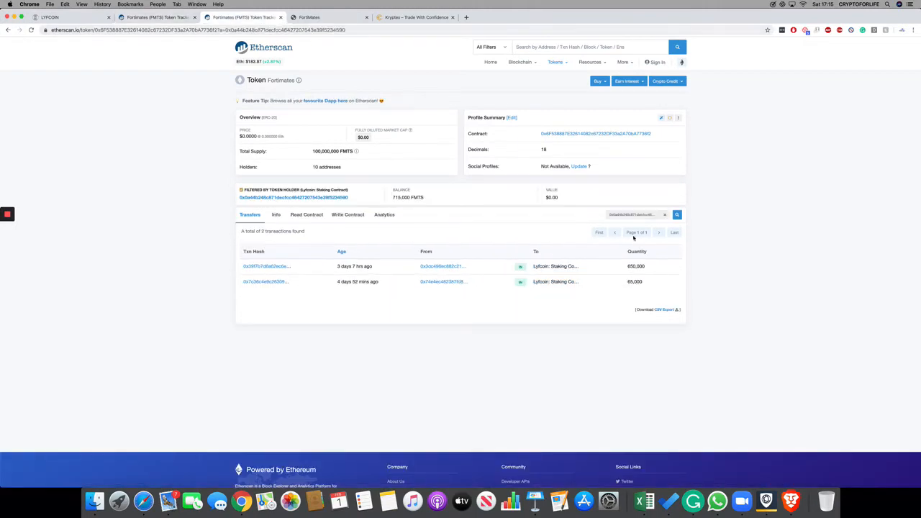
Show the 650,000 and 65,000 FMTS FortiMates transfers into the Lyfcoin staking contract
double_click(634, 266)
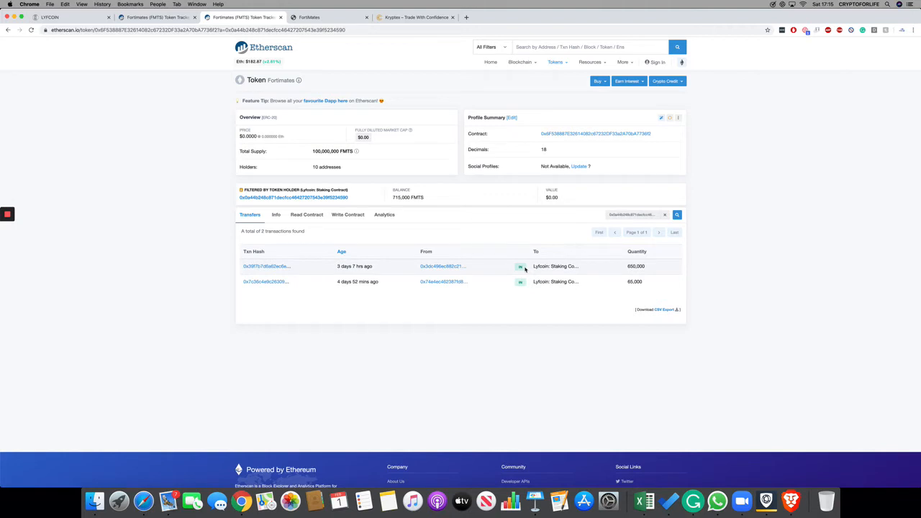
mouse_move(769, 266)
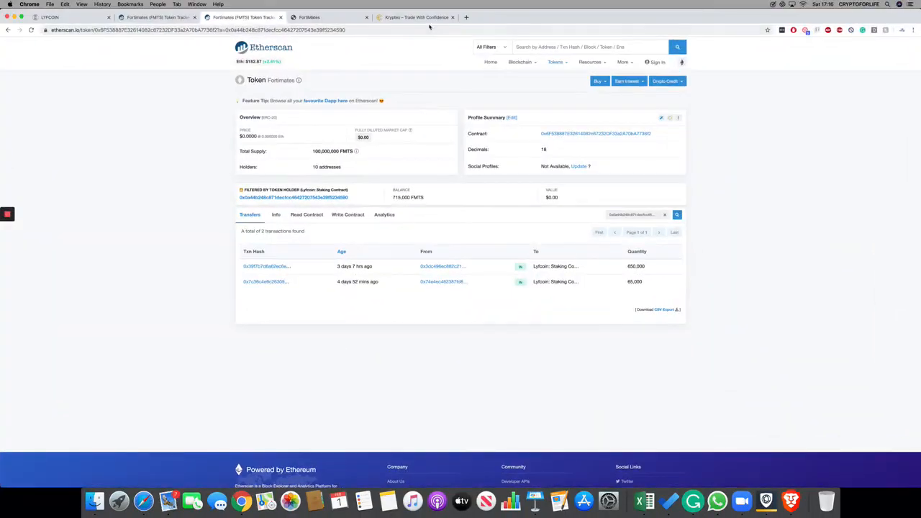
Browse the FMTS/USDT and FMTS/ETH markets on Kryptex, ending on LYF/ETH
left_click(415, 16)
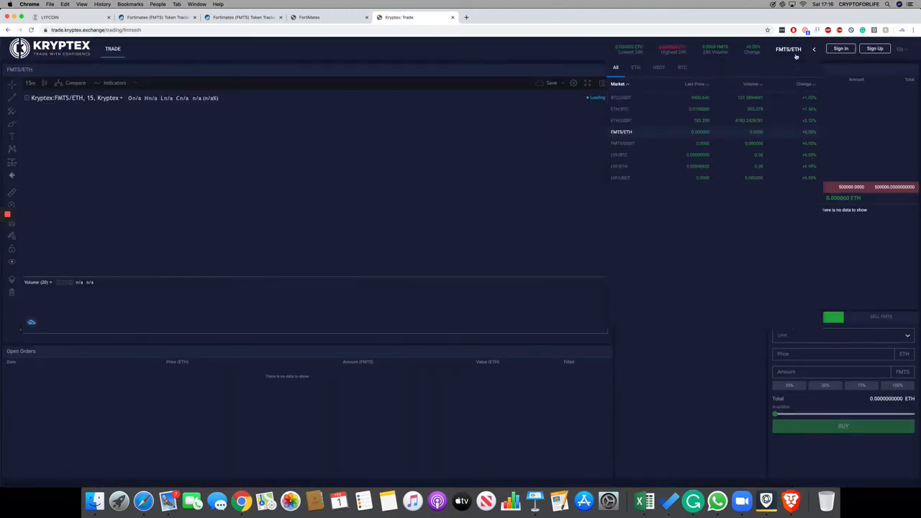
left_click(619, 121)
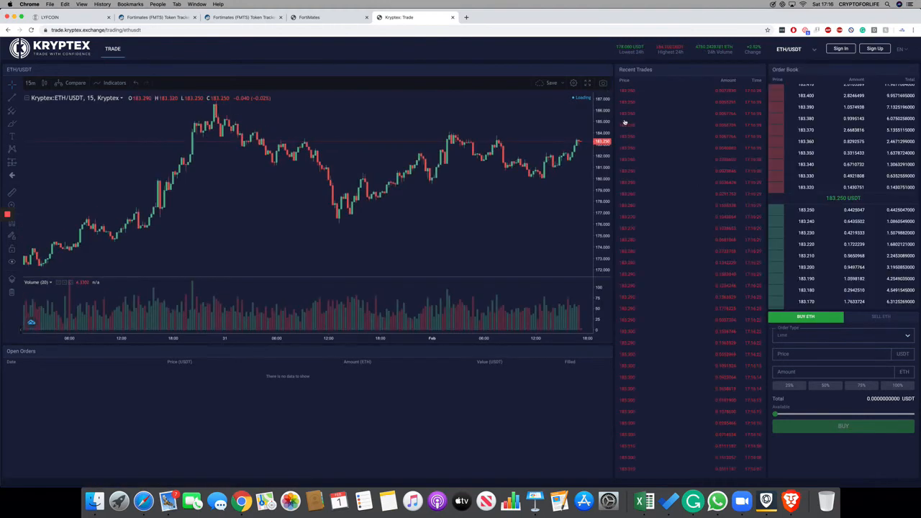
left_click(788, 49)
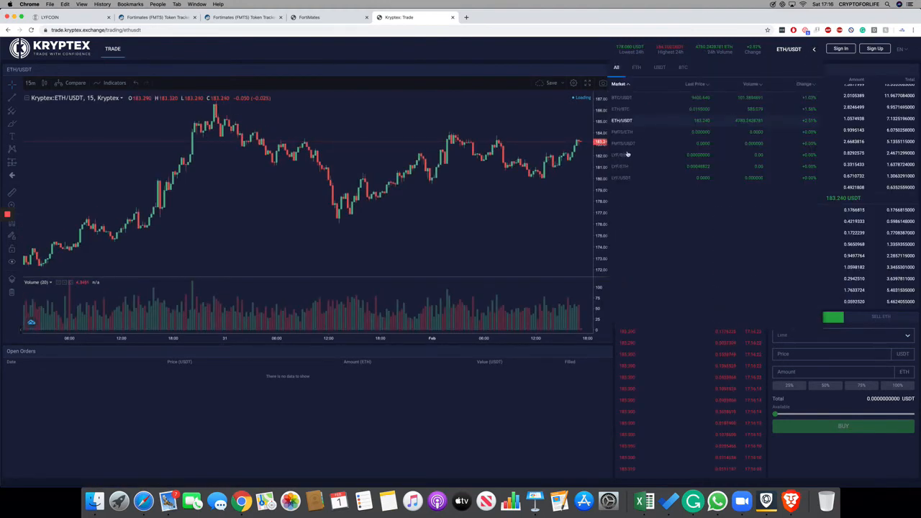
left_click(623, 143)
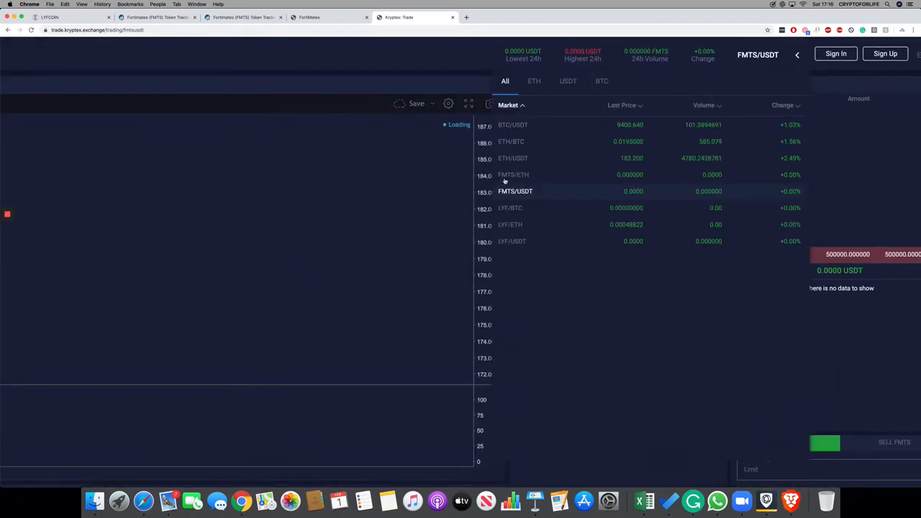
left_click(513, 174)
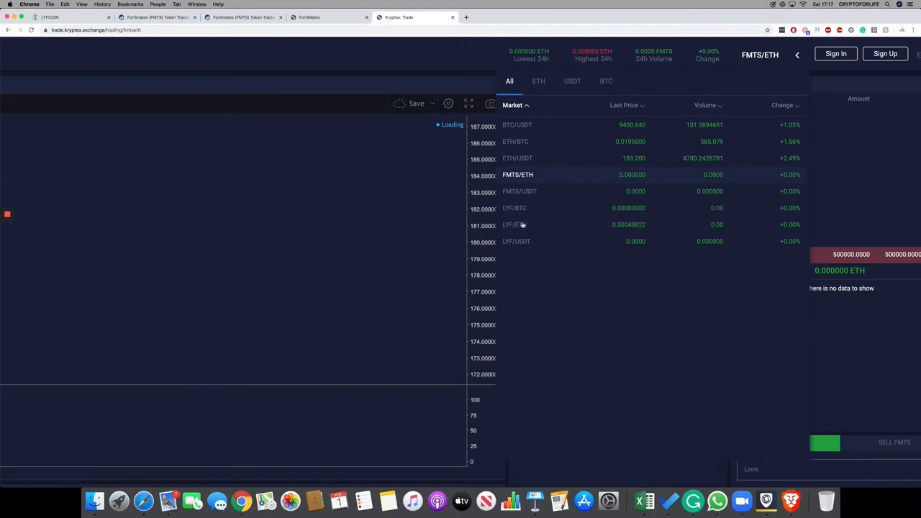
left_click(513, 225)
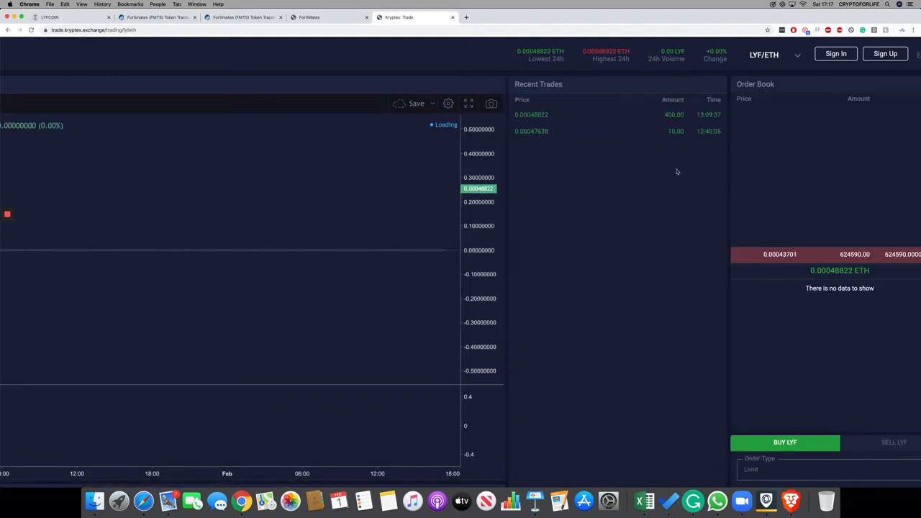
mouse_move(698, 100)
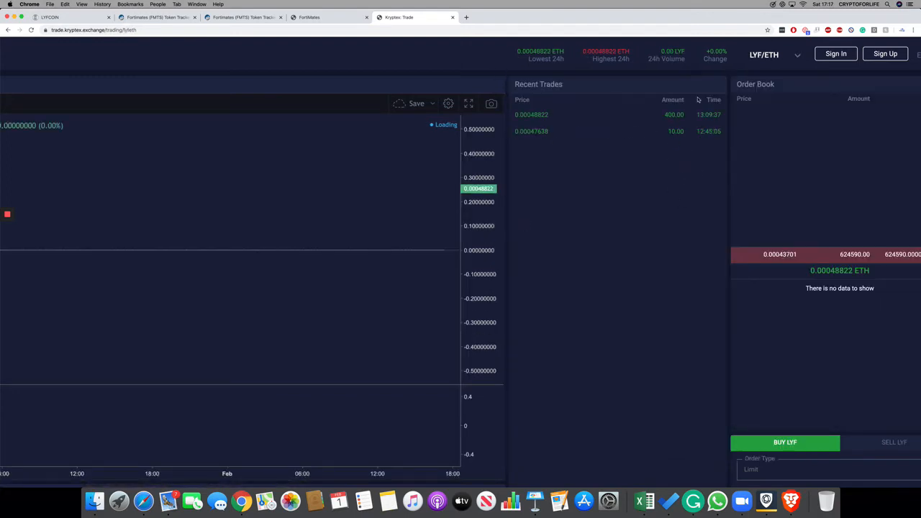
mouse_move(676, 144)
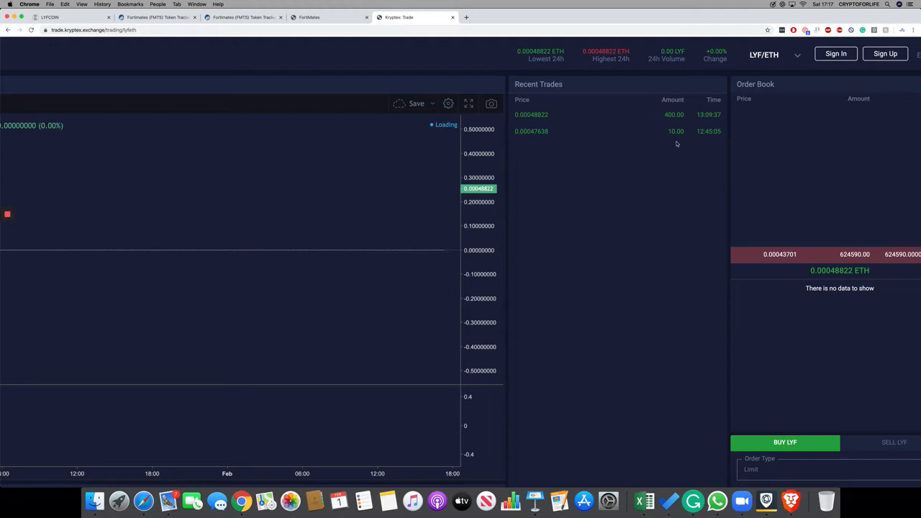
mouse_move(568, 96)
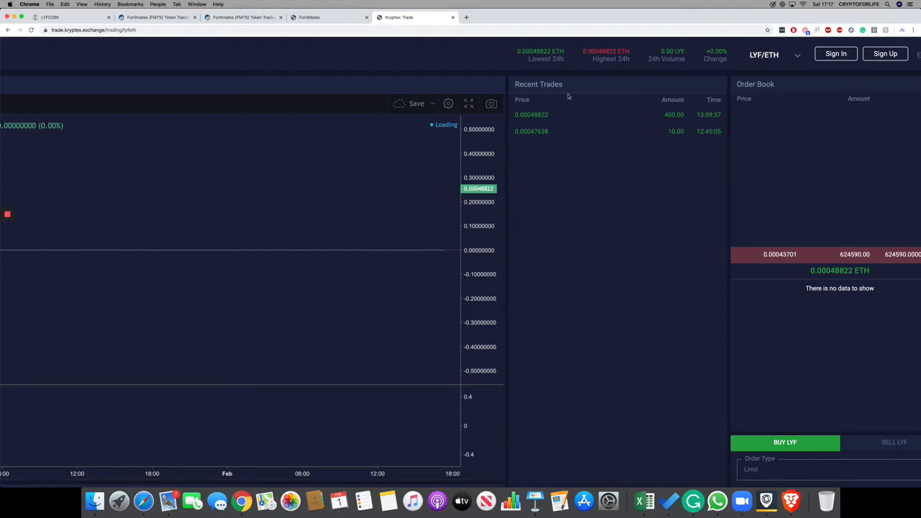
mouse_move(582, 130)
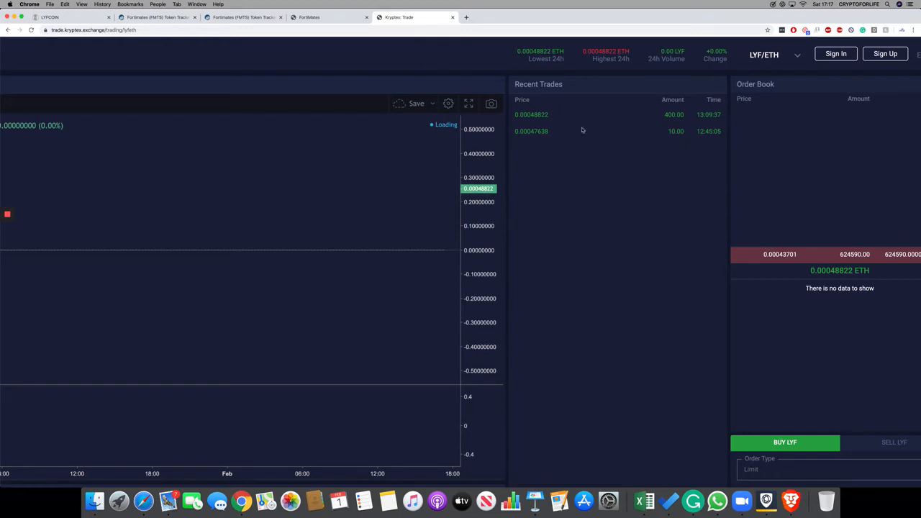
mouse_move(668, 113)
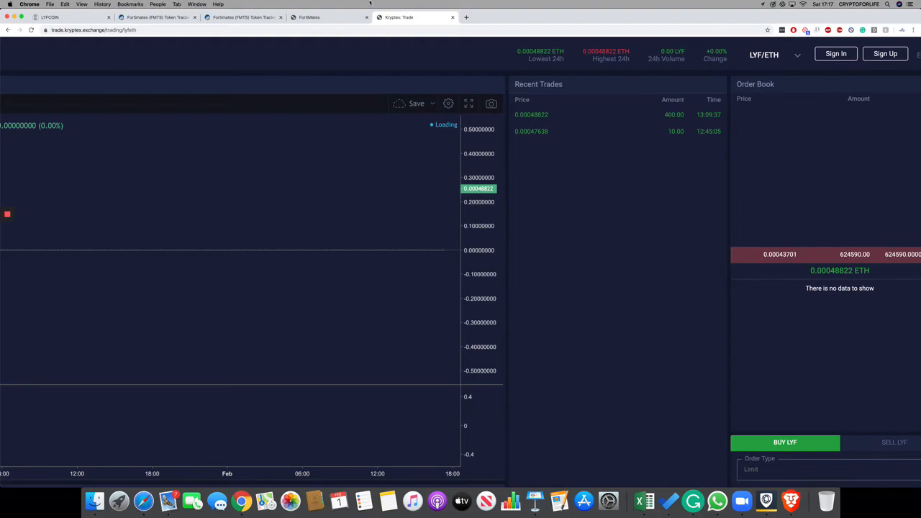
Bring up the FortiMates whitepaper and scroll to its page-13 table of scam types
left_click(324, 17)
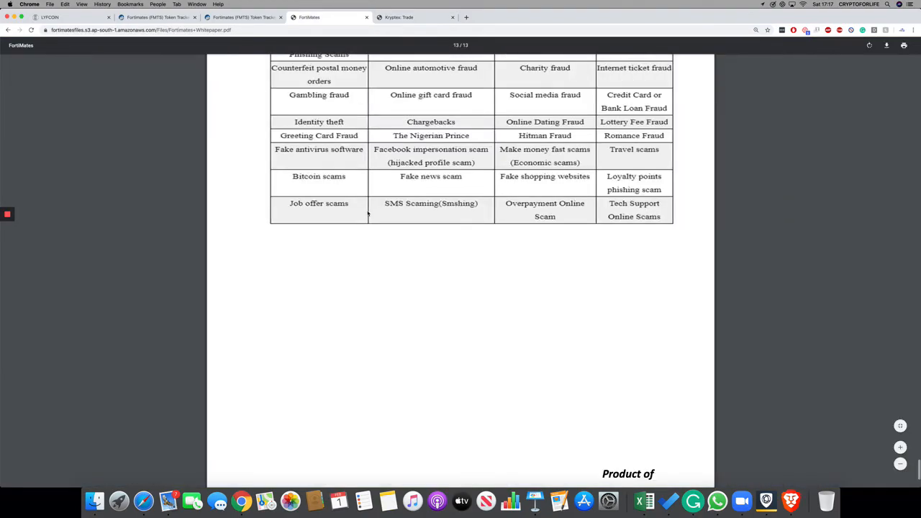
scroll("up", 3)
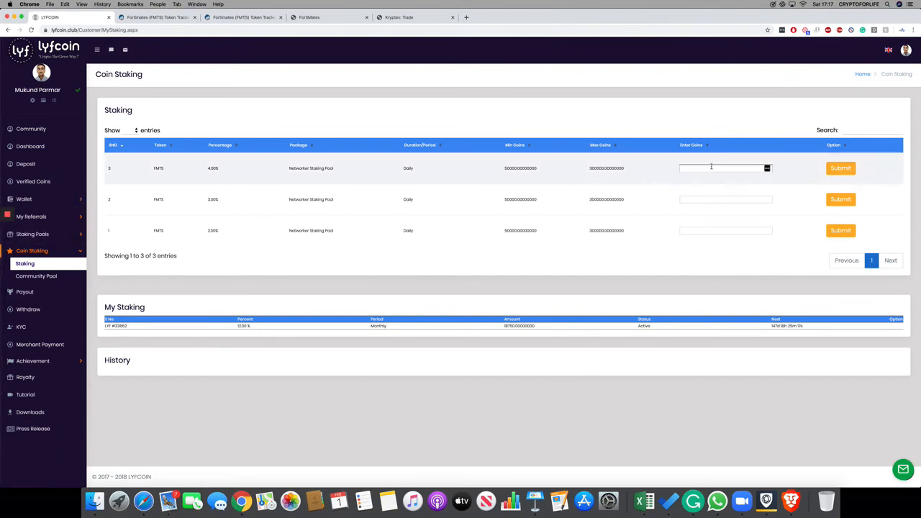
Check the Coin Wallet for the 125,000 FMTS balance
type("125")
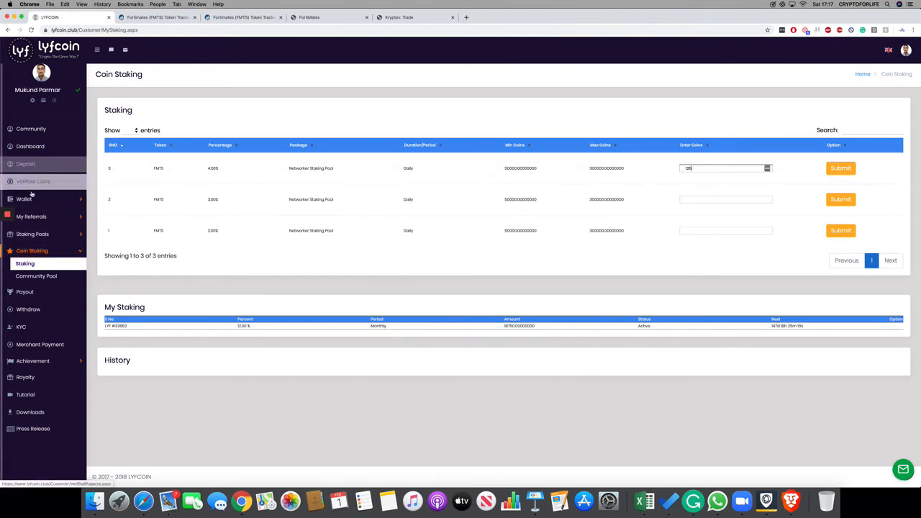
left_click(23, 199)
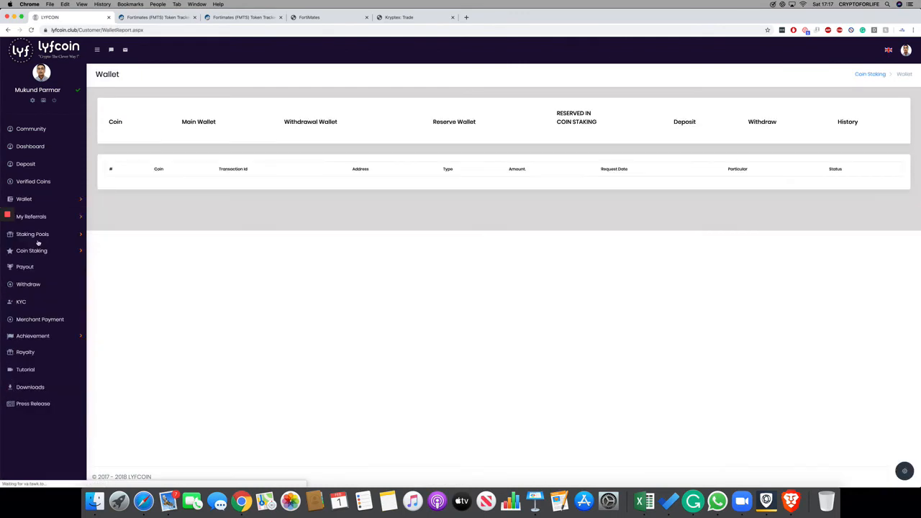
left_click(23, 199)
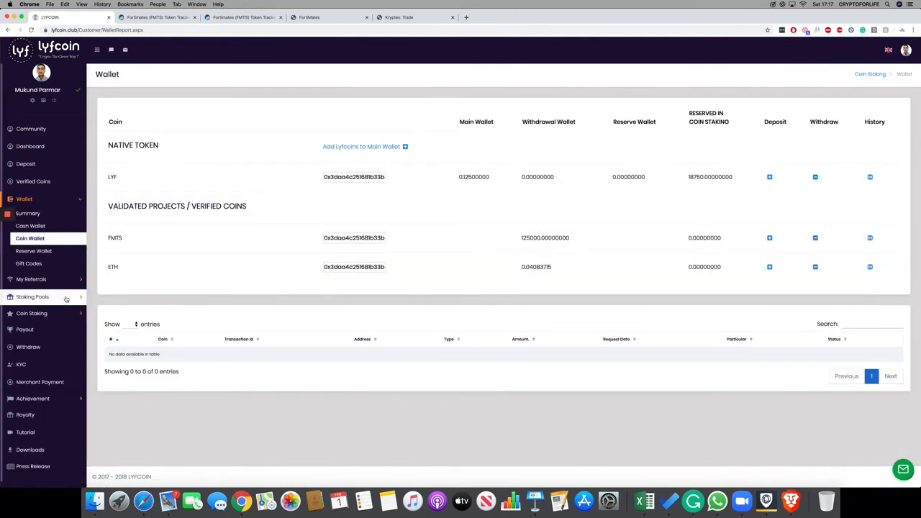
Enter 125000 FMTS for the 4% daily Networker Staking Pool package
left_click(32, 249)
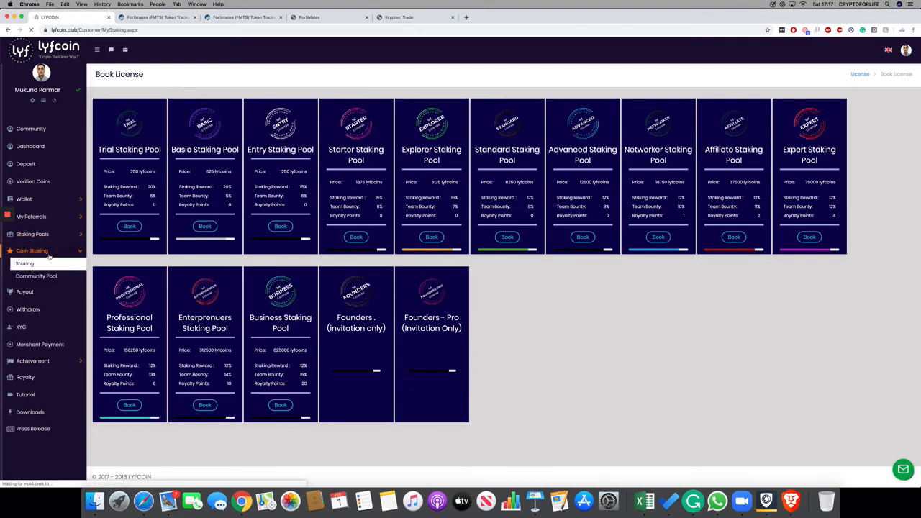
left_click(24, 263)
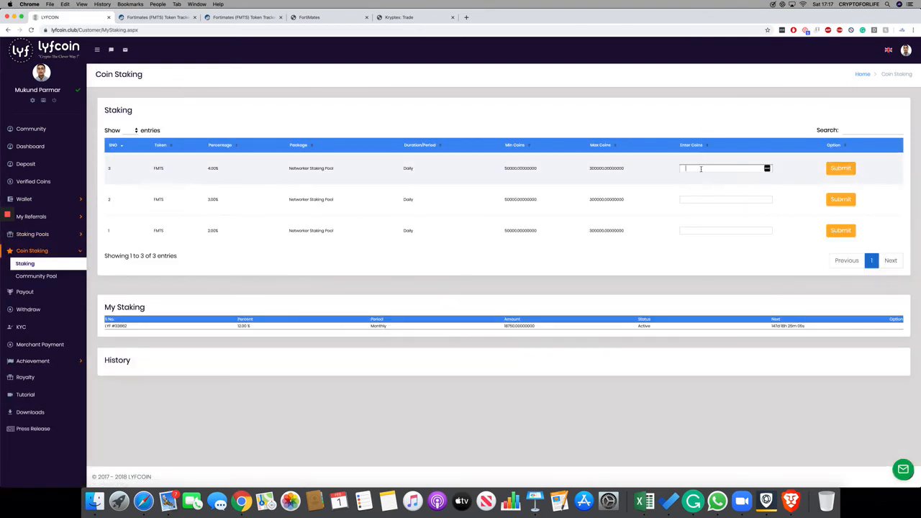
type("125000")
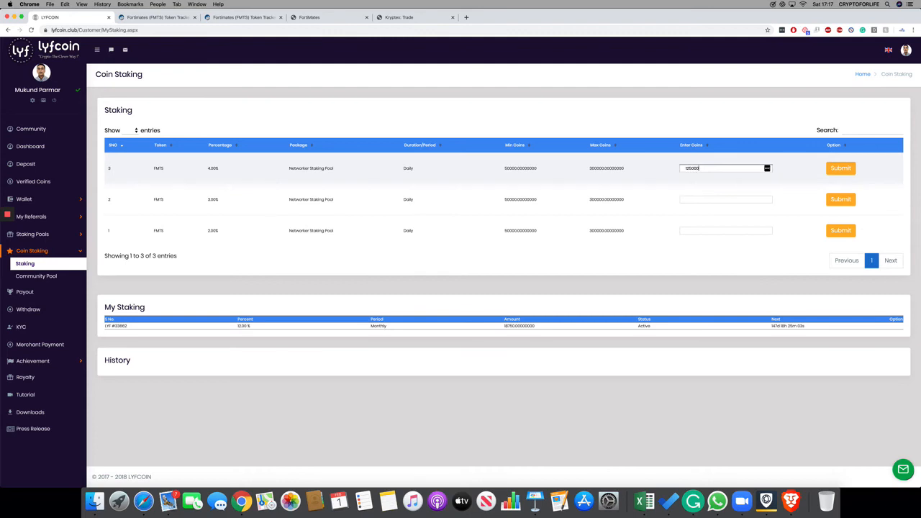
left_click(840, 167)
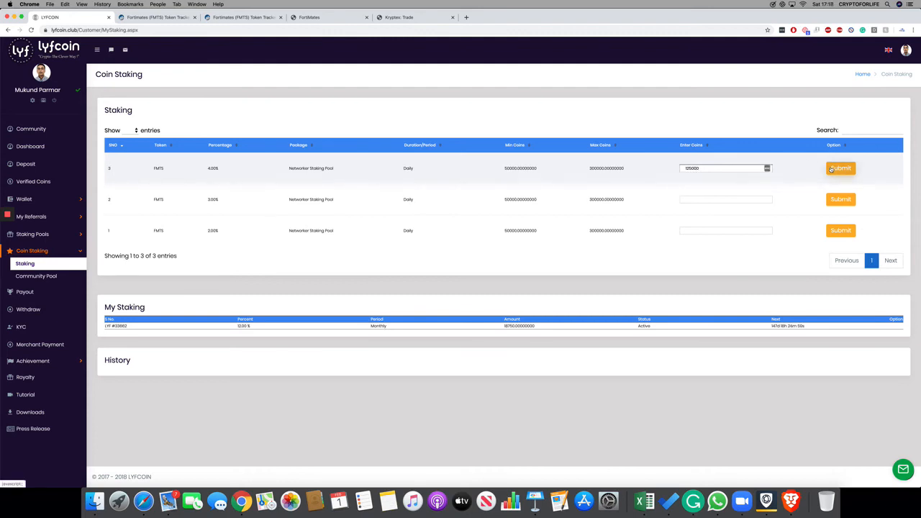
Submit the 125000 FMTS stake and copy its transaction ID from the confirmation
left_click(841, 167)
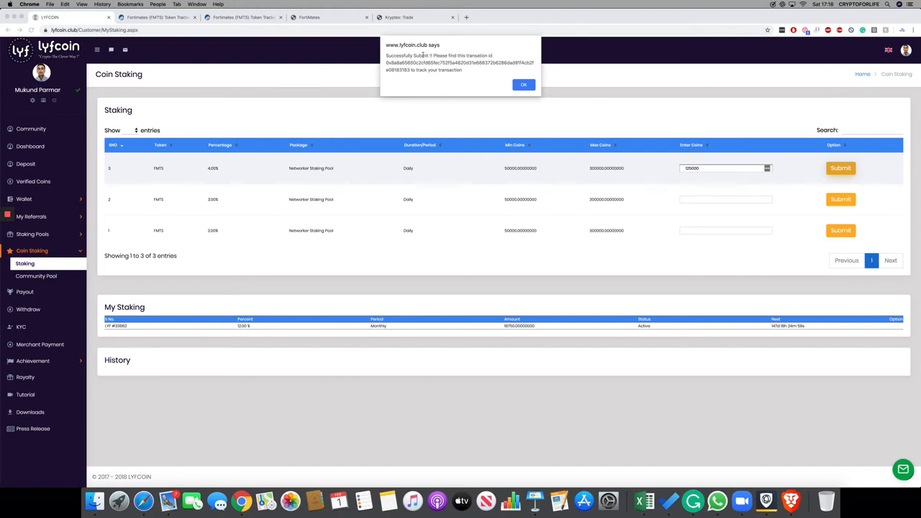
mouse_move(415, 78)
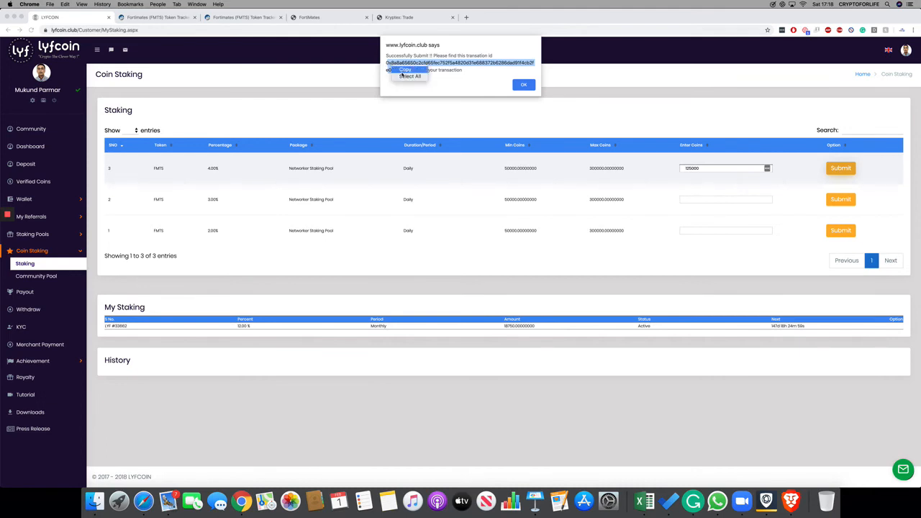
left_click(309, 16)
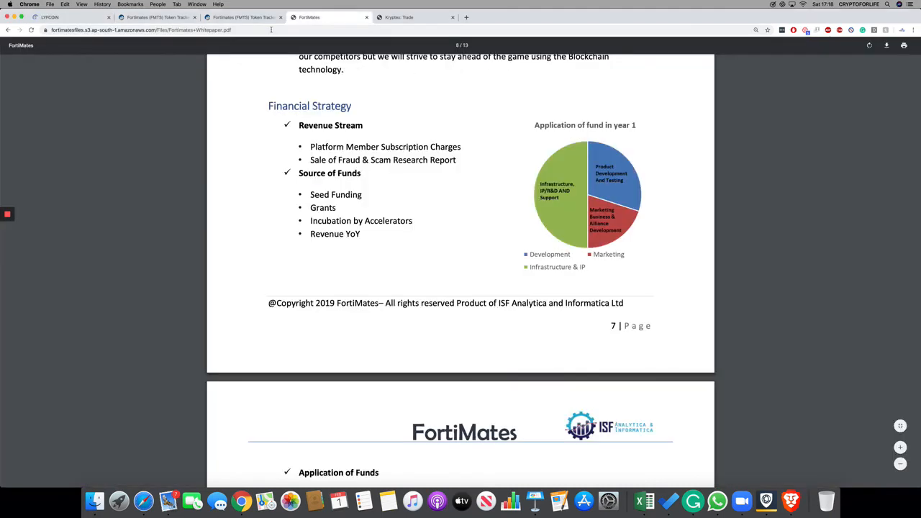
Look up the staking transaction hash and confirm 125,000 FMTS reached the Lyfcoin Staking Contract
left_click(243, 16)
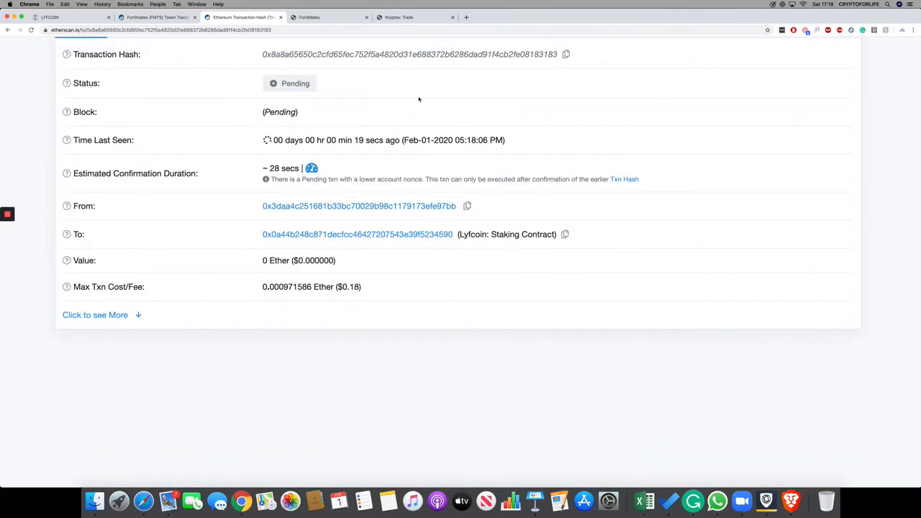
scroll("up", 3)
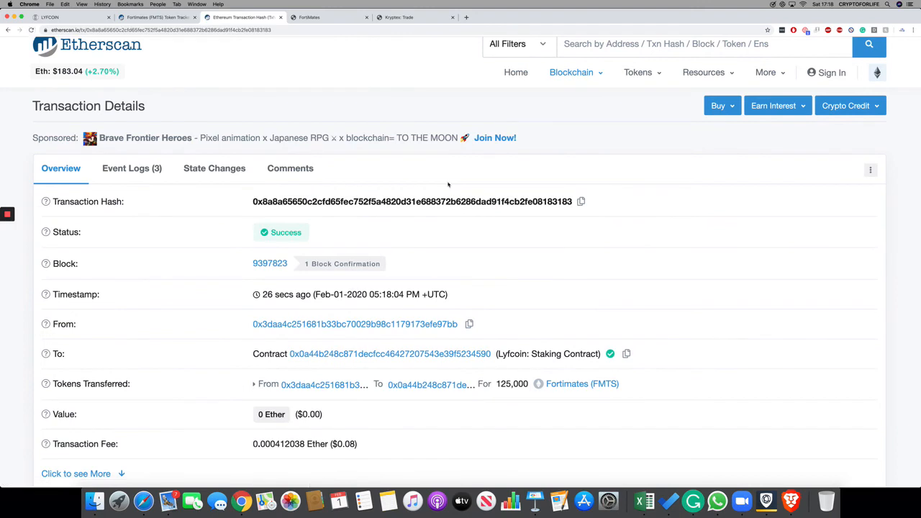
mouse_move(681, 33)
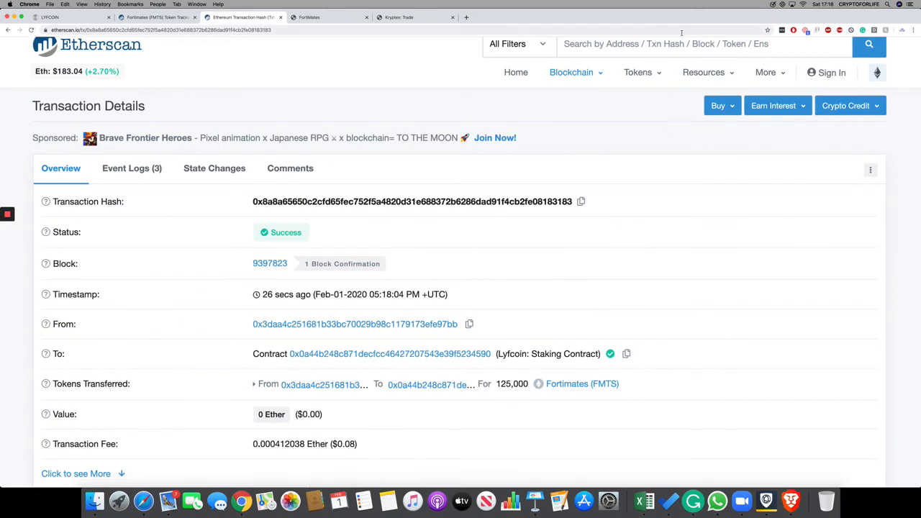
left_click(50, 17)
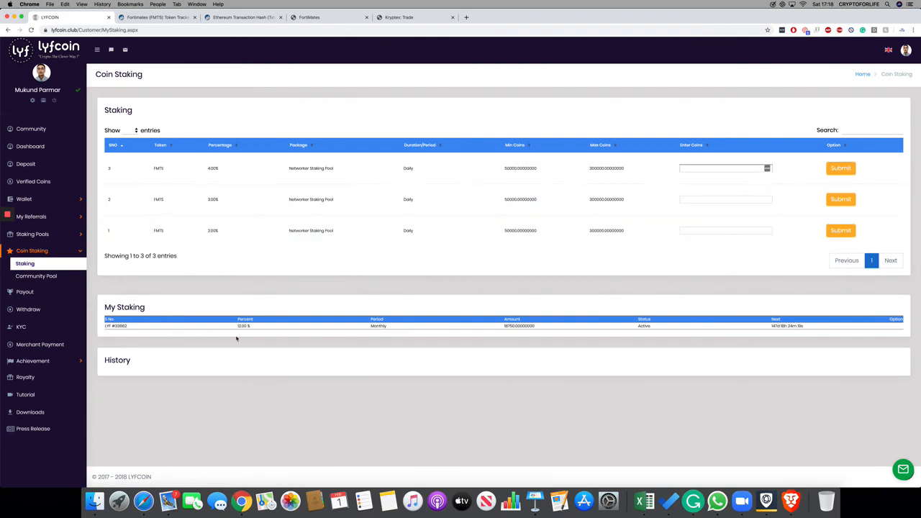
mouse_move(120, 340)
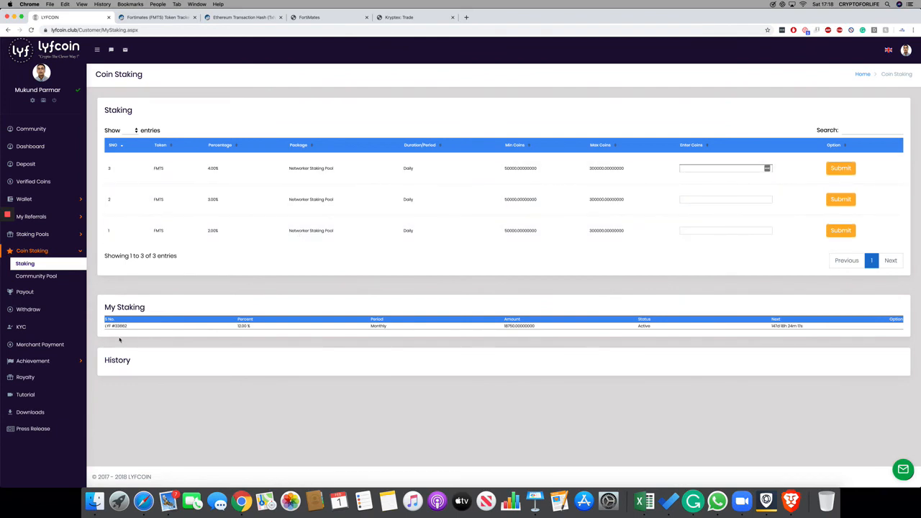
mouse_move(393, 310)
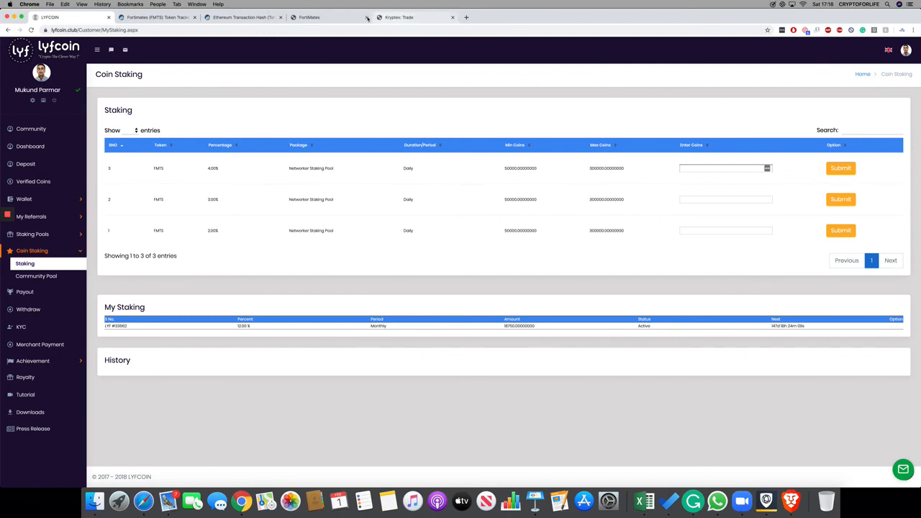
Reload the staking transaction and expand its details to show gas used and stake input data
left_click(242, 16)
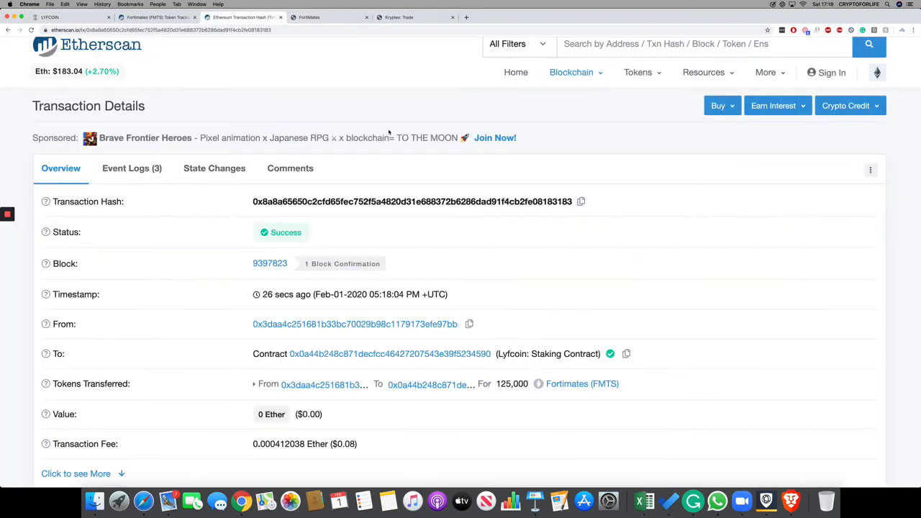
left_click(30, 30)
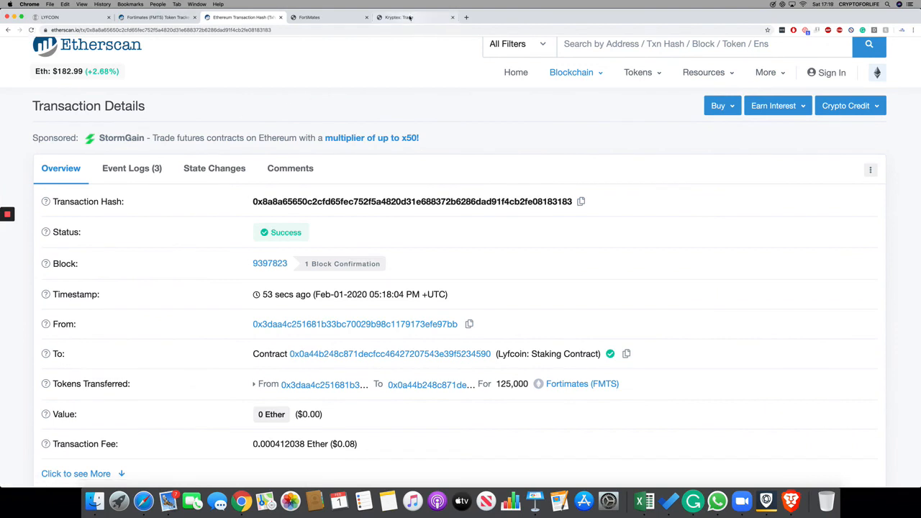
scroll("down", 3)
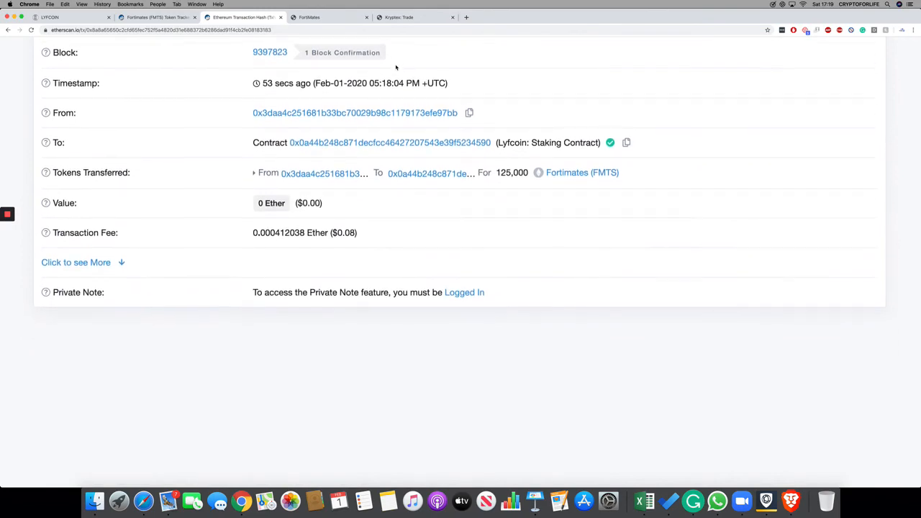
left_click(75, 262)
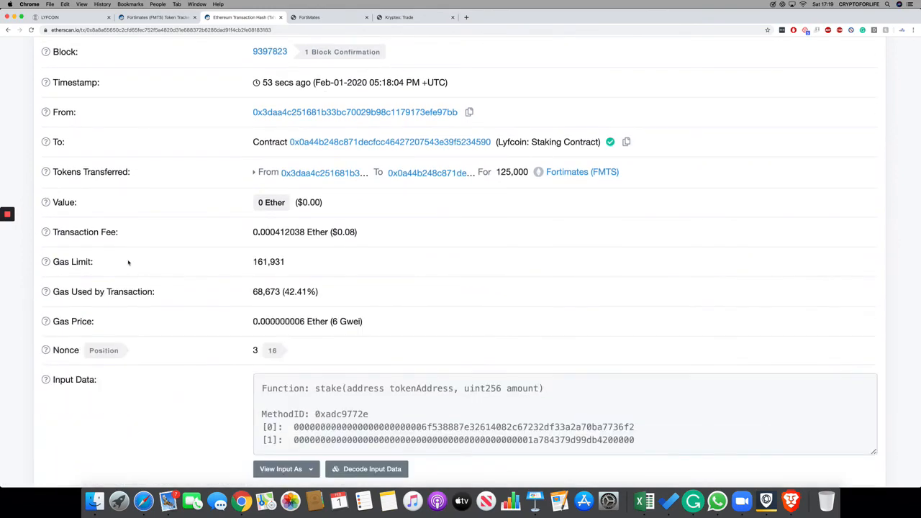
scroll("up", 3)
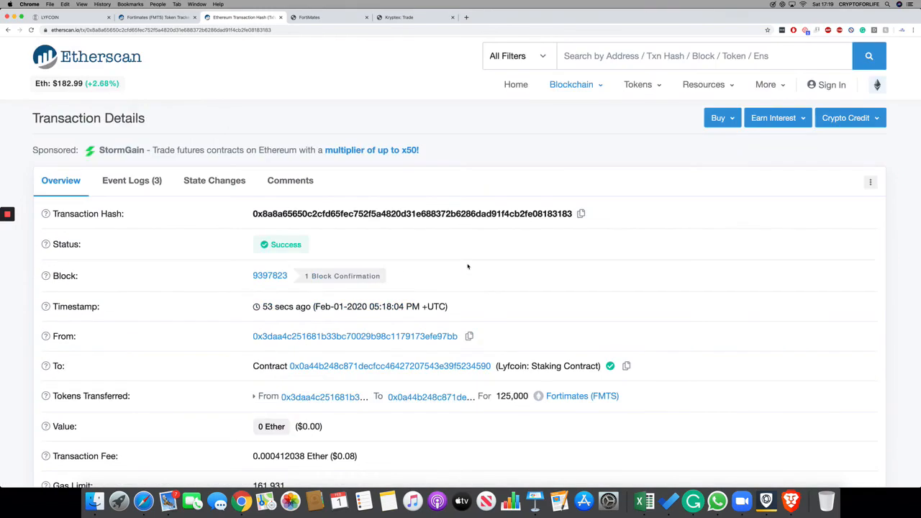
mouse_move(476, 128)
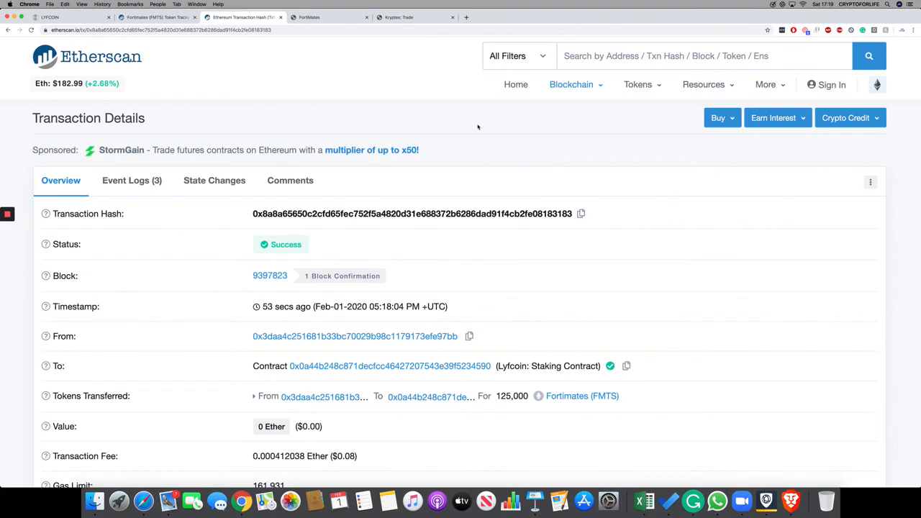
mouse_move(304, 56)
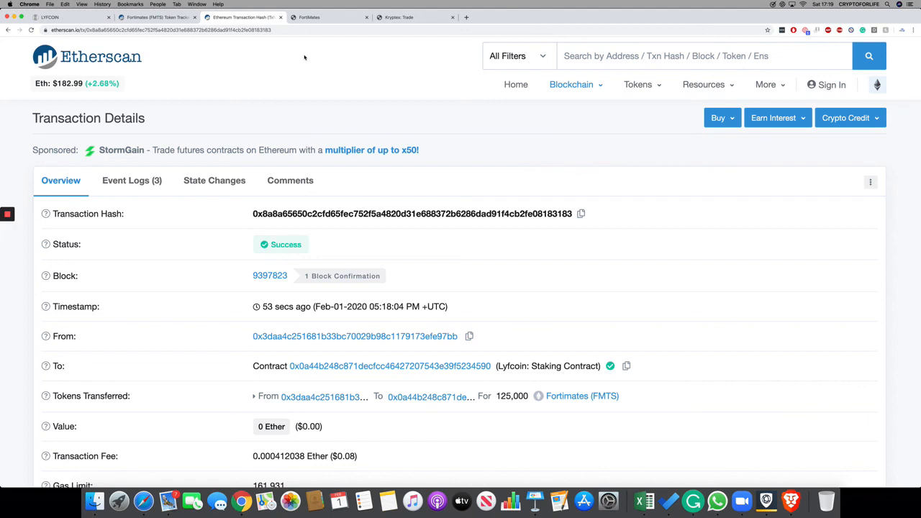
mouse_move(217, 153)
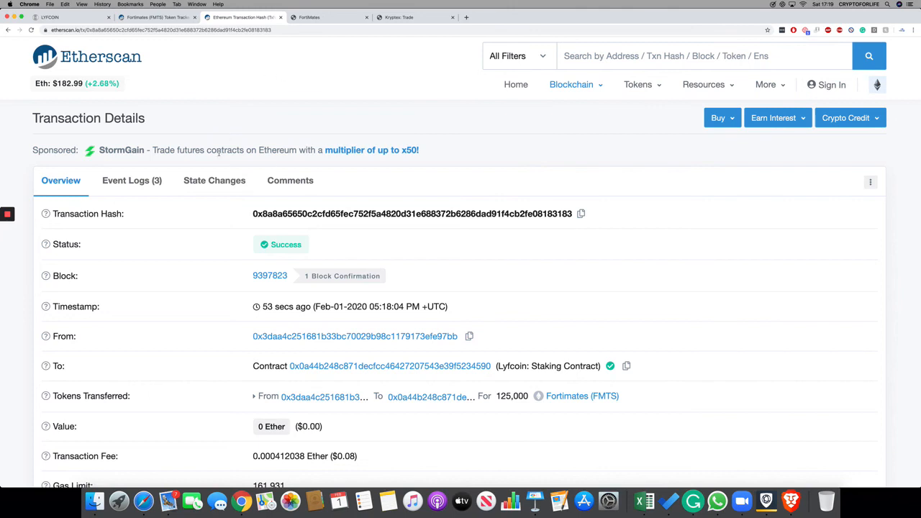